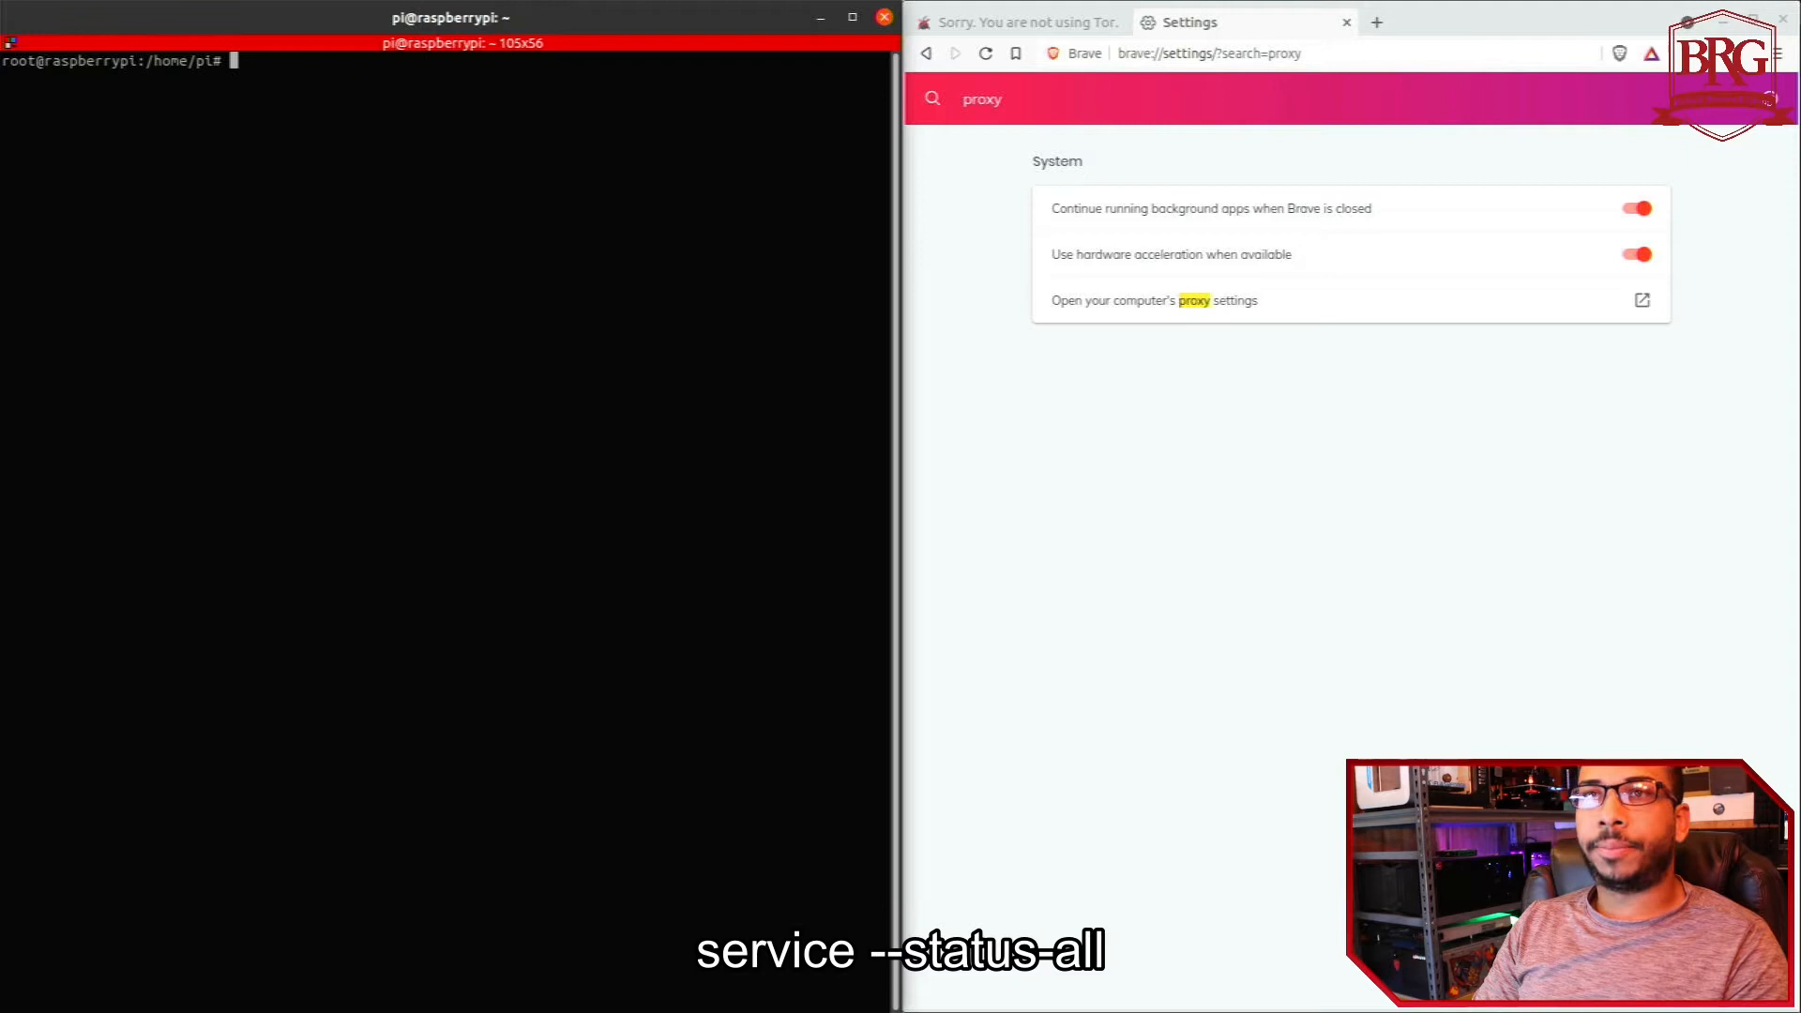
- List every service's status with service --status-all, showing apache2, ssh and cron running
text(service --statu)
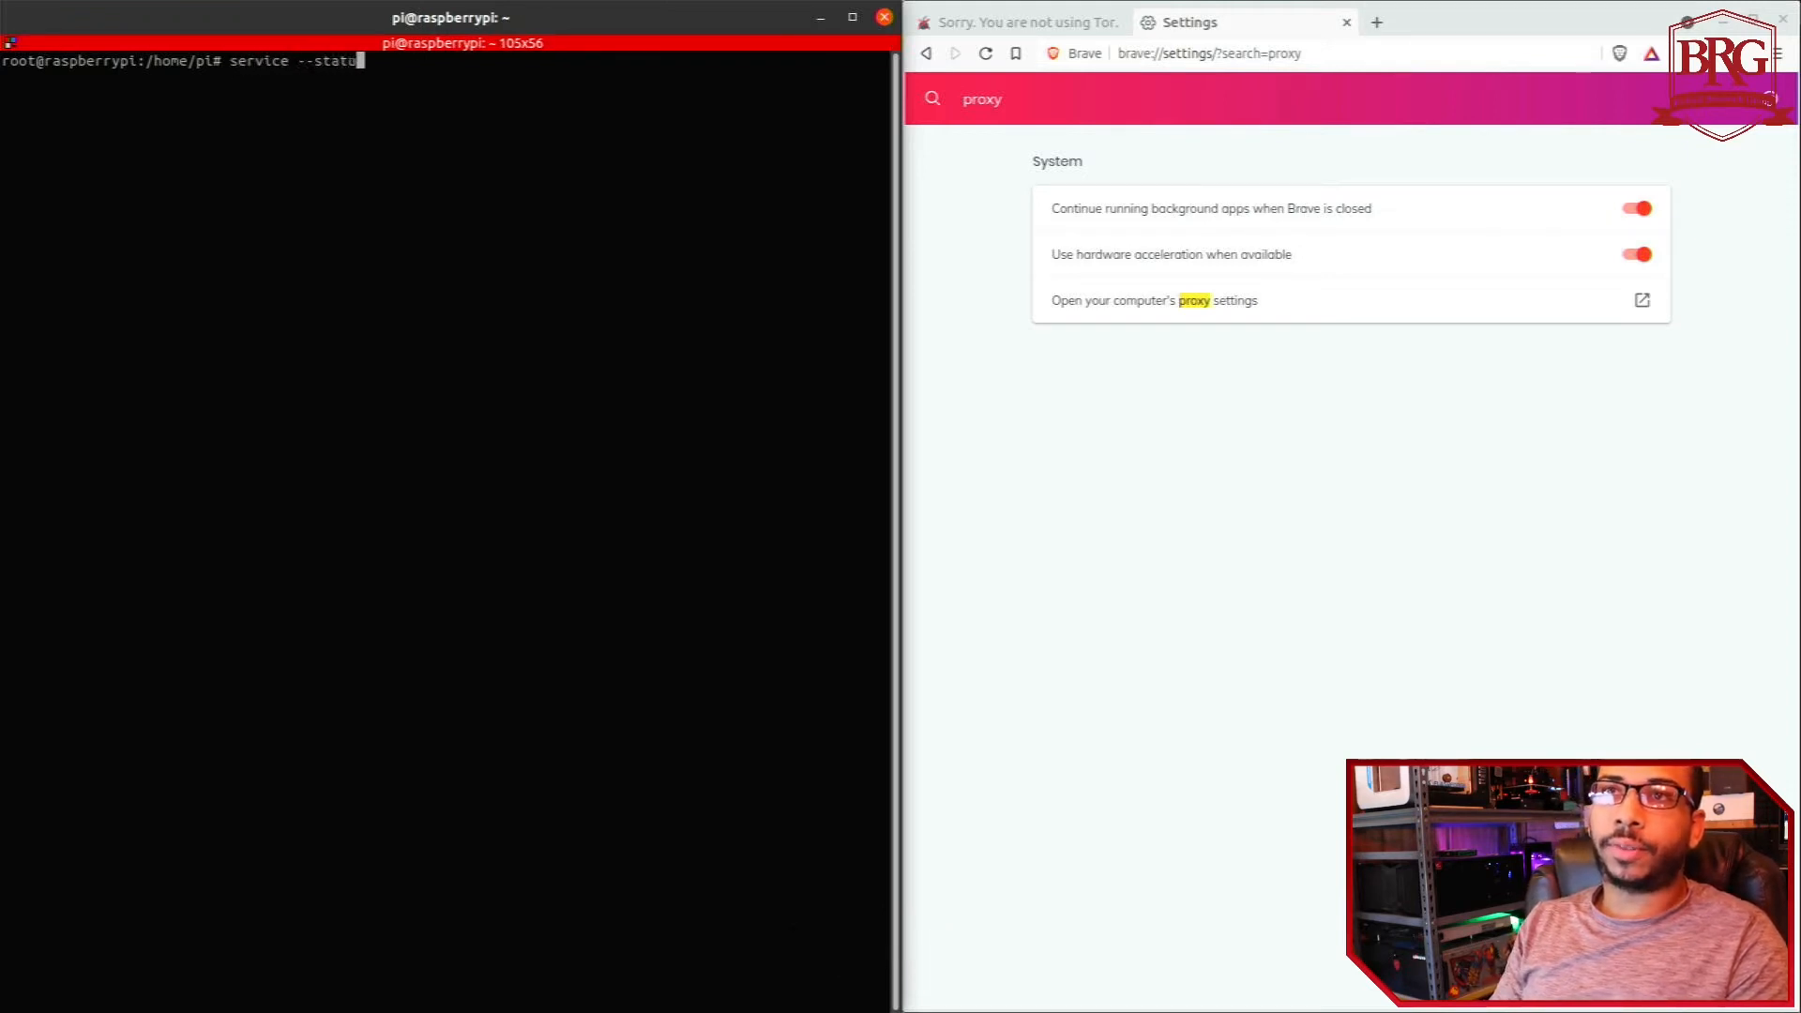
key(Return)
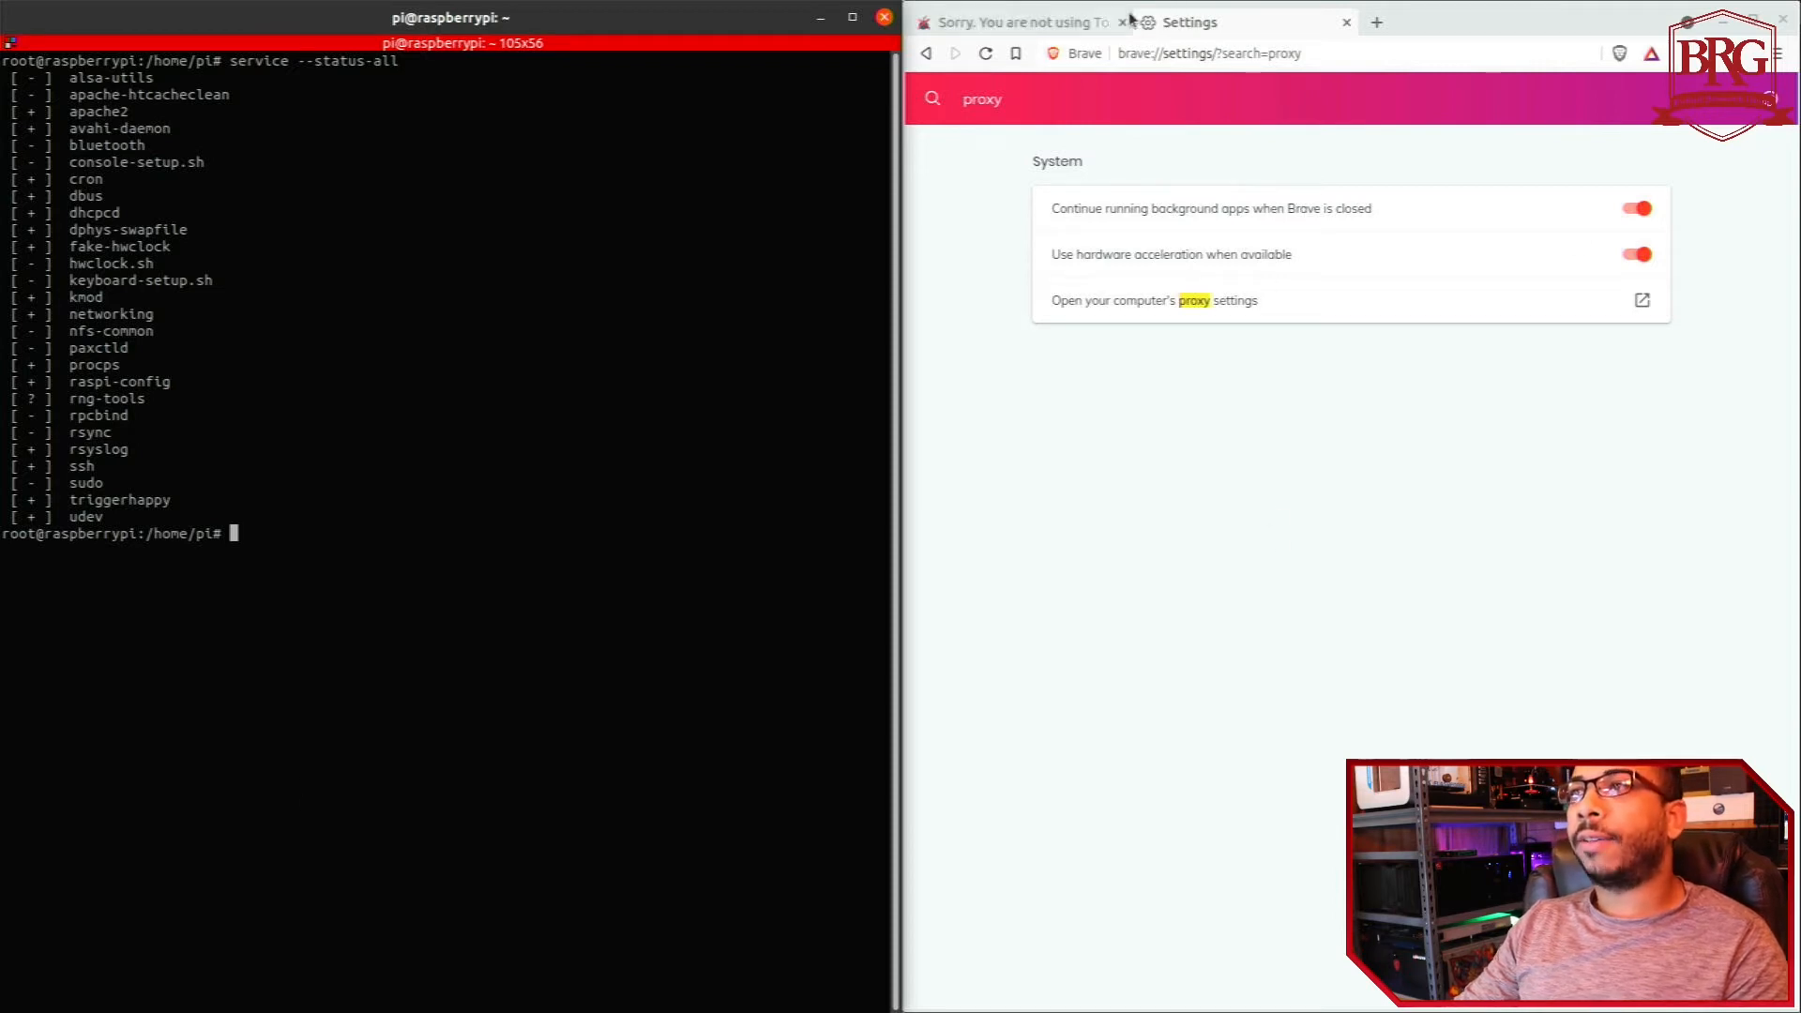
- Replace the old Tor check tab with a fresh one loading check.torproject.org
click(1127, 23)
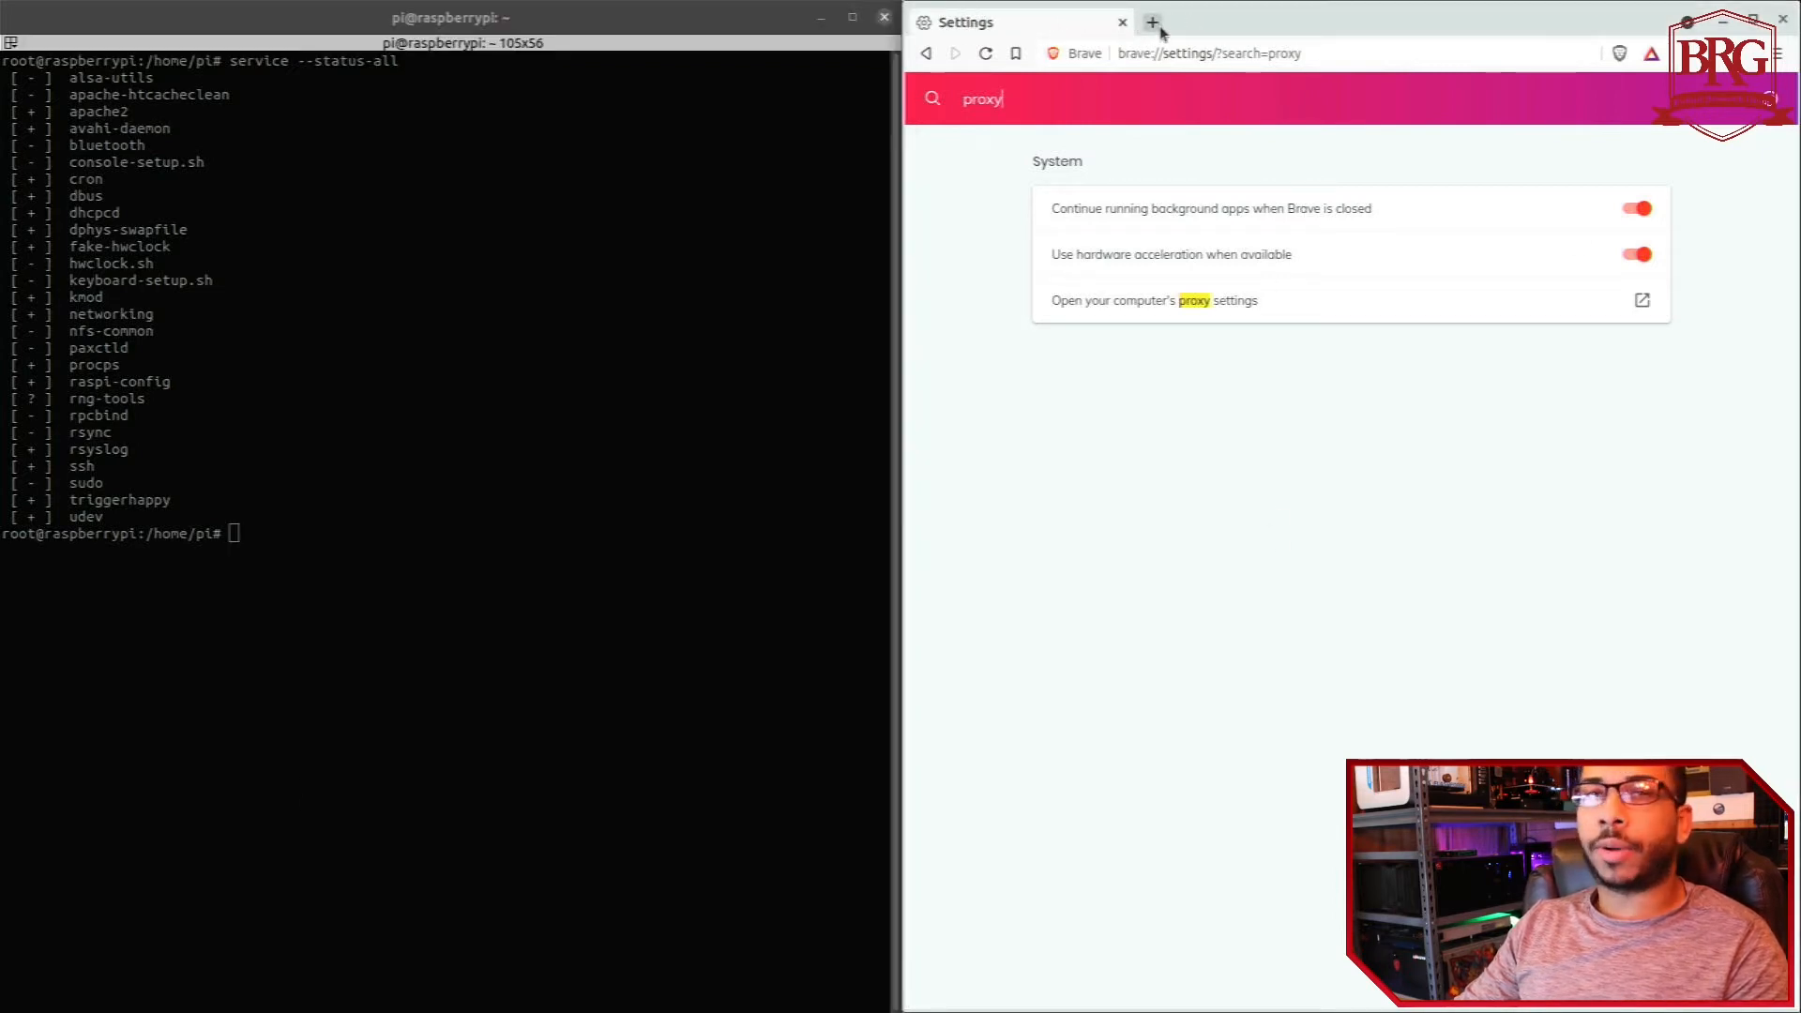
mouse_move(1152, 22)
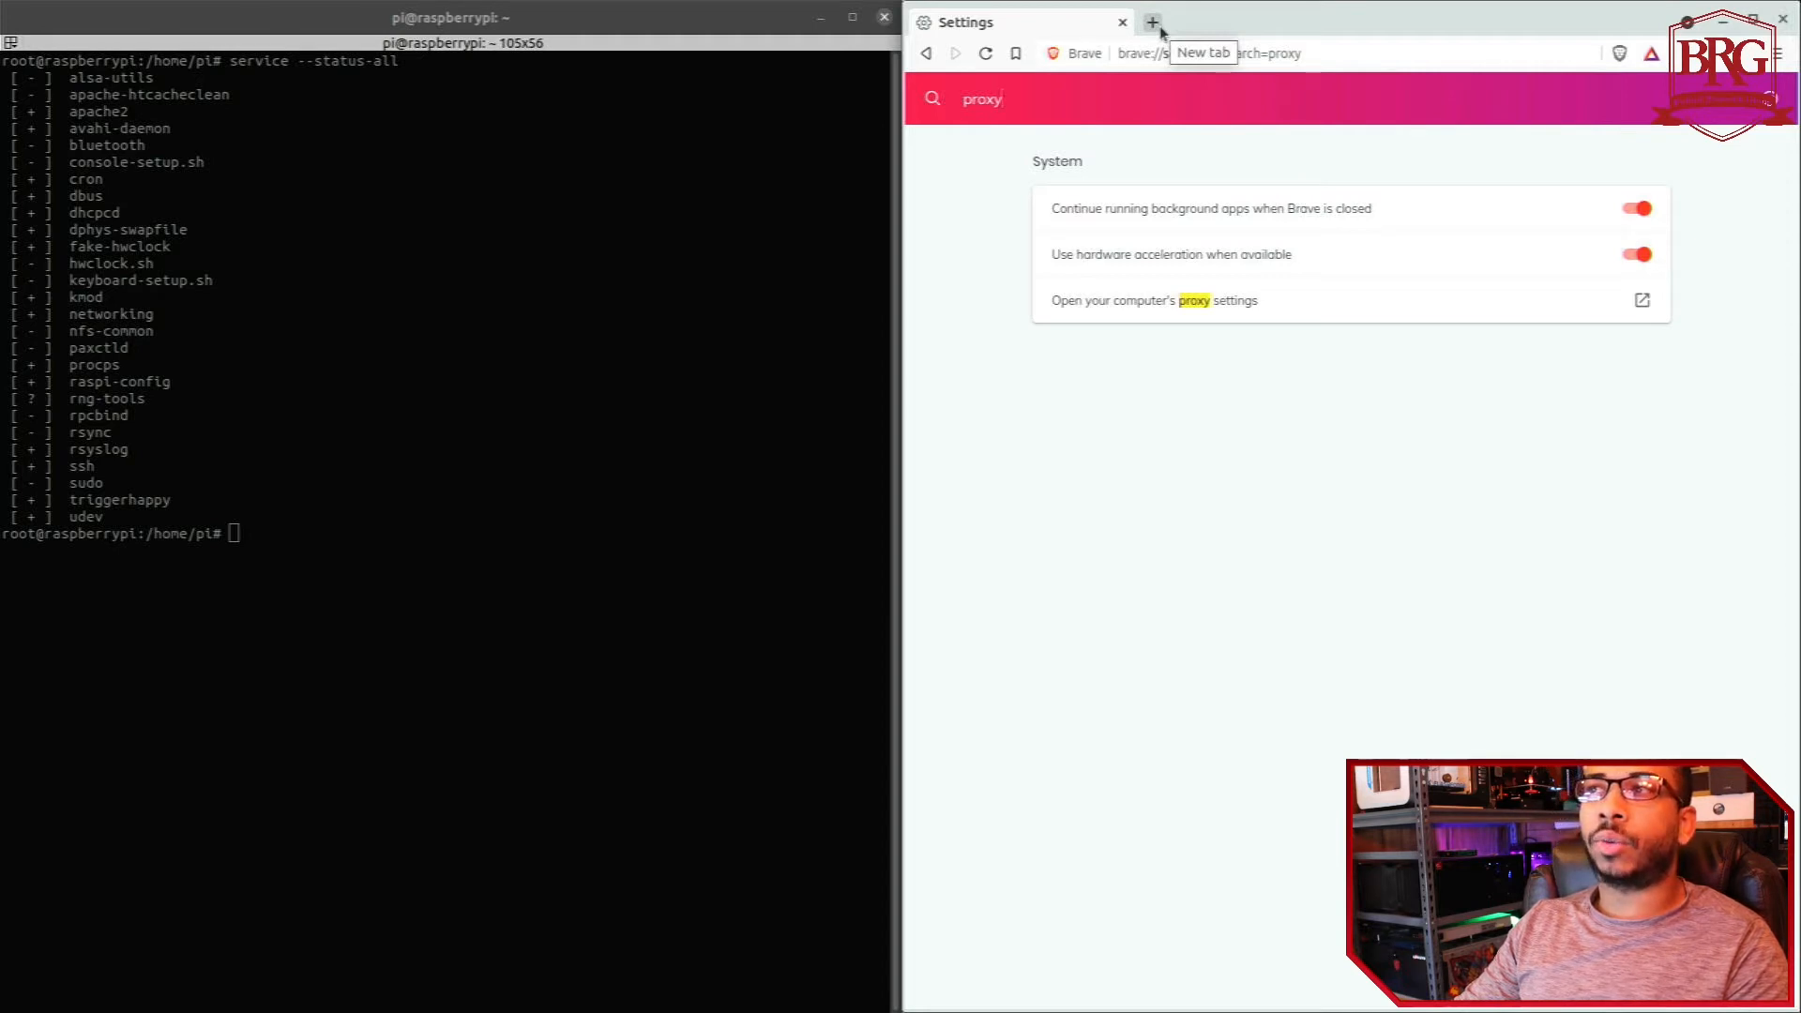
click(1149, 23)
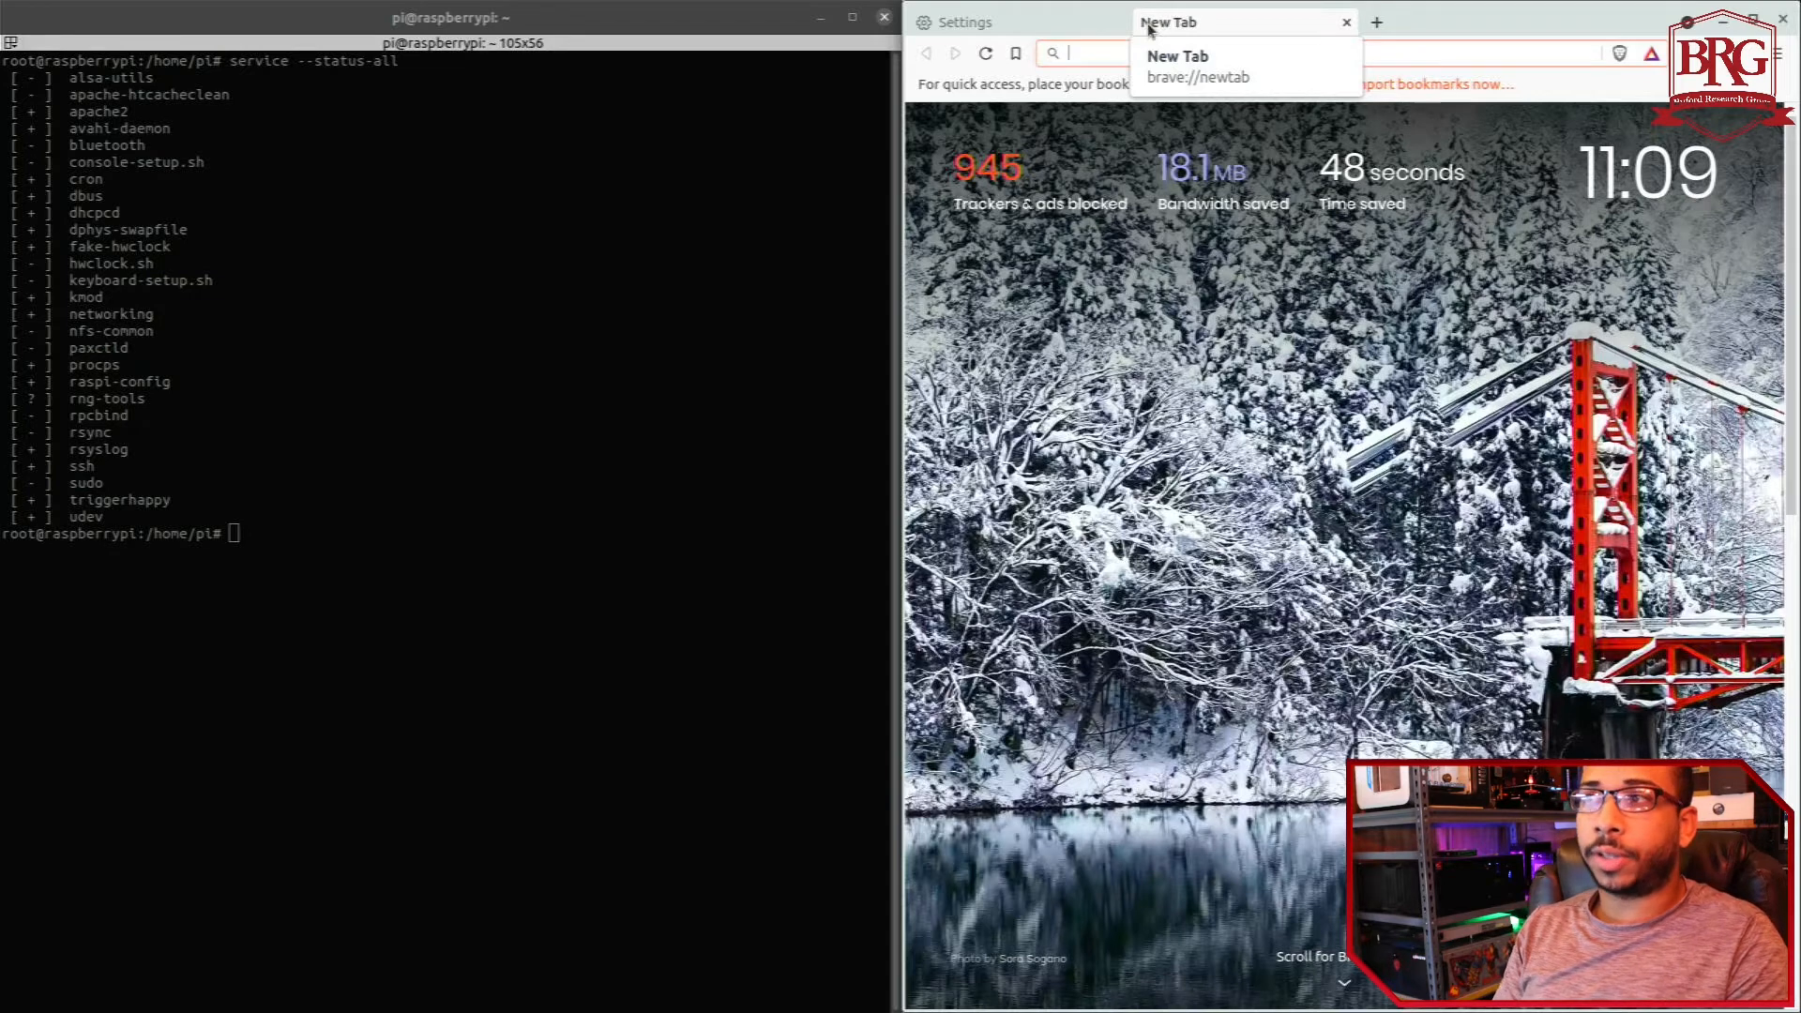
text(check.torproject.org)
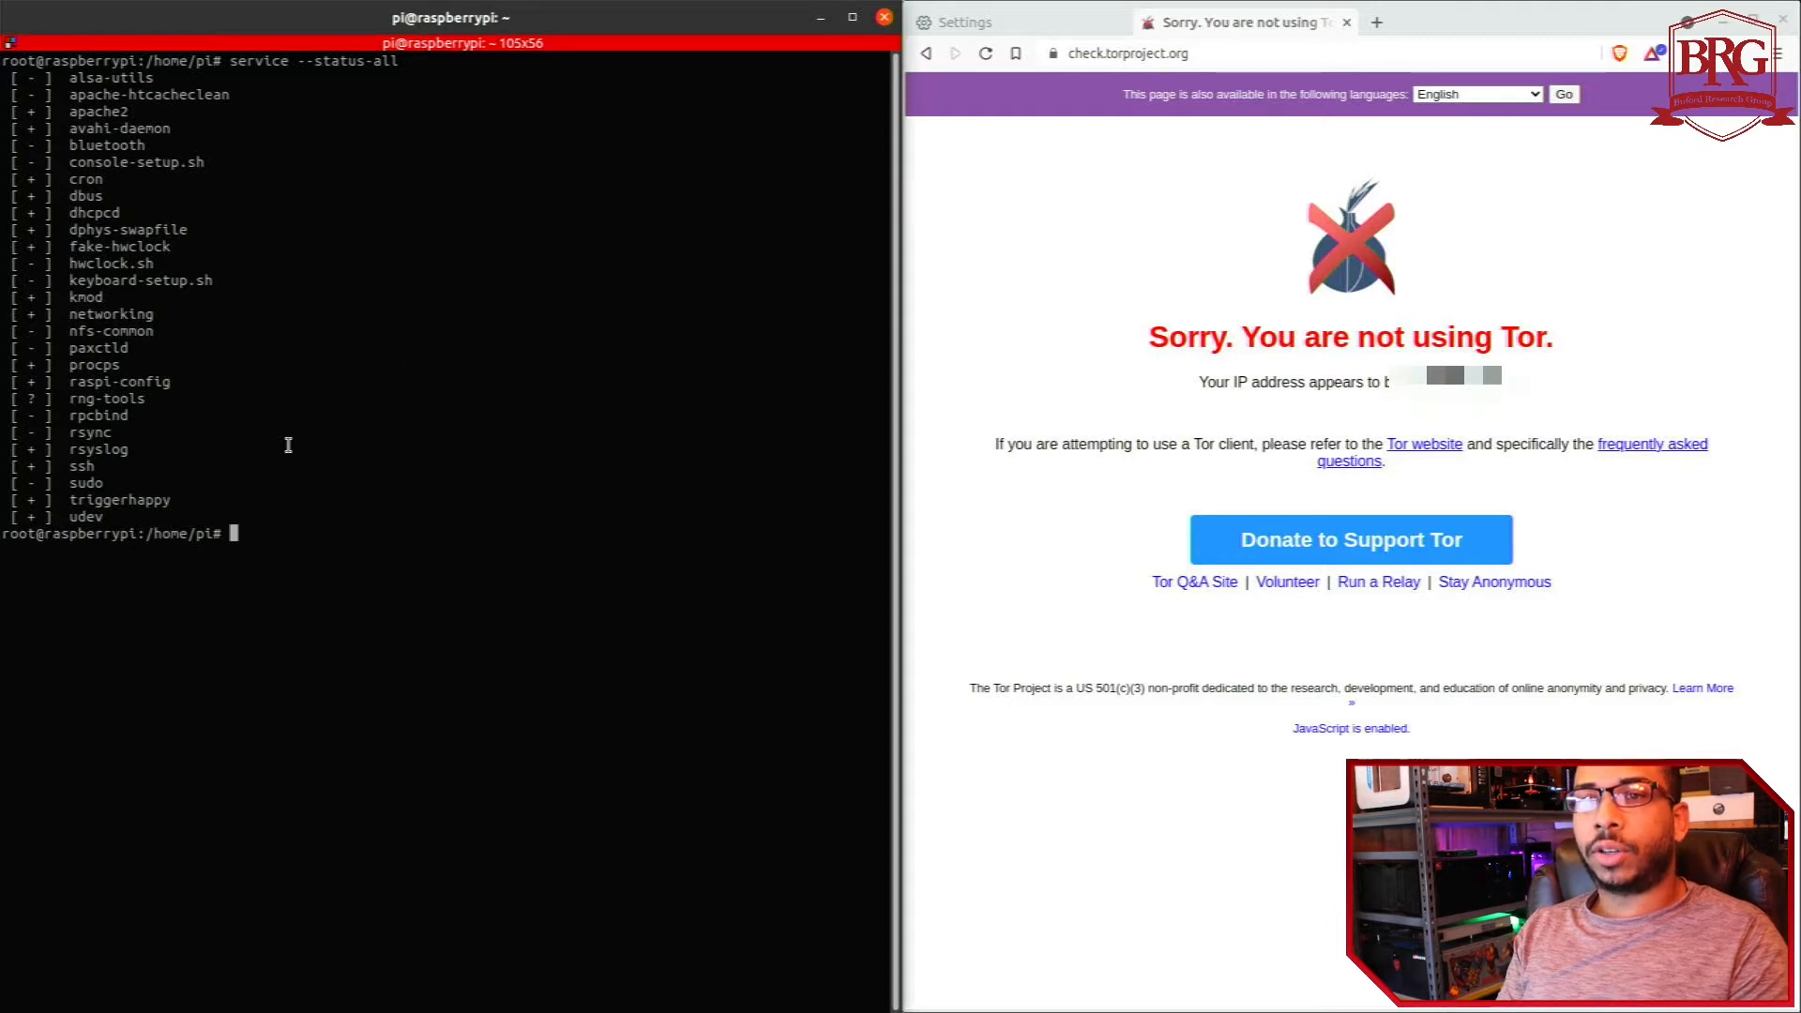
- Install the tor, privoxy and nyx packages with apt-get install -y
text(apt-get)
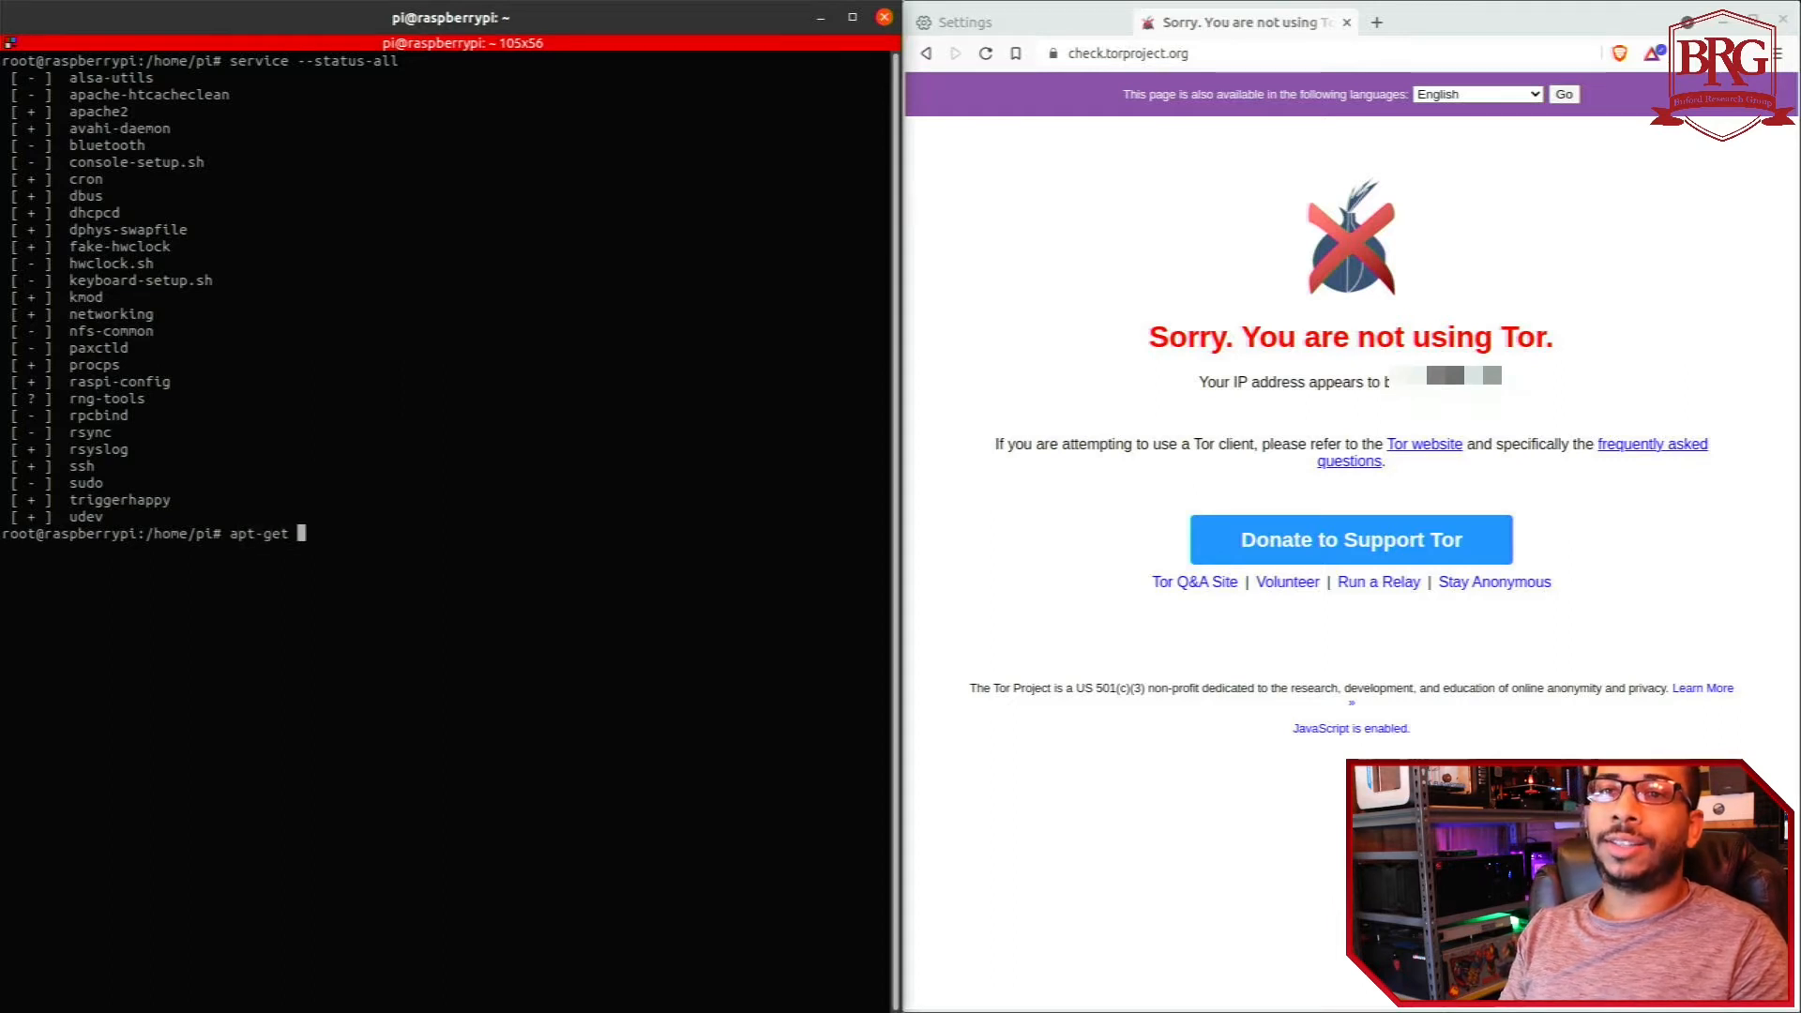
text(install tor)
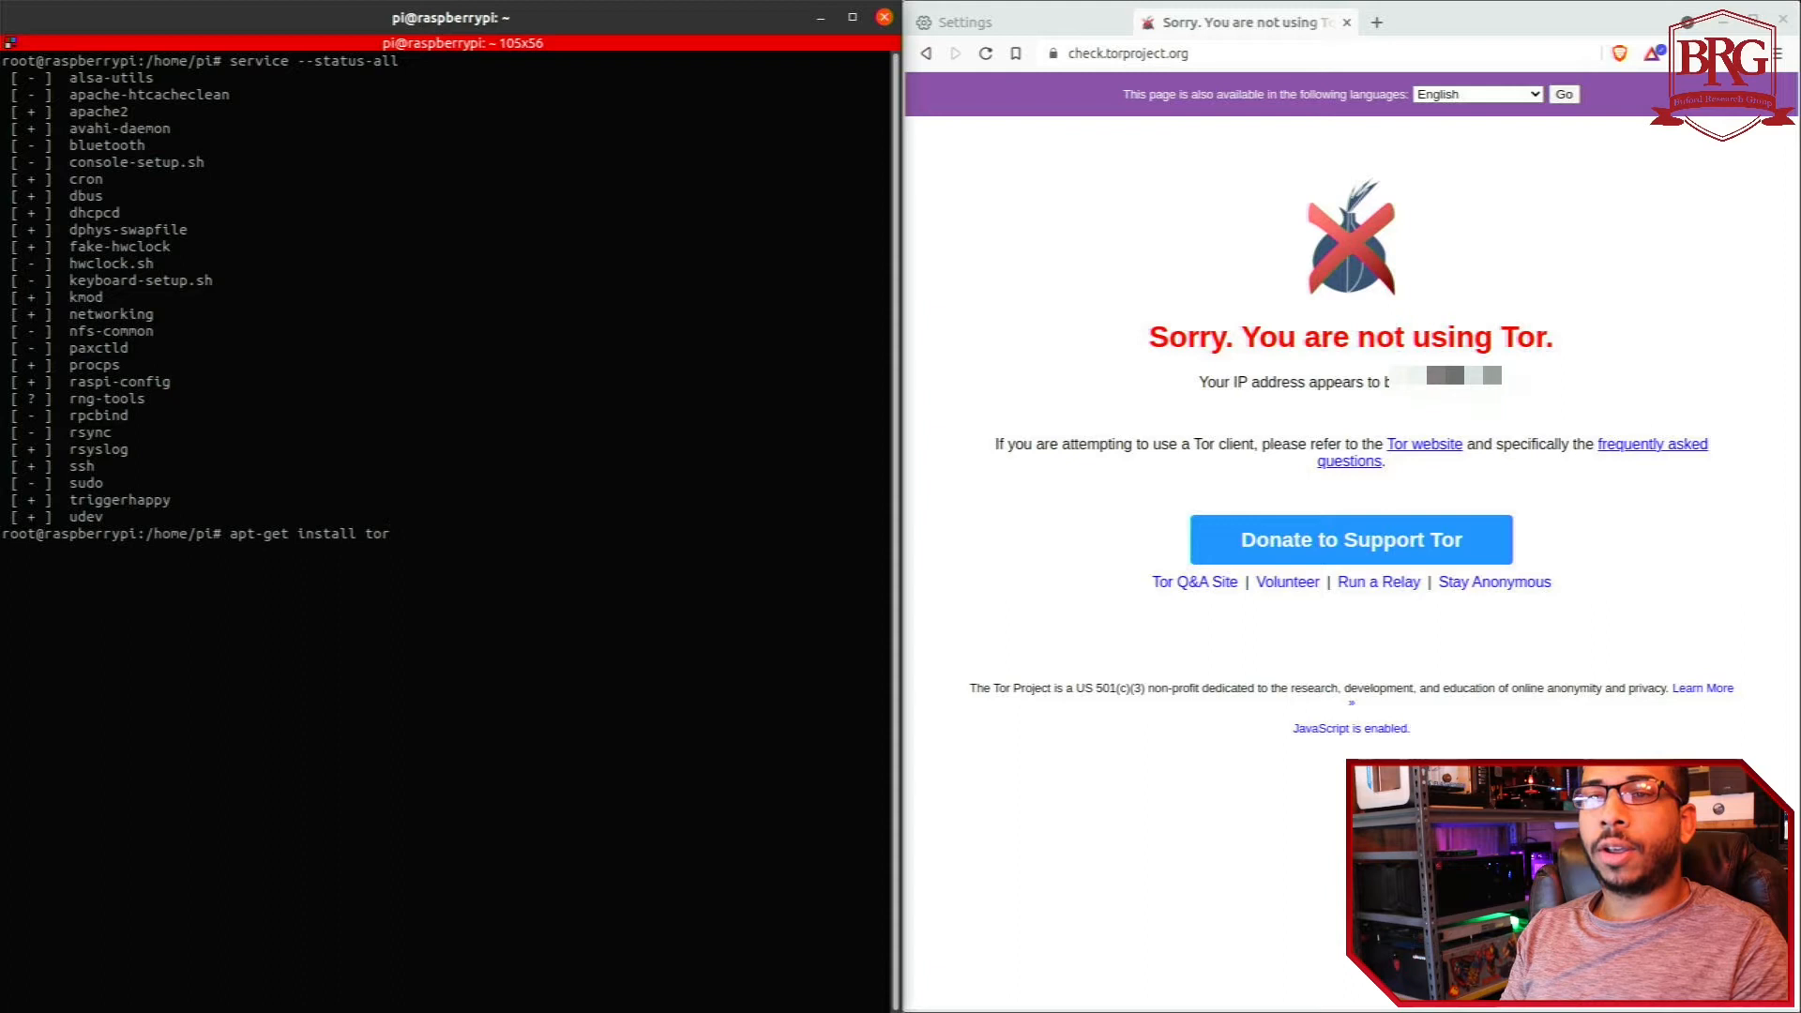
text(privoxy)
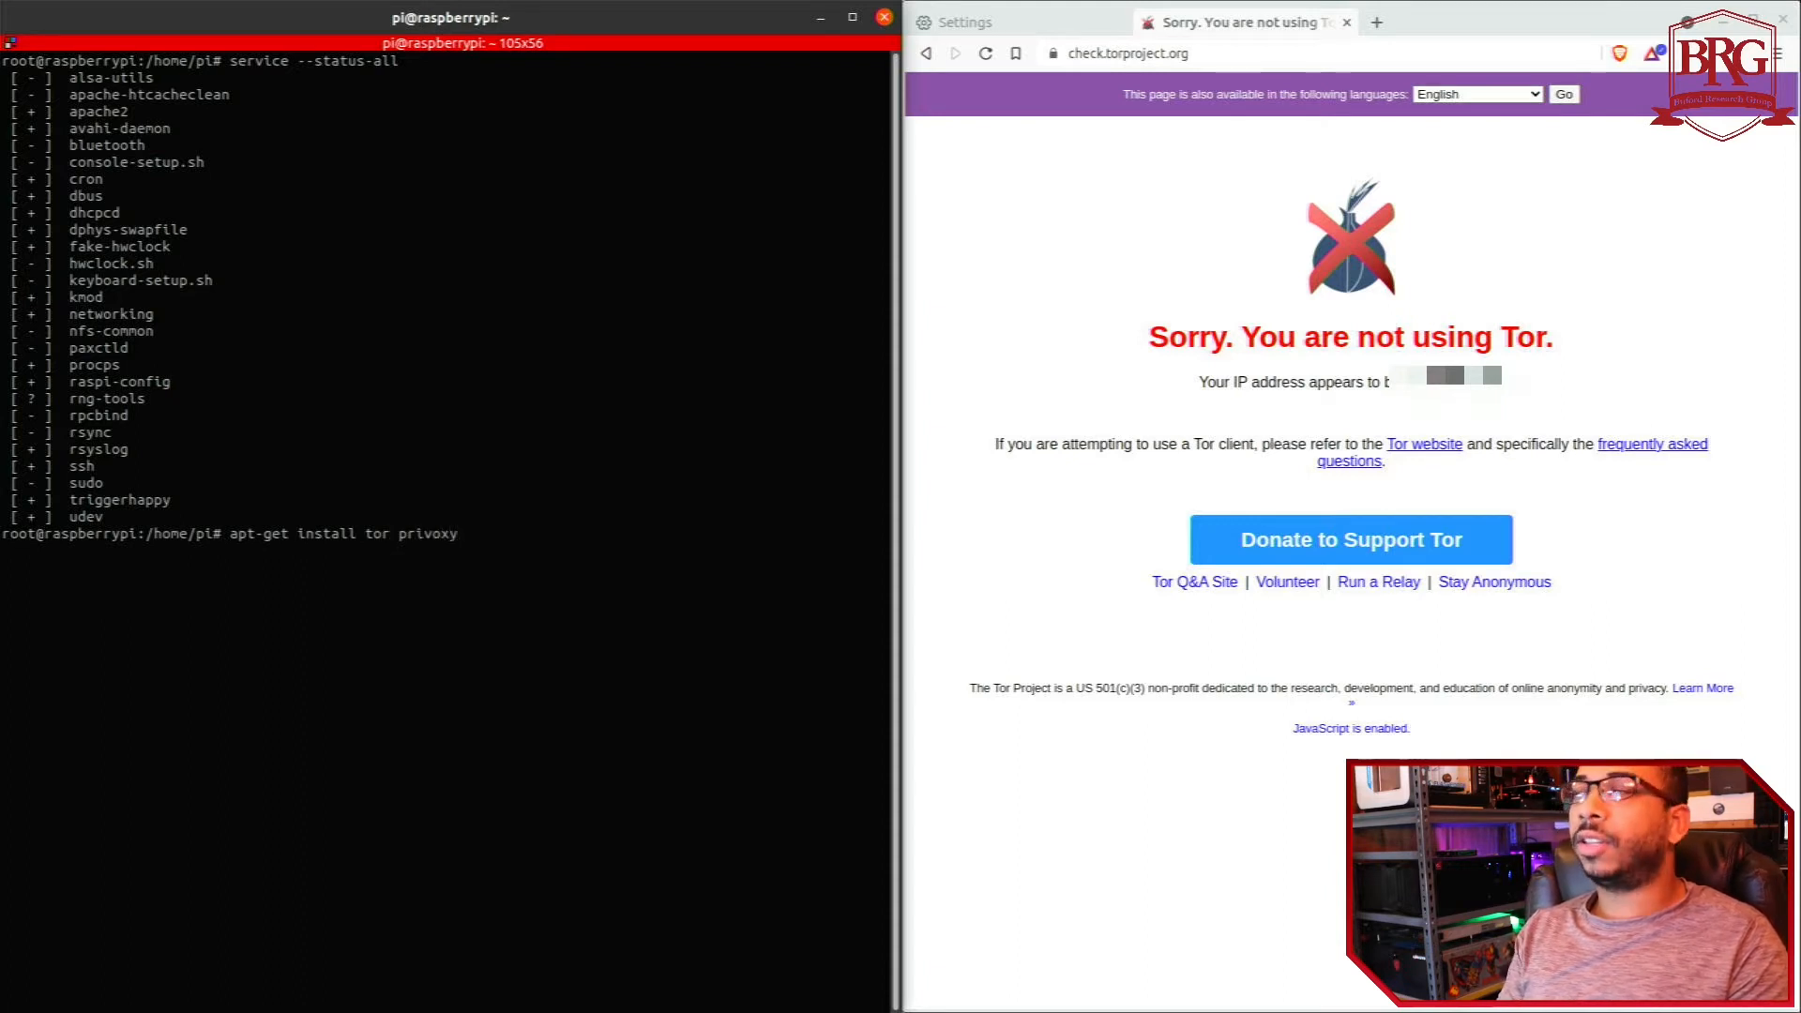
text(nyx -y)
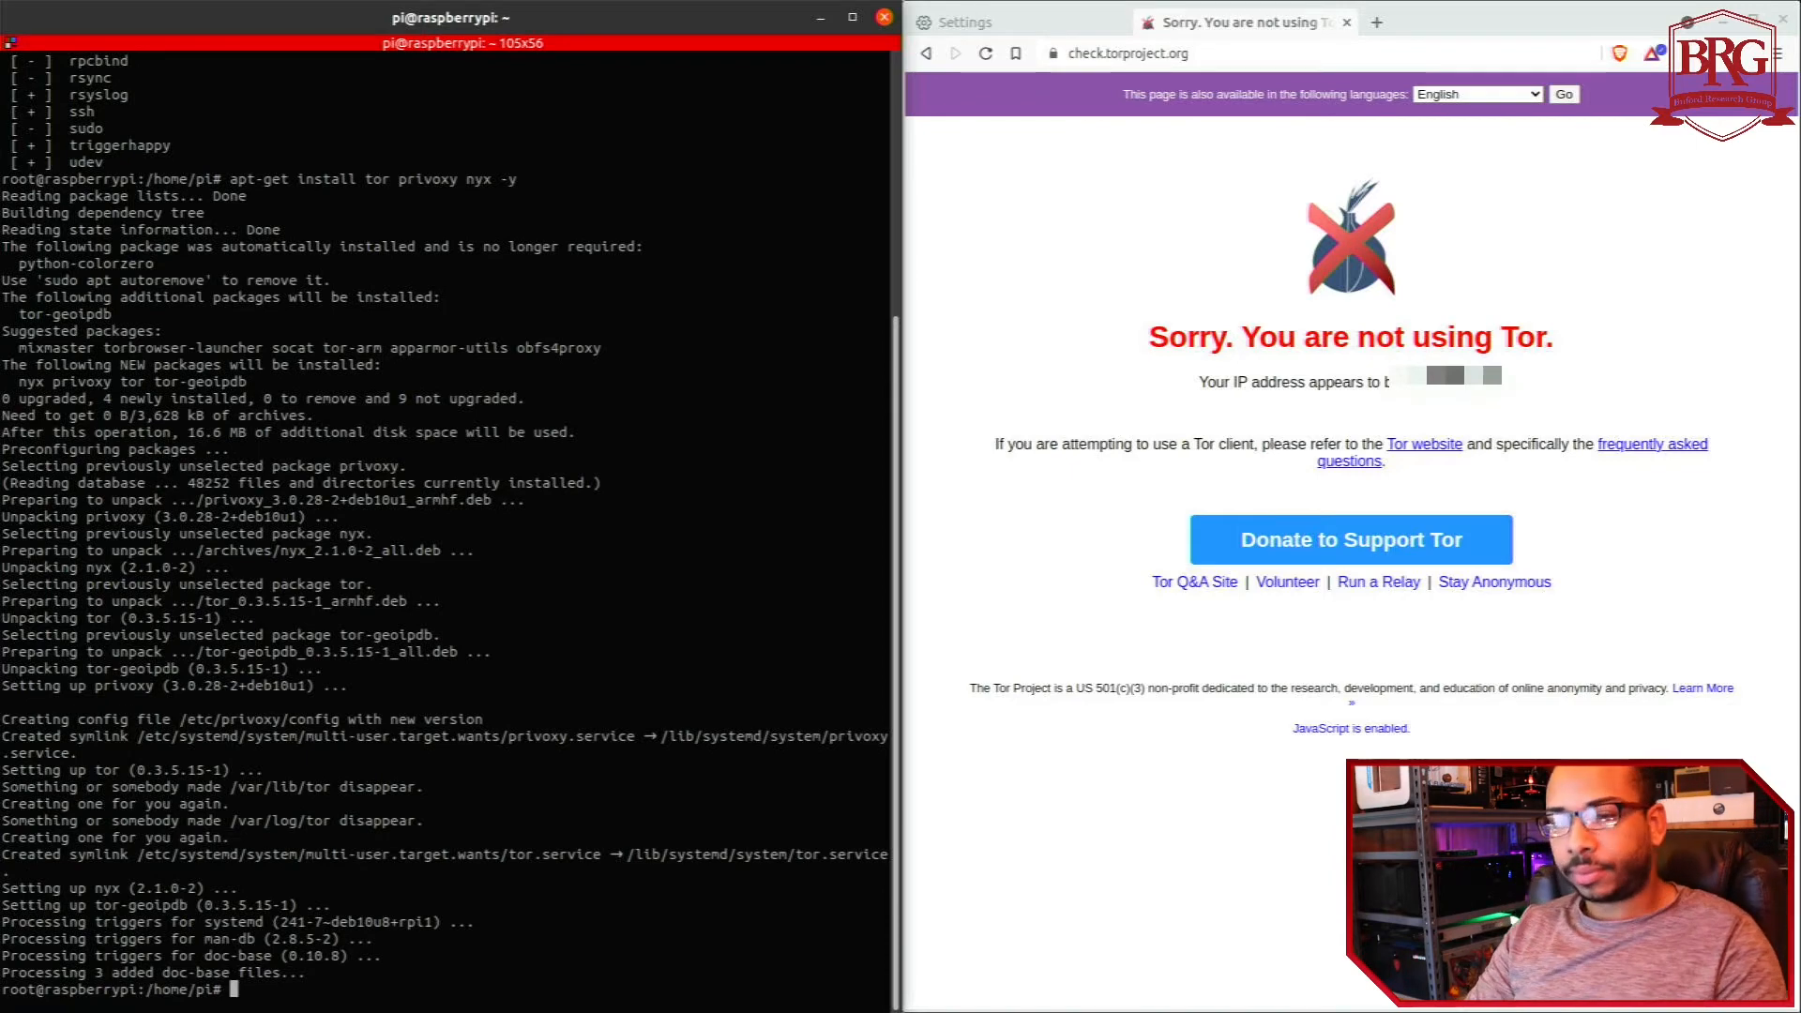
- Check the service list, then stop the tor and privoxy services
text(service --status-all)
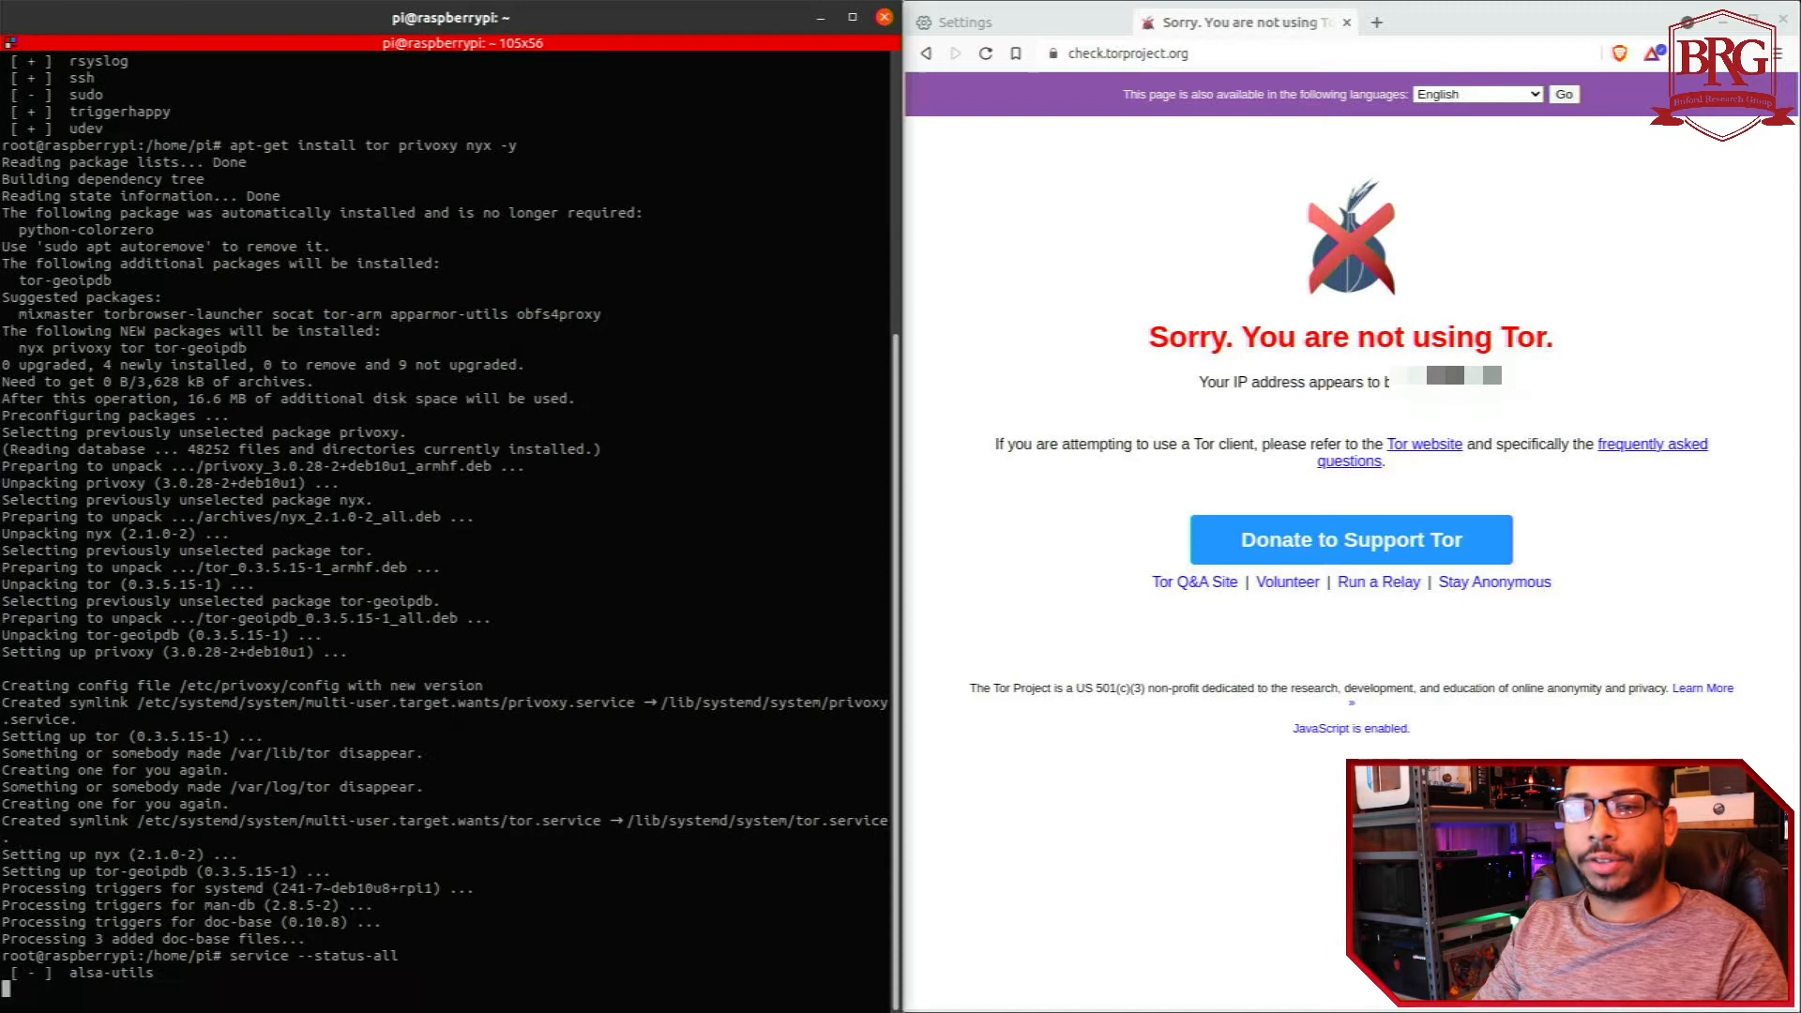
scroll(down, 3)
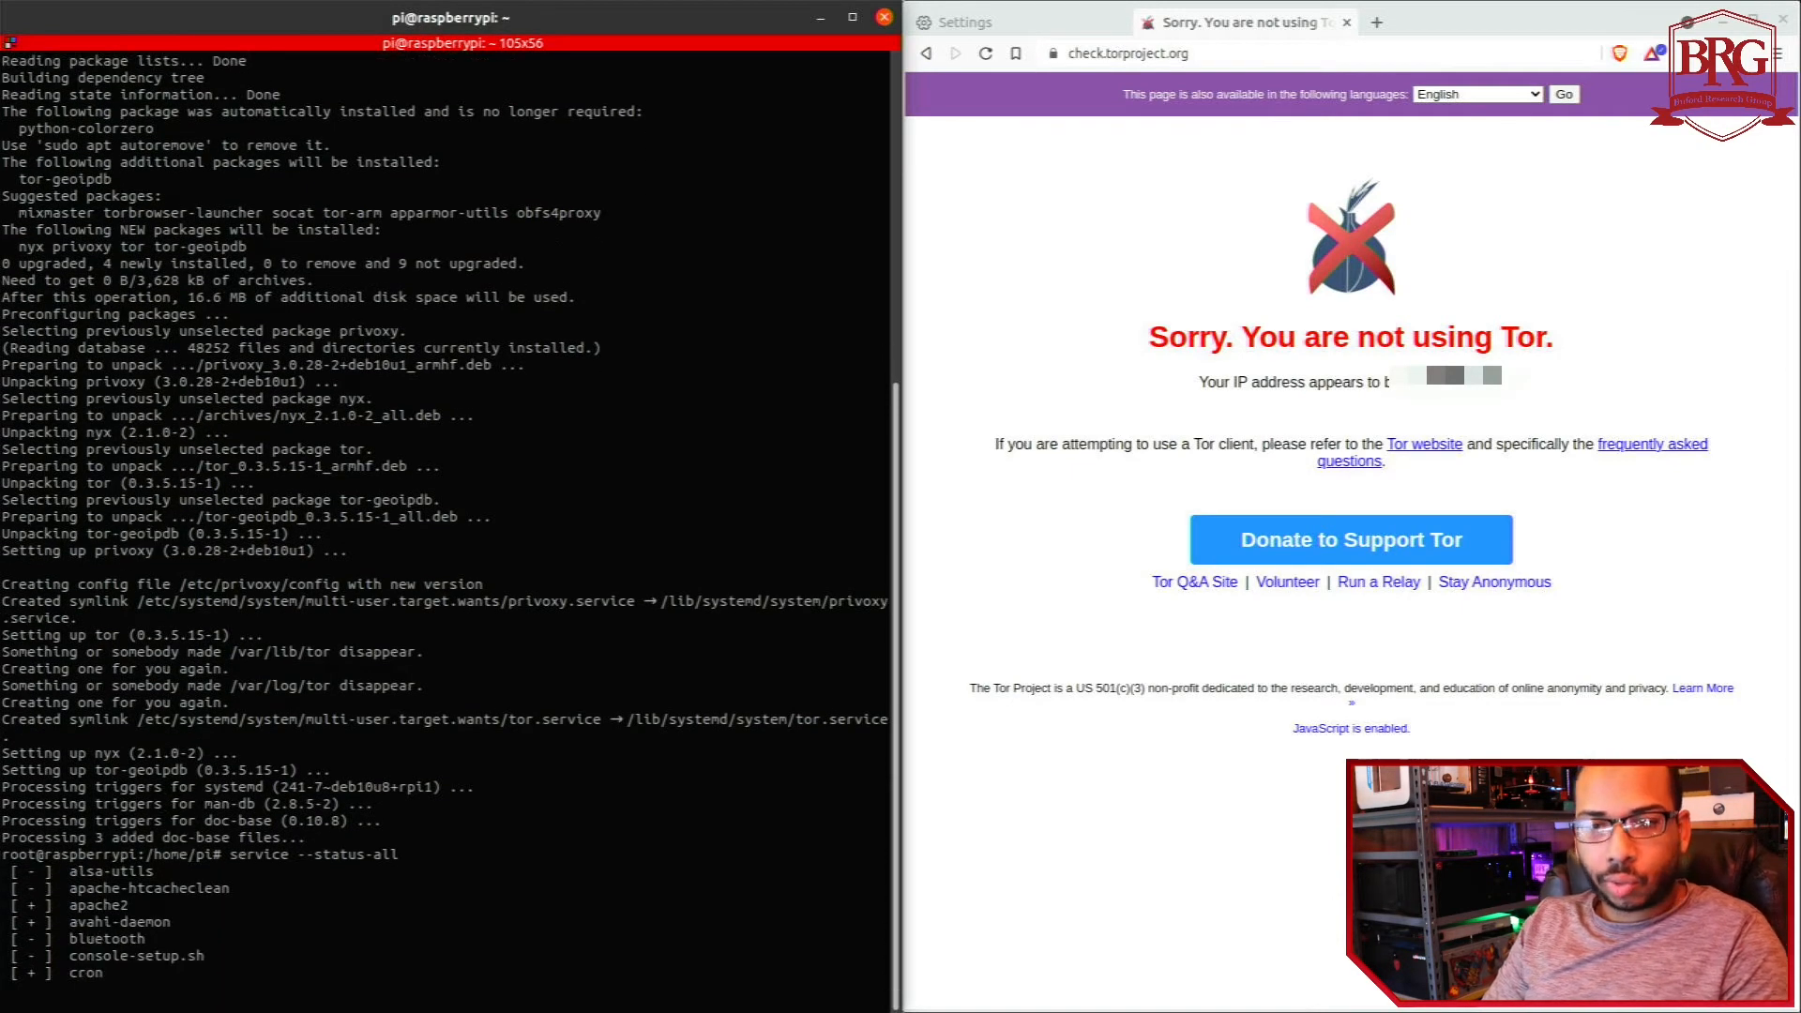
scroll(down, 3)
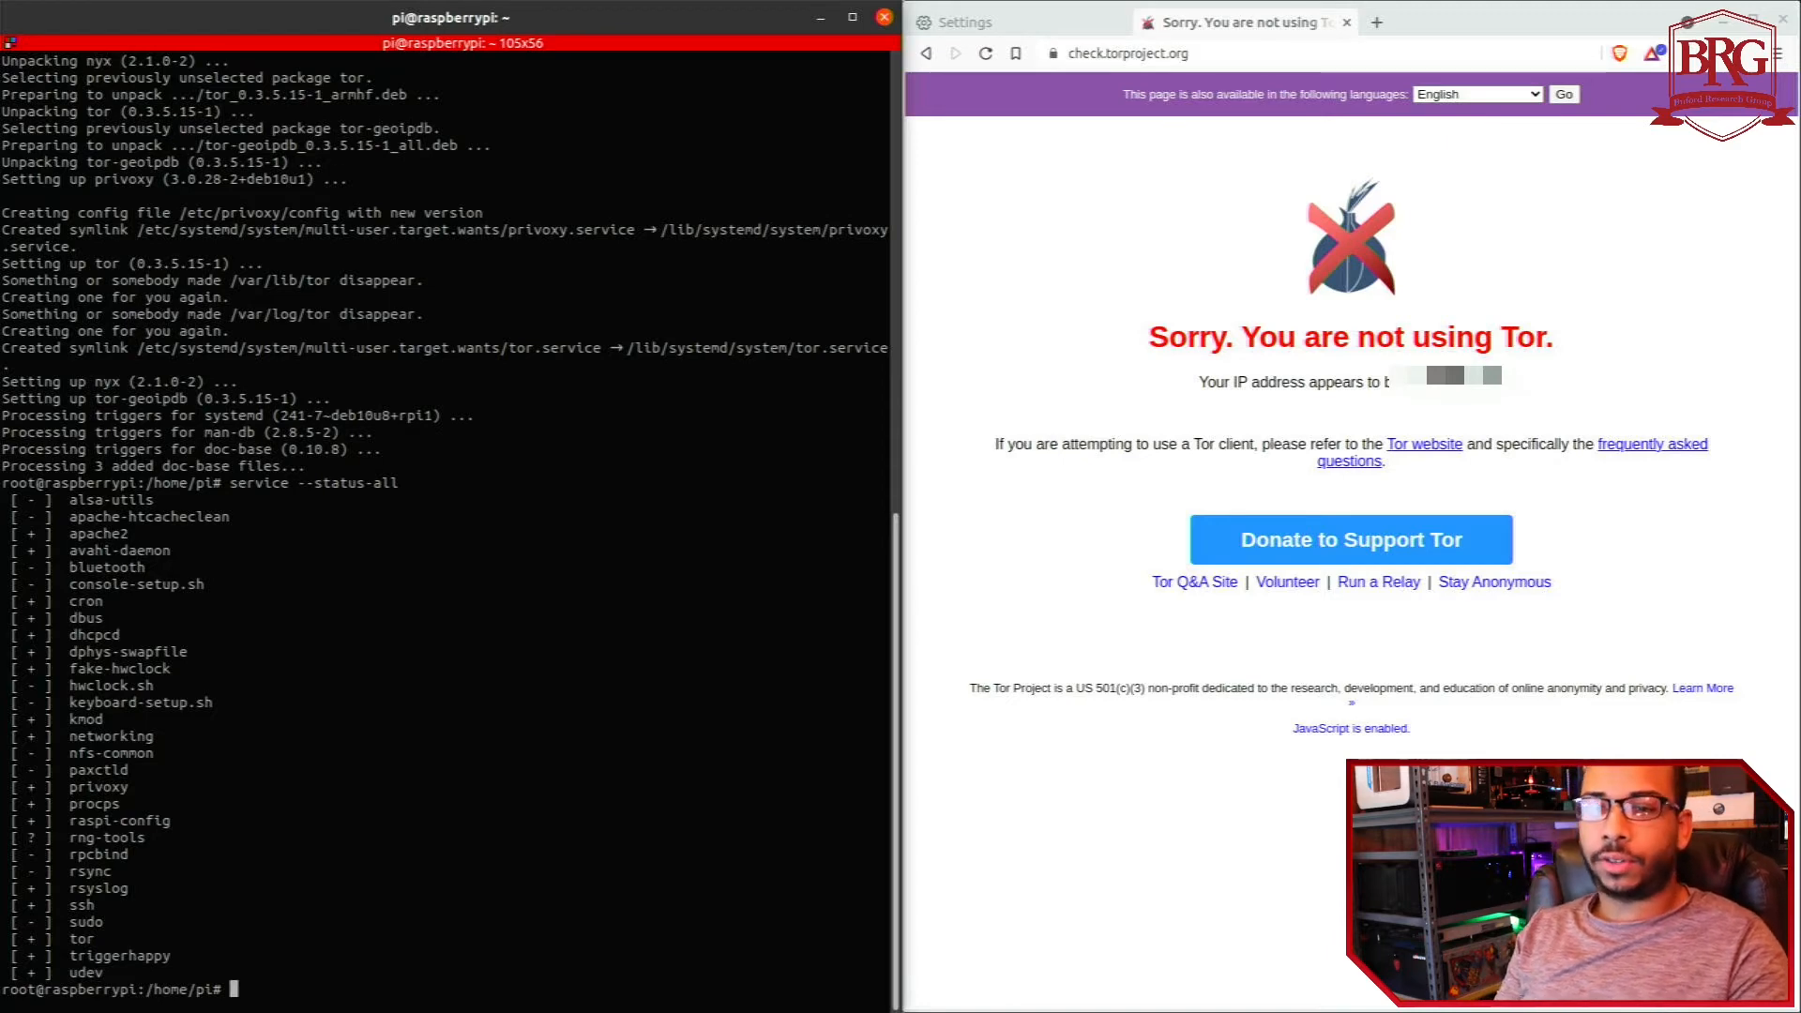
text(service tor stop)
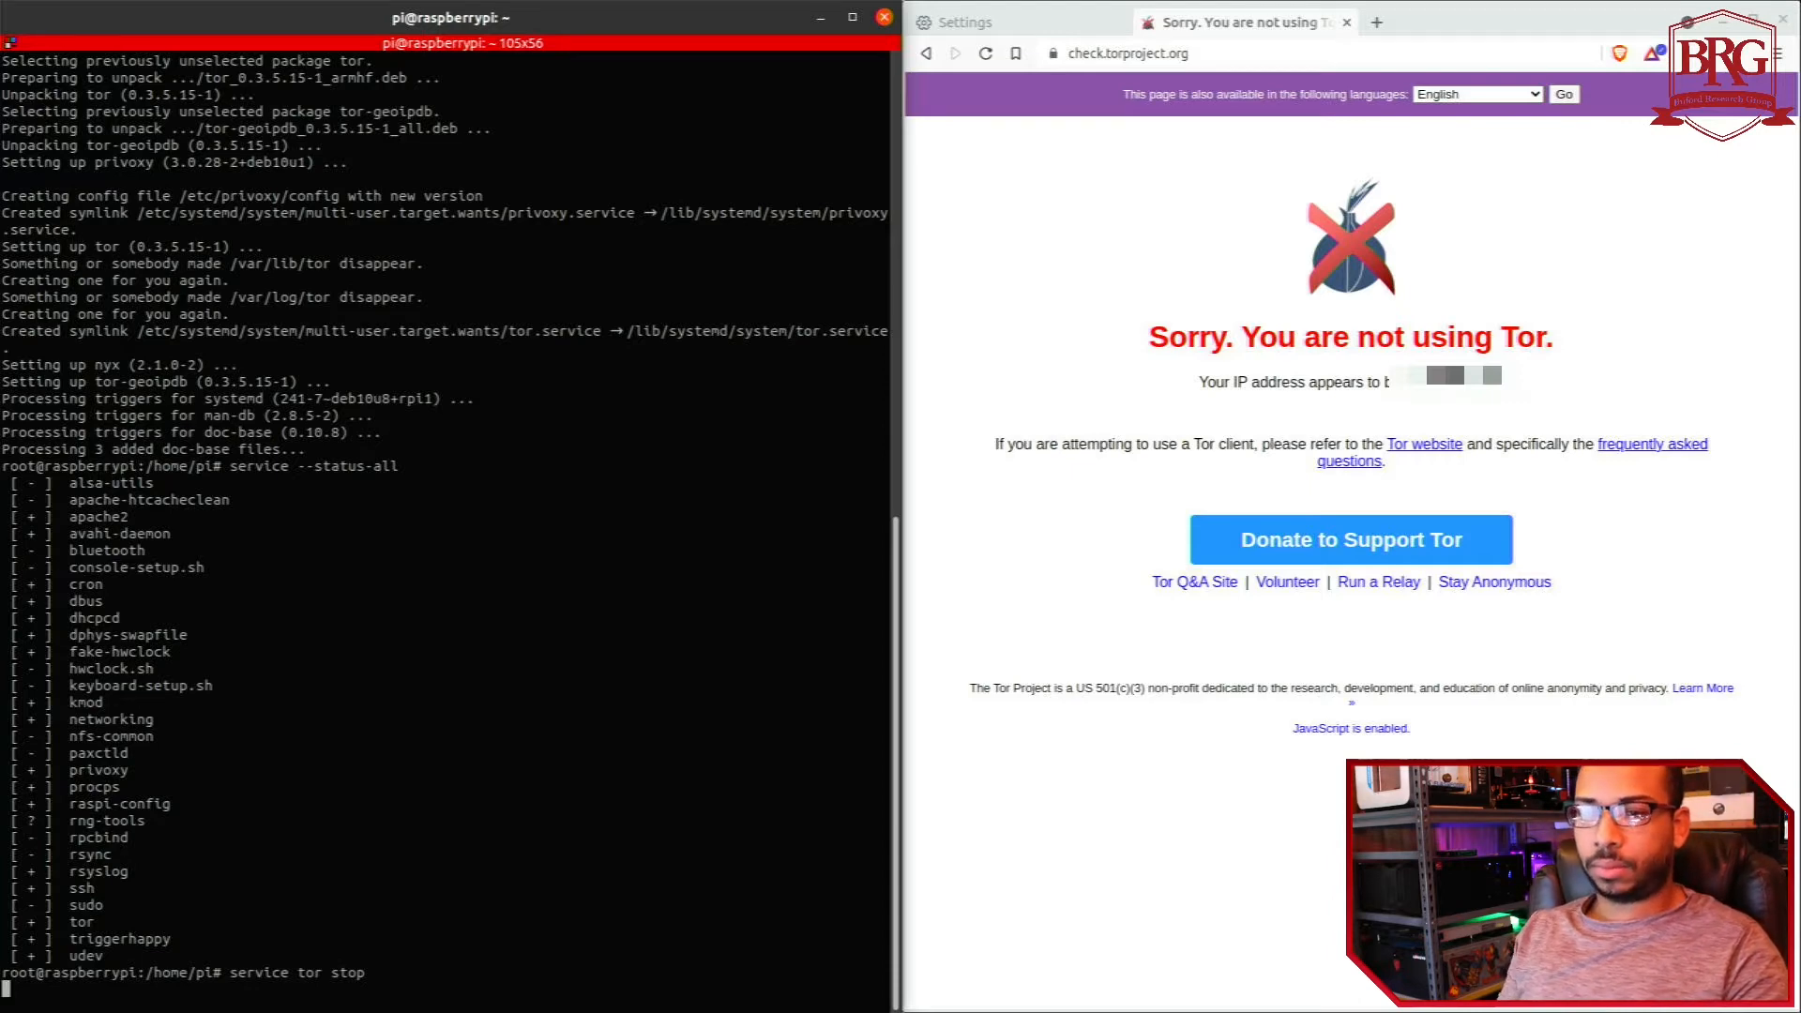
text(service pr)
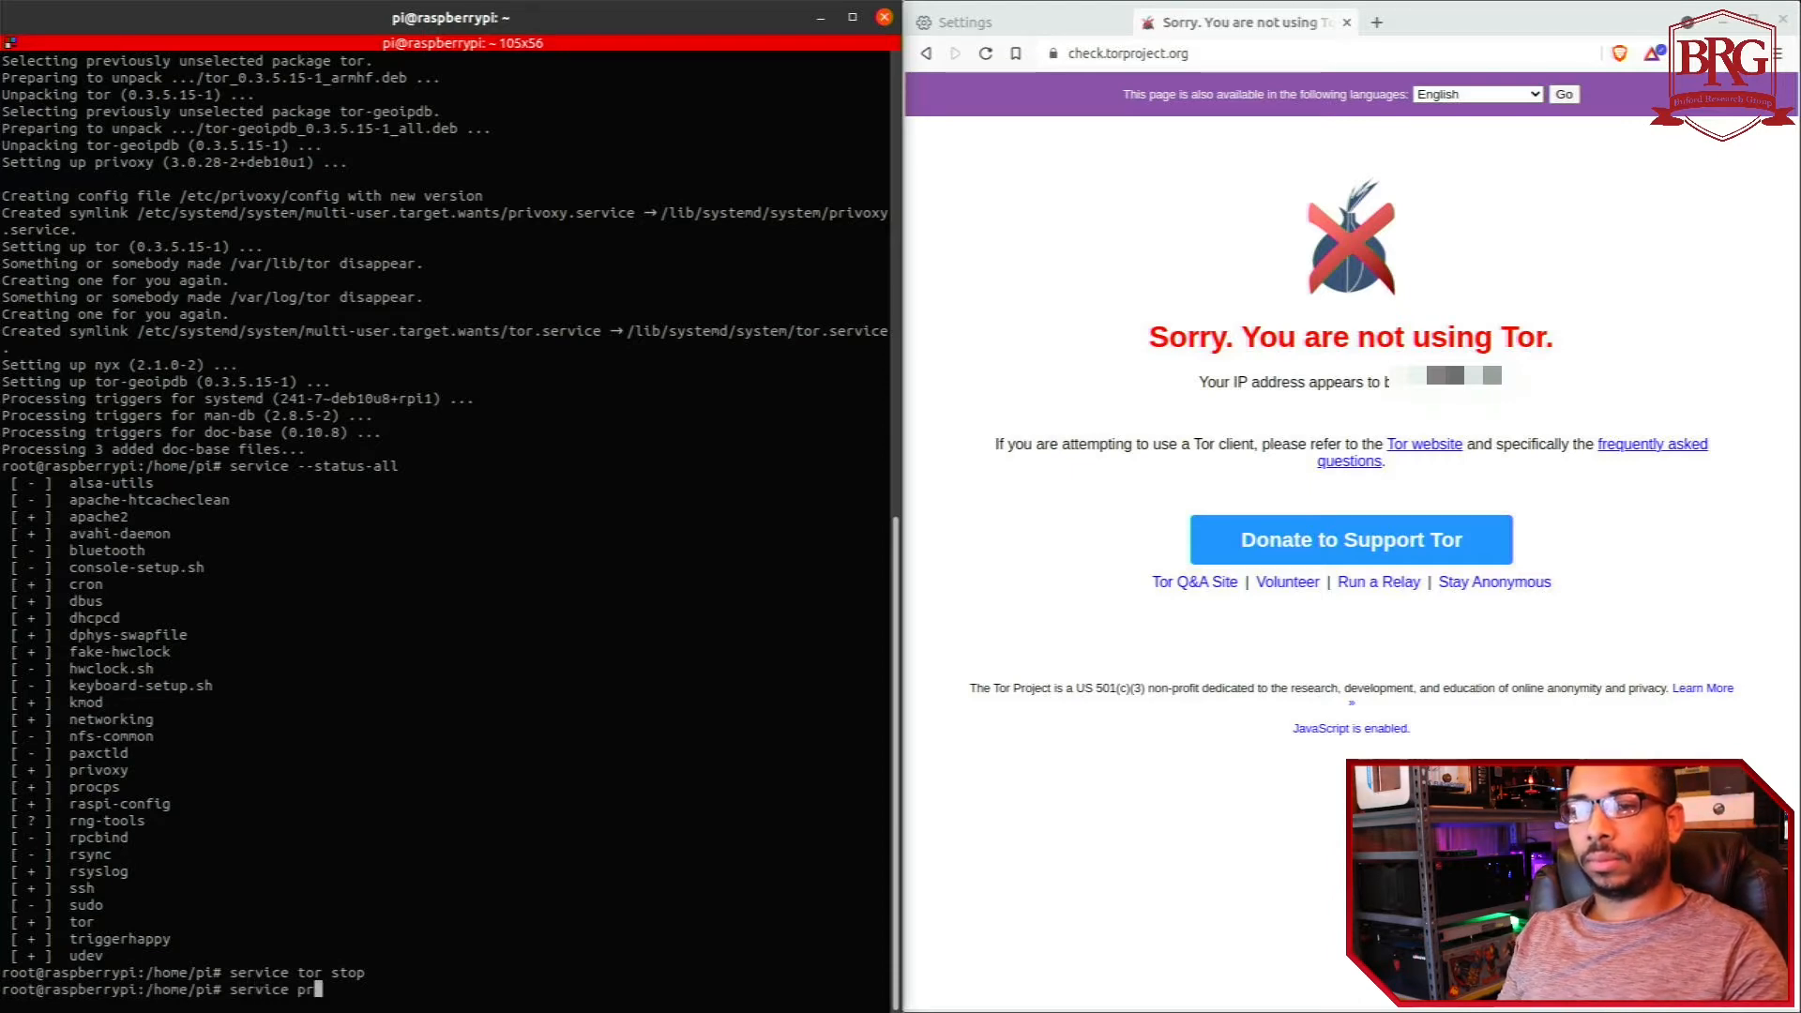
text(ivoxy stop)
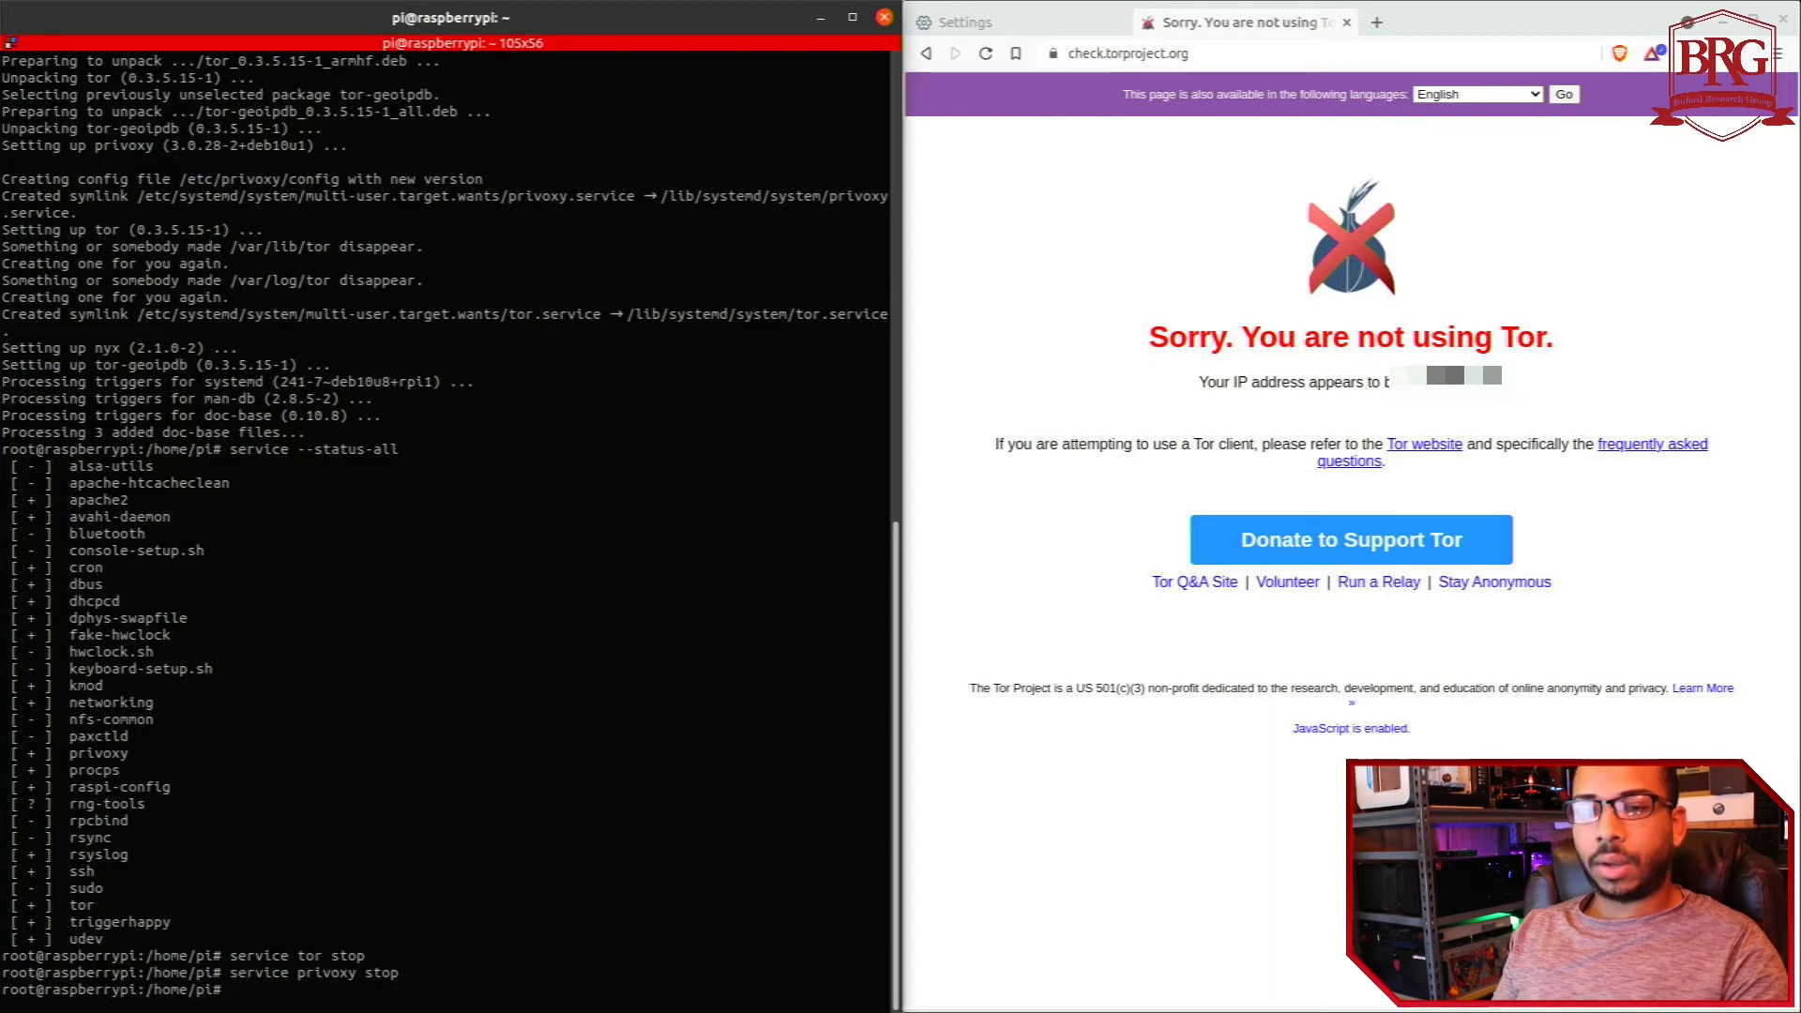
- Re-list the services to confirm tor and privoxy are now inactive
text(service --status-all)
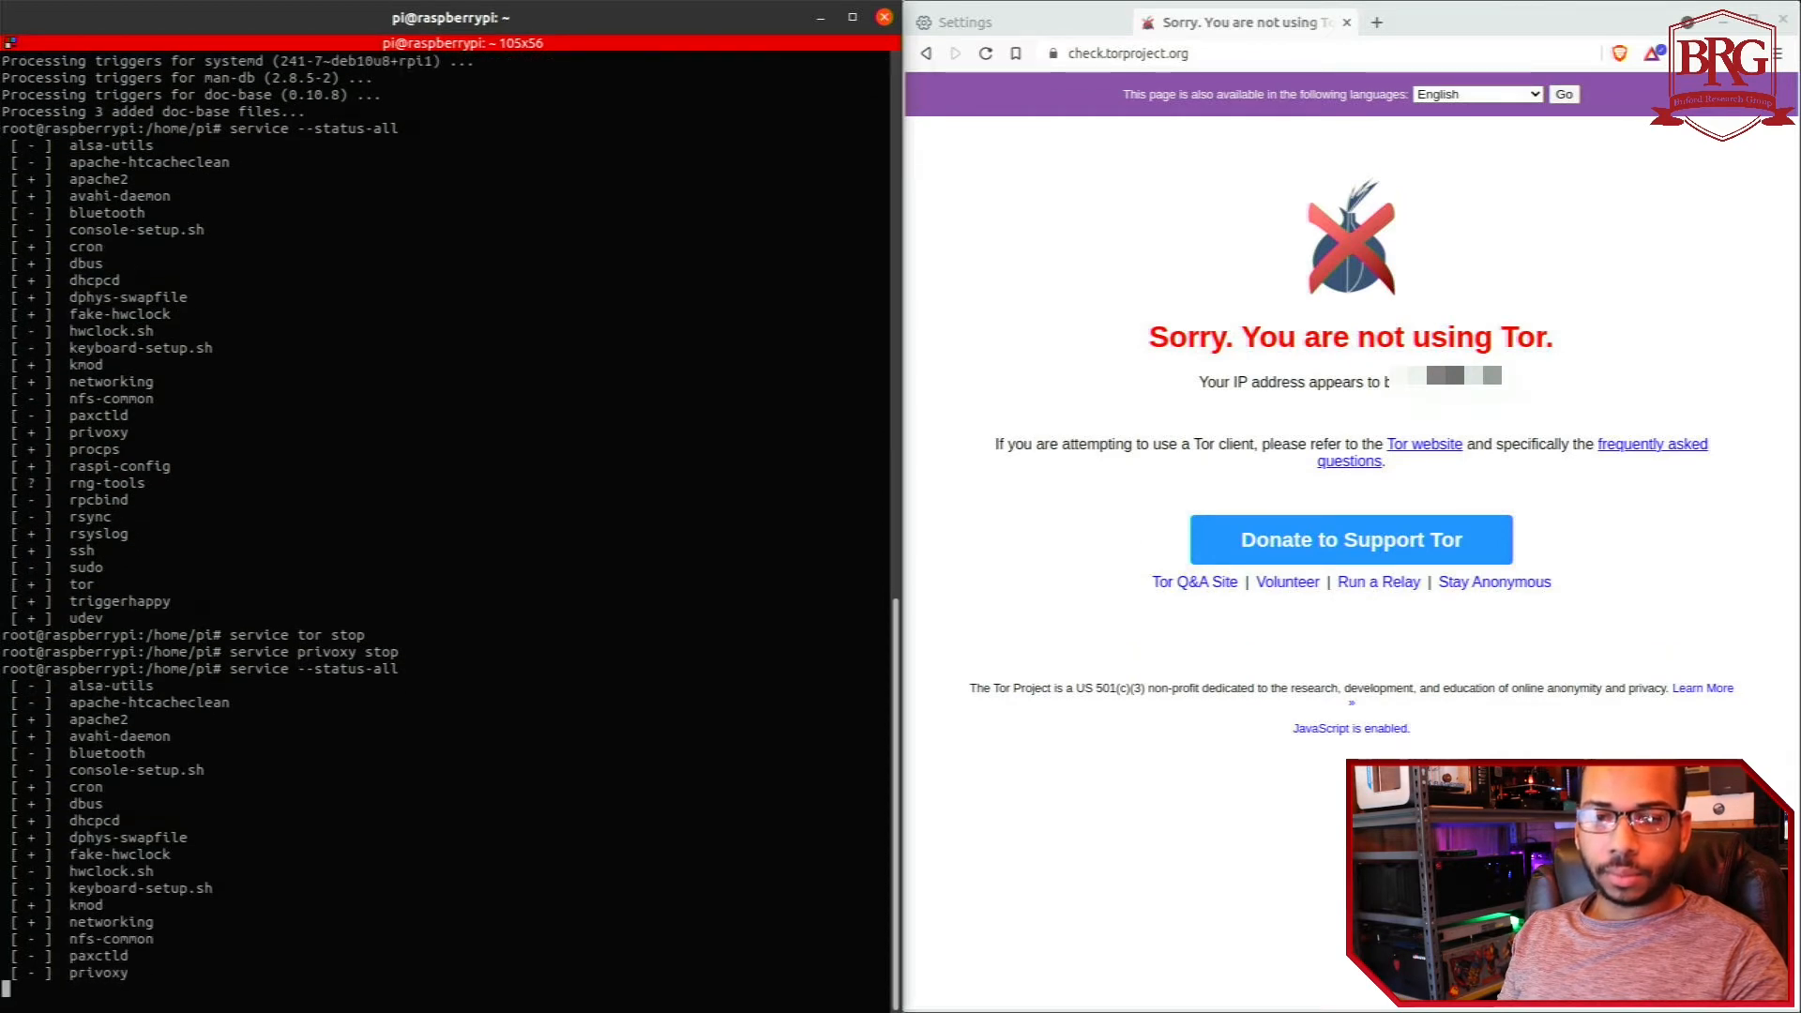
scroll(down, 3)
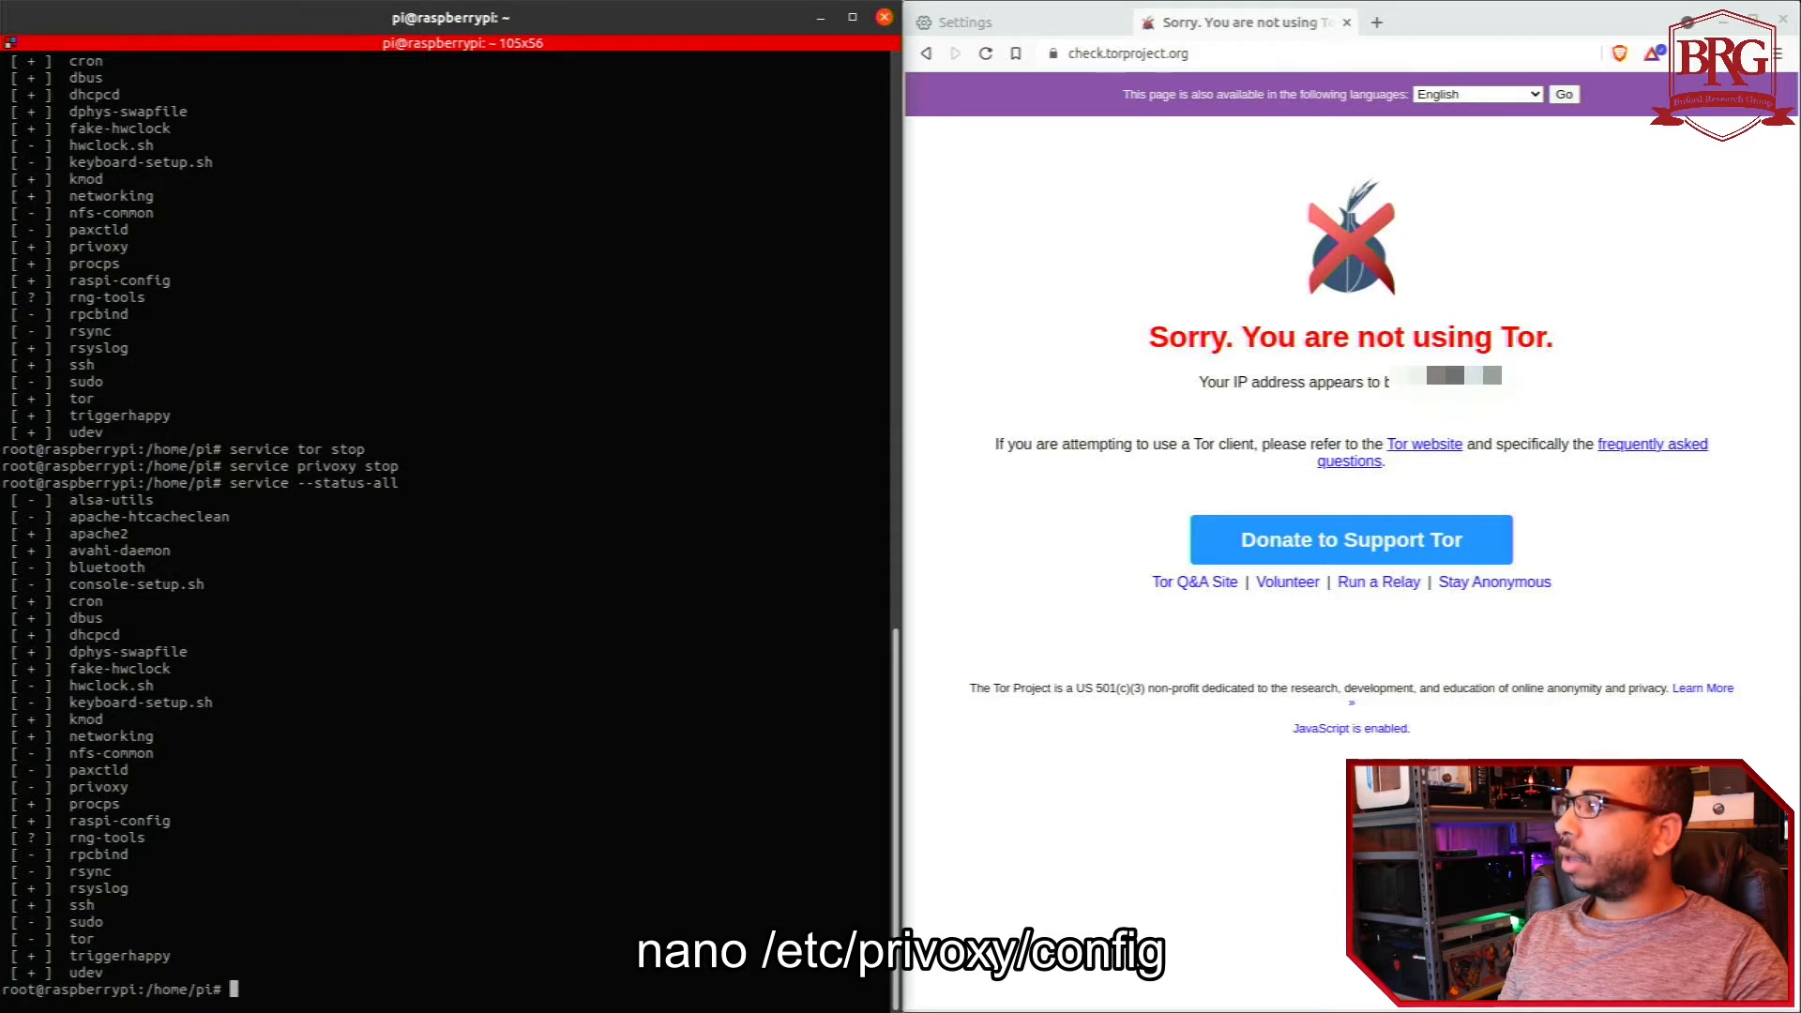
- Edit /etc/privoxy/config in nano and comment out its actionsfile lines
text(nano /e)
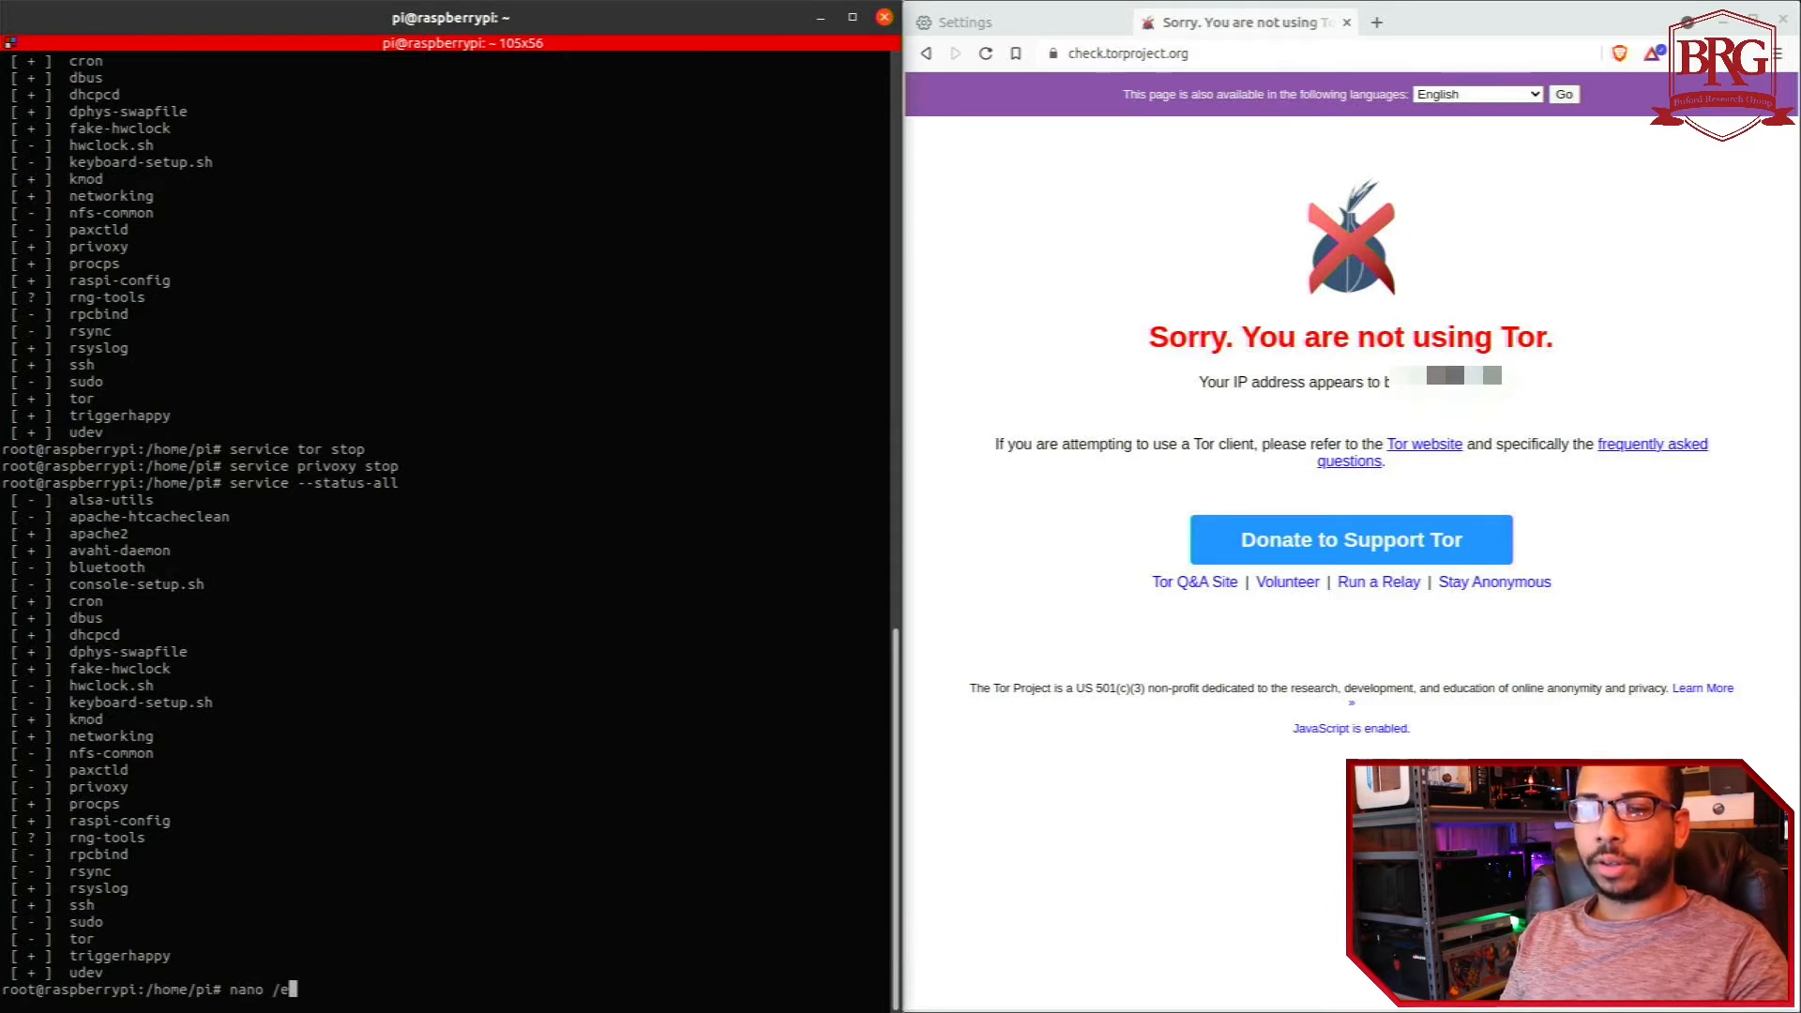
text(tc/privoxy/co)
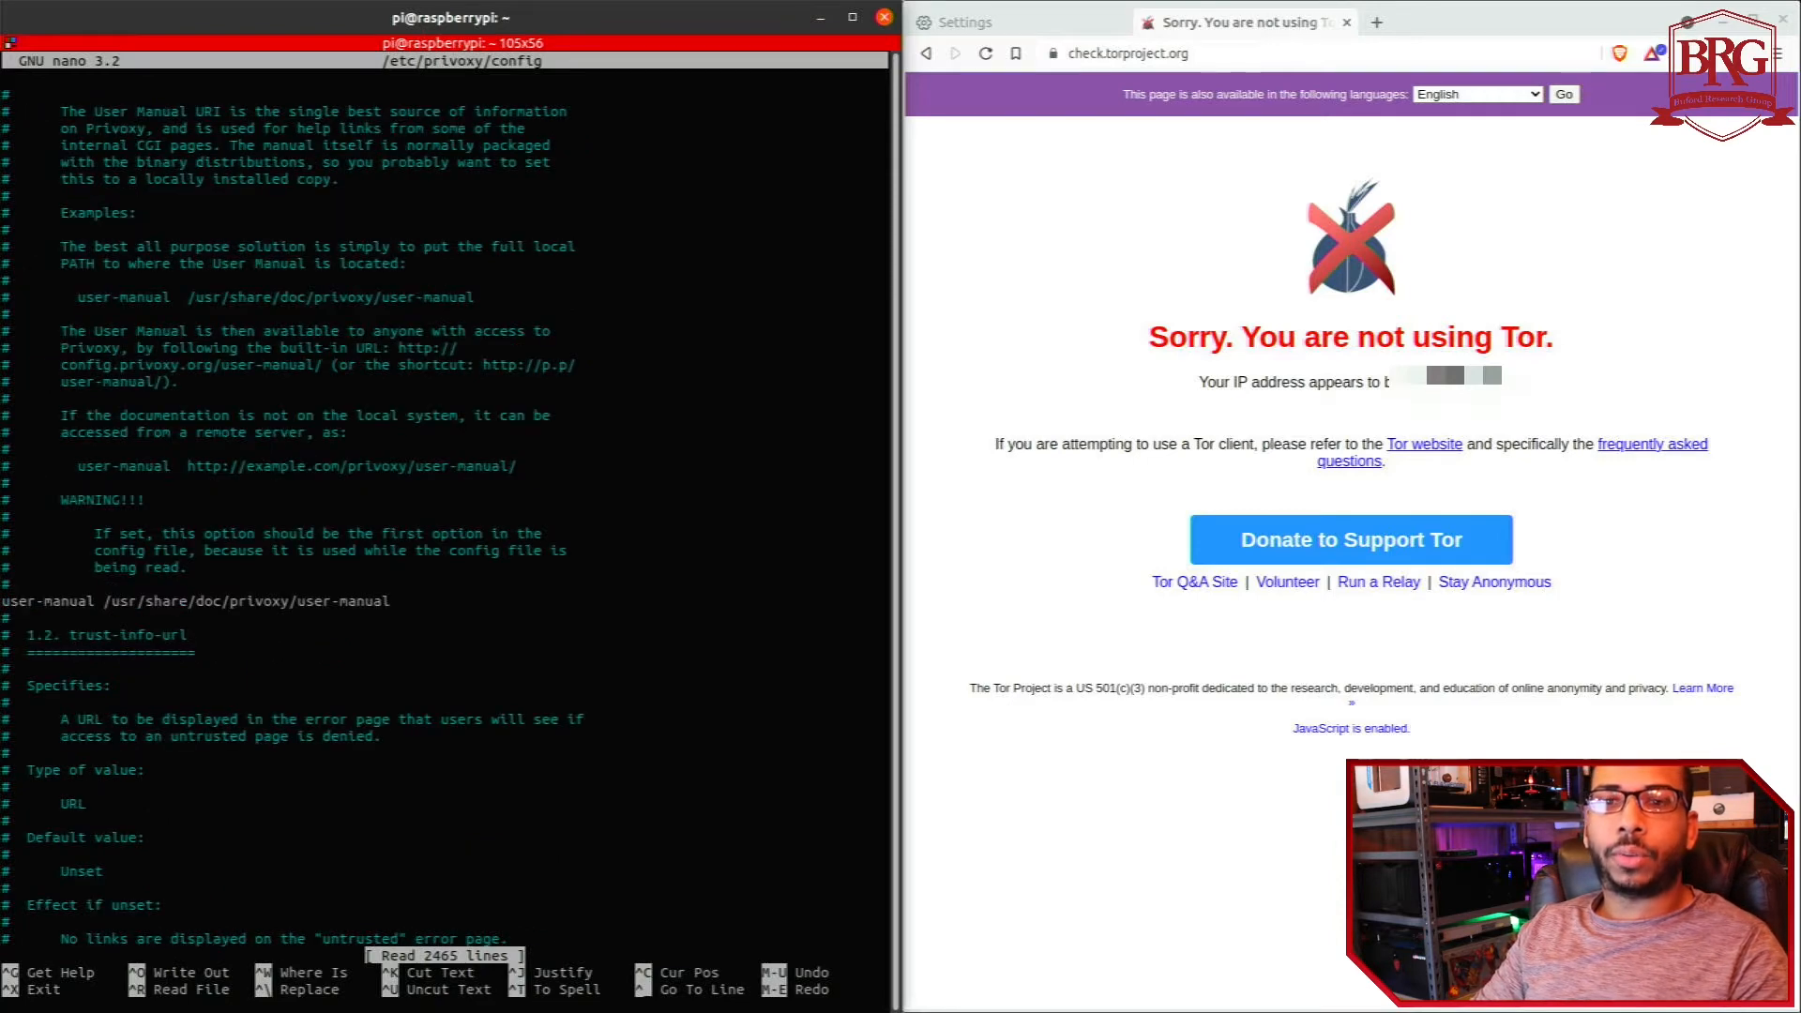
scroll(down, 3)
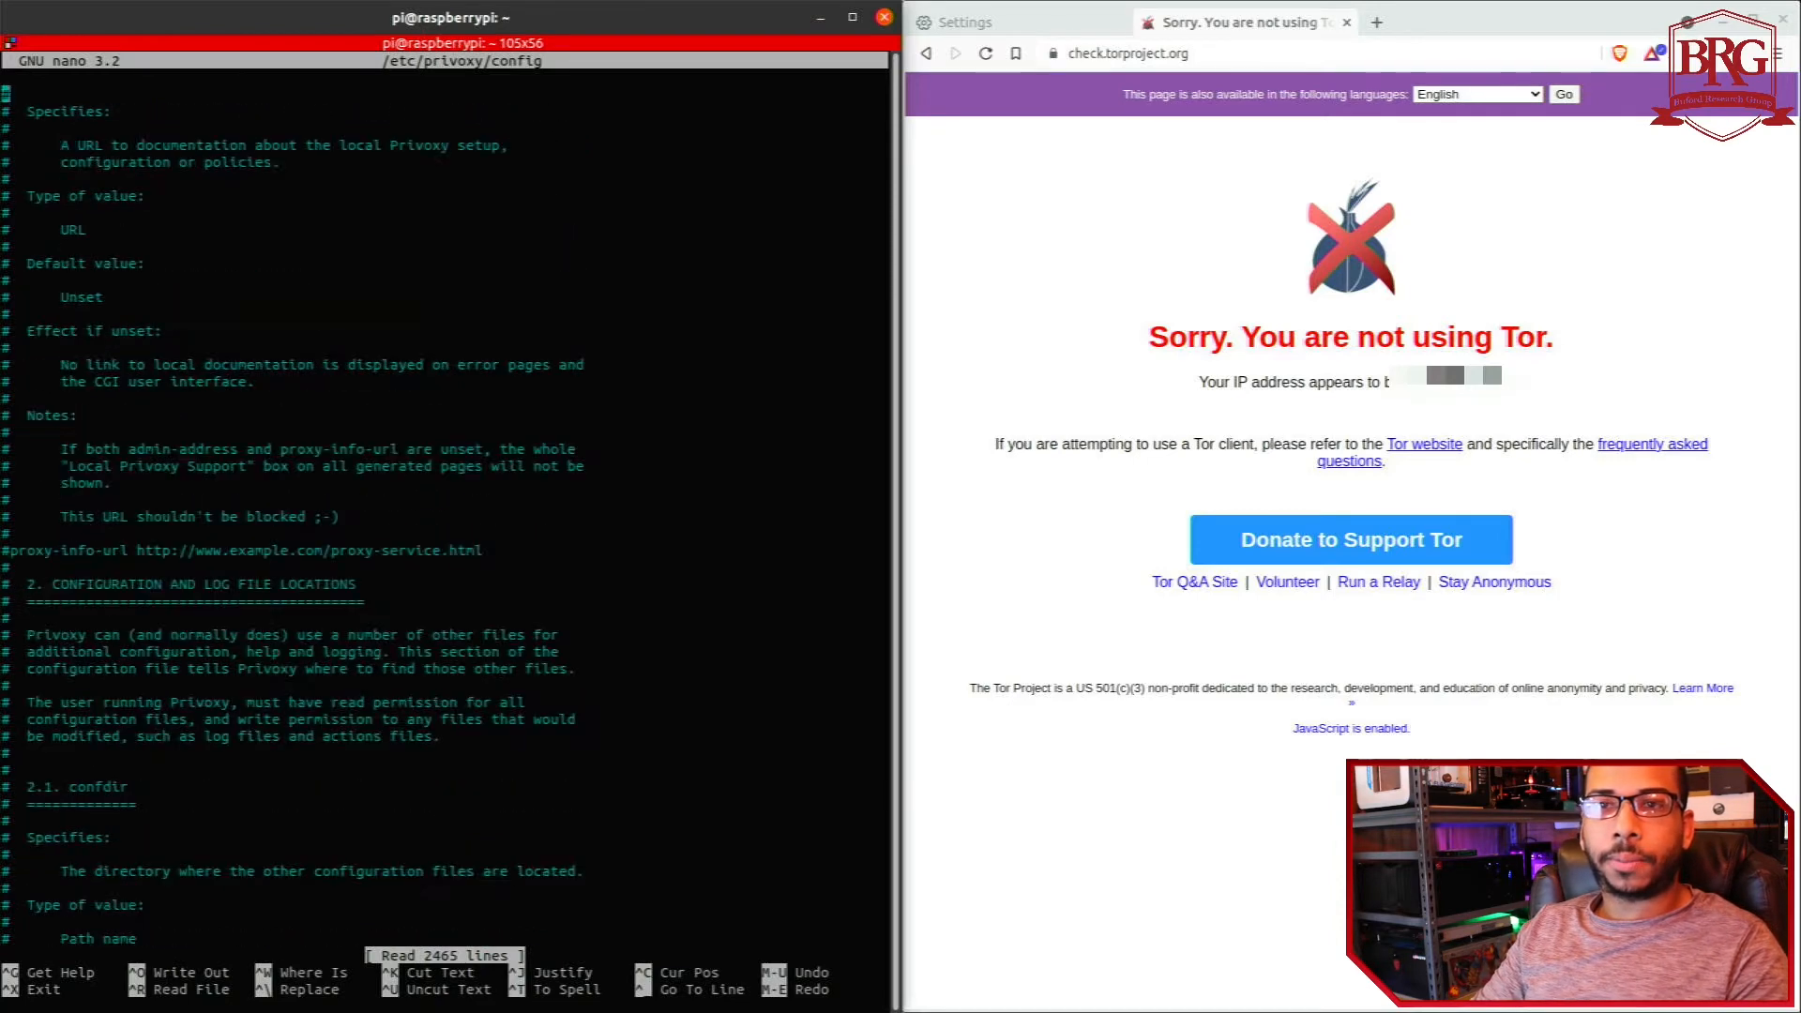
scroll(down, 3)
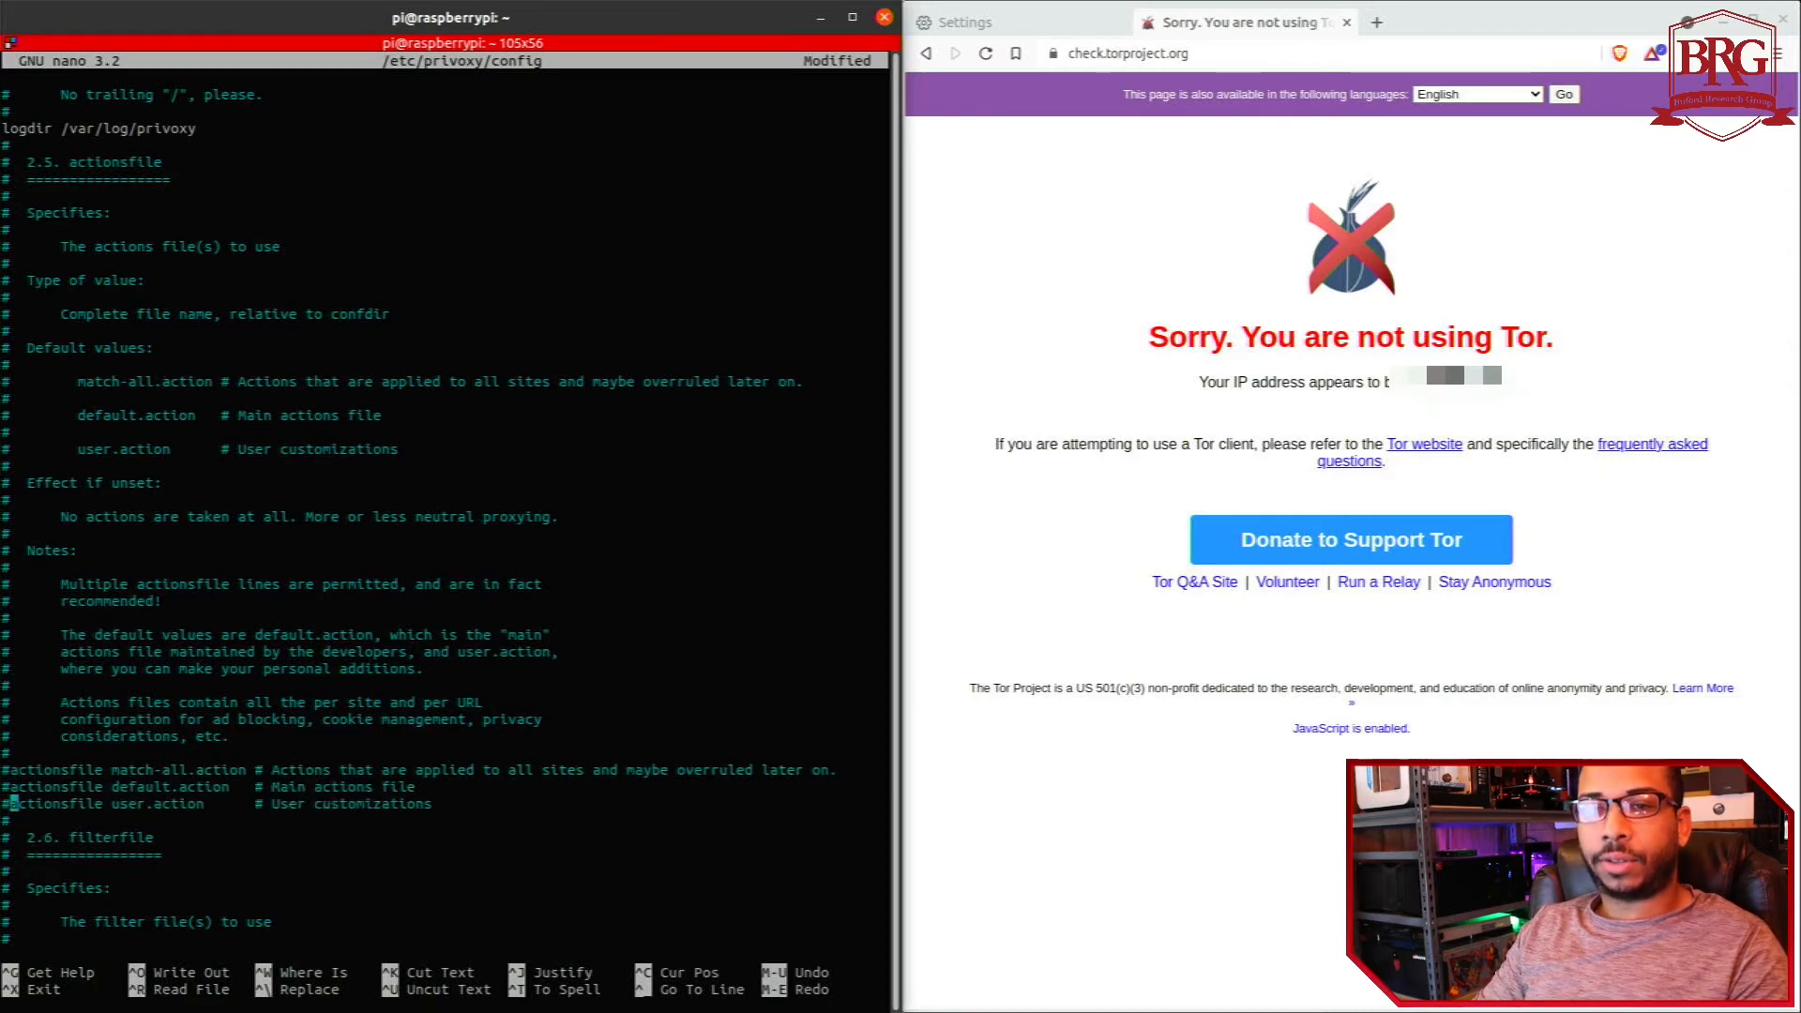
scroll(down, 3)
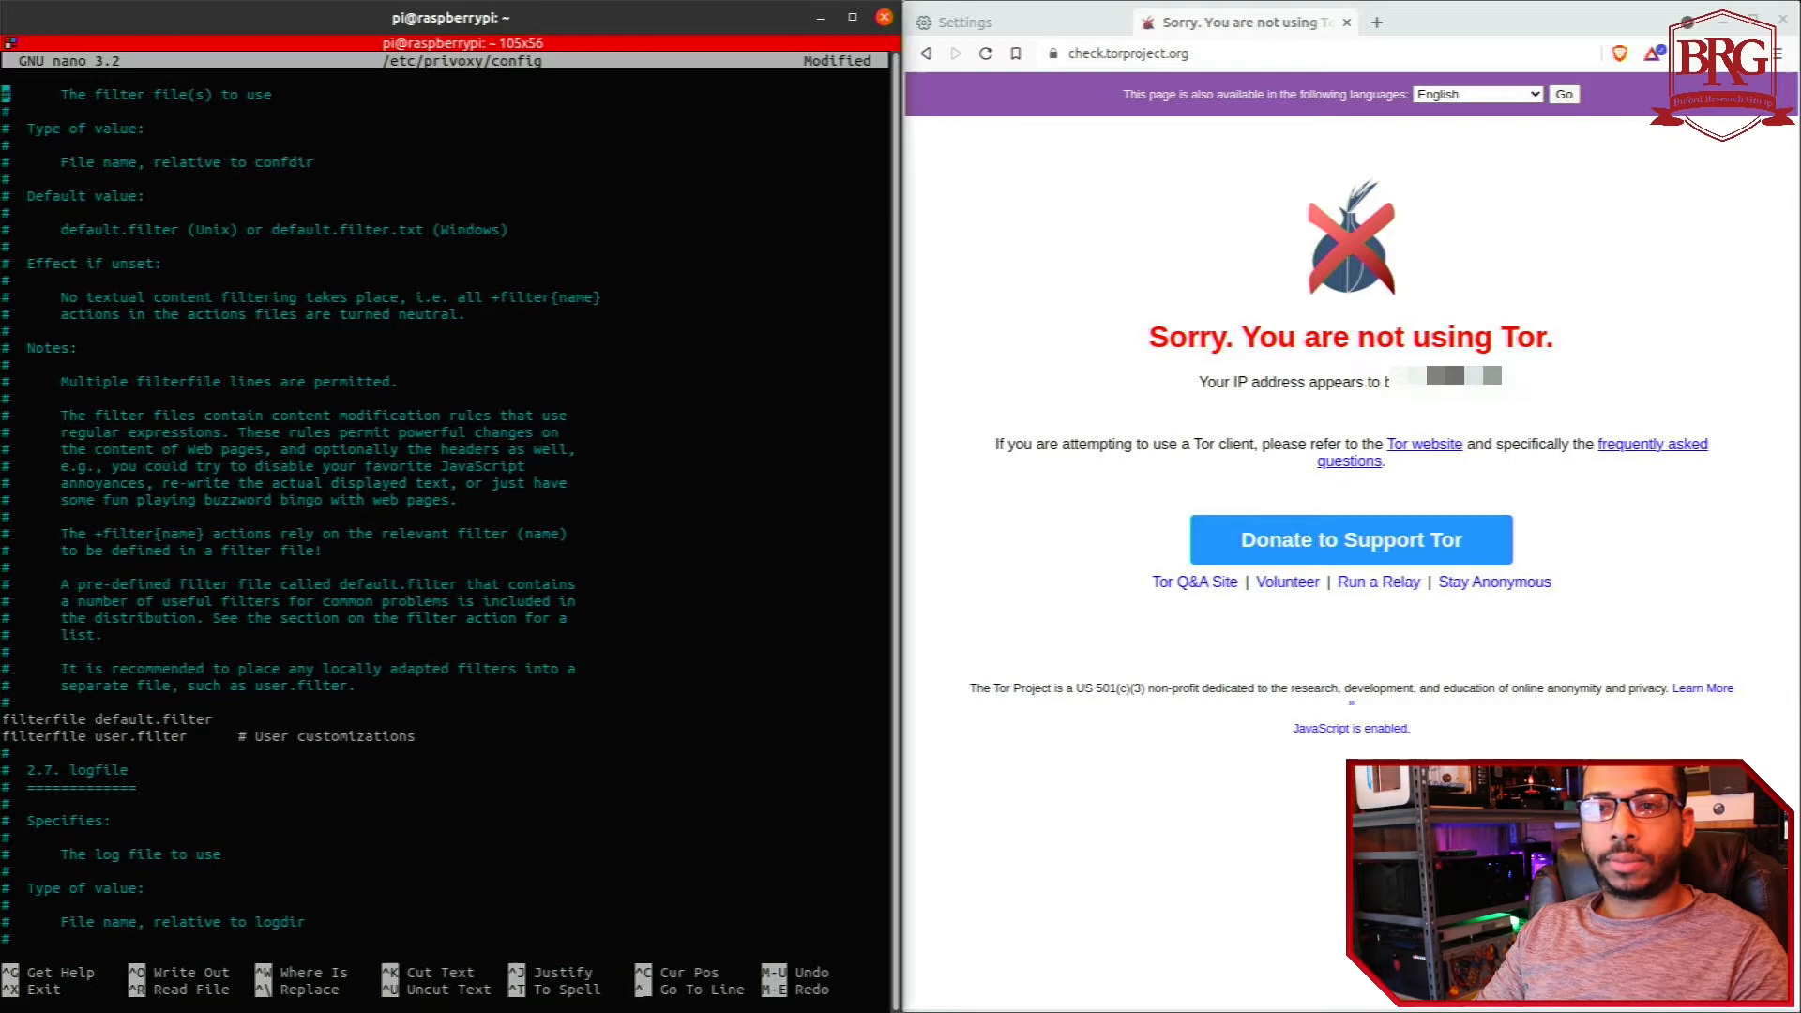
scroll(down, 3)
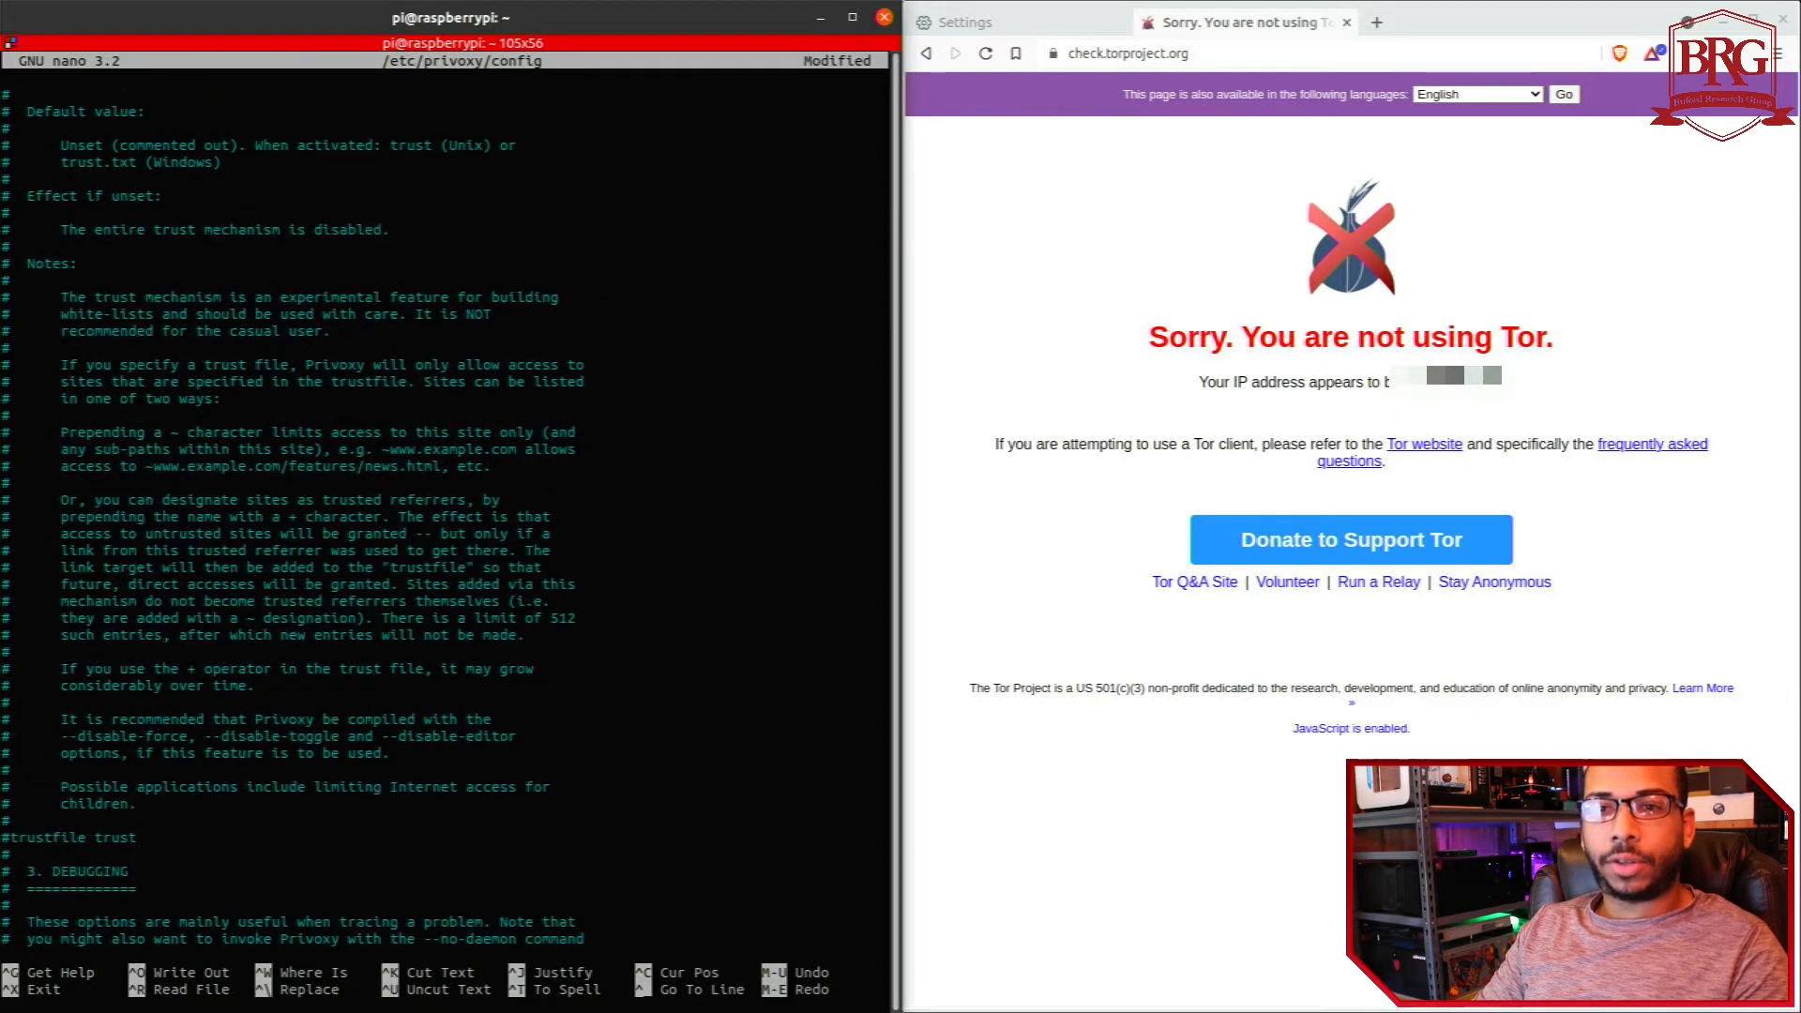
scroll(down, 3)
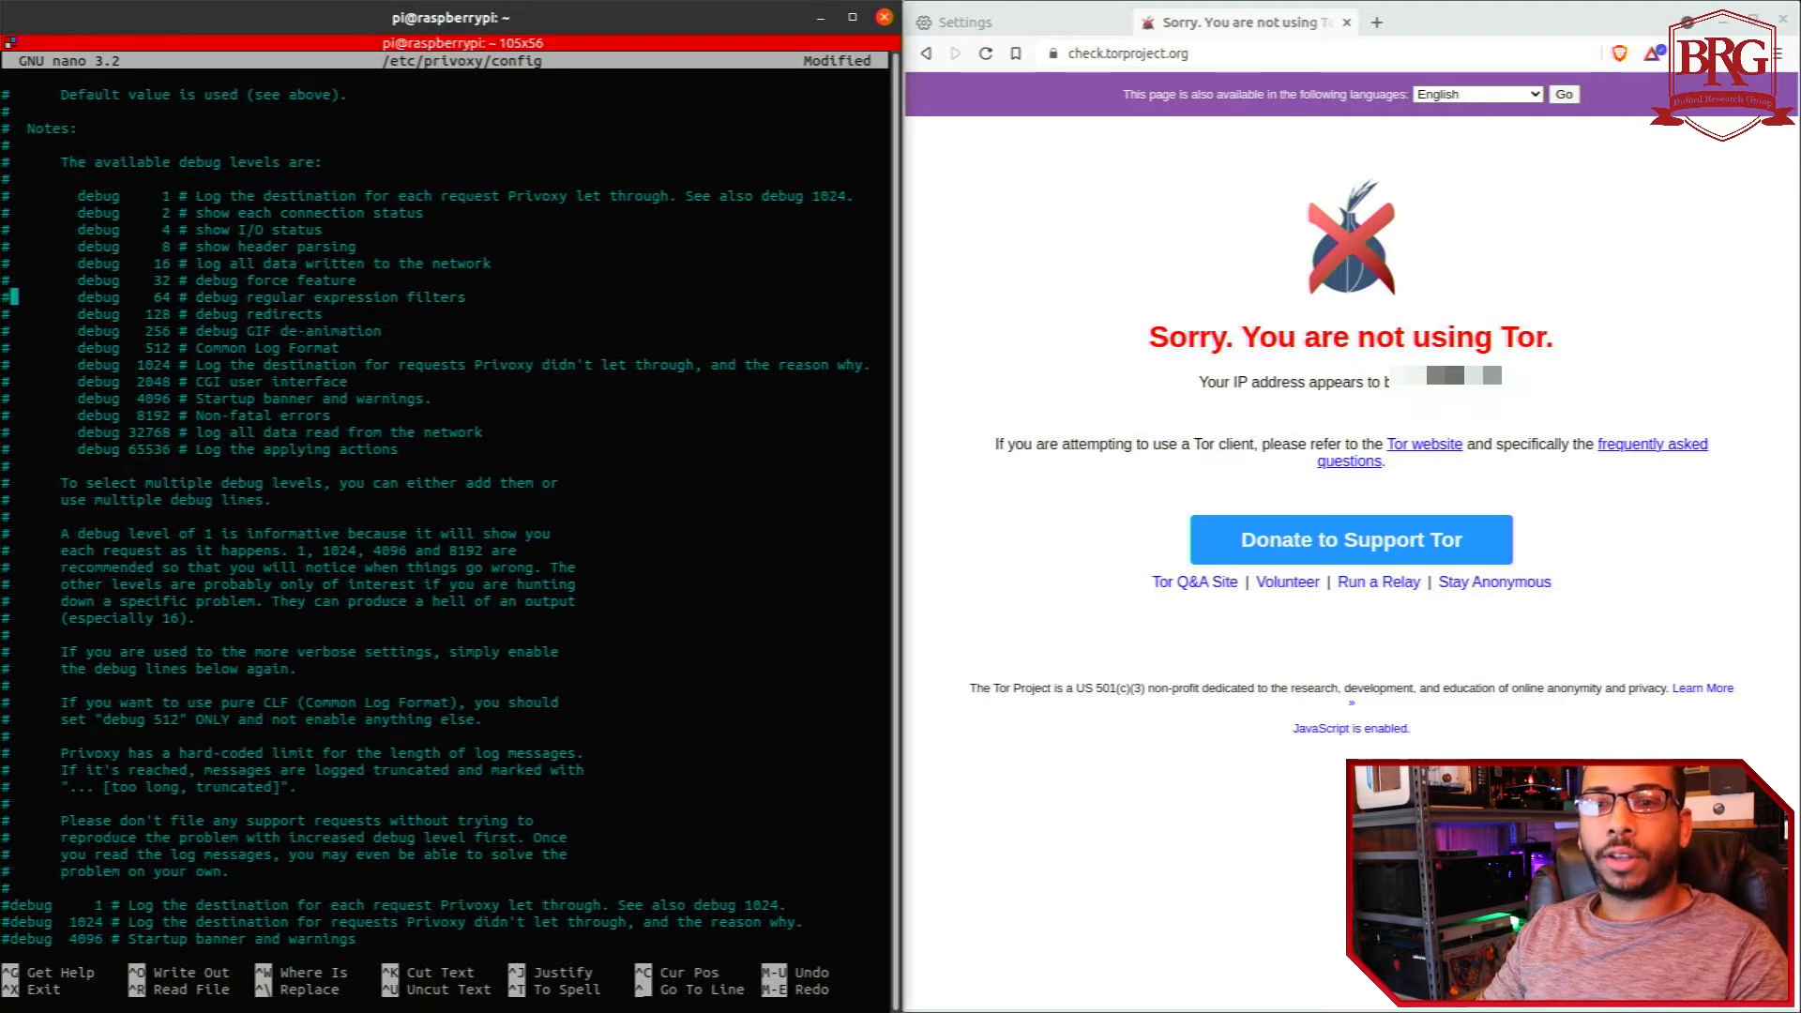
- Change the forward-socks5t rule to send traffic to 192.168.1.250:9050
scroll(down, 3)
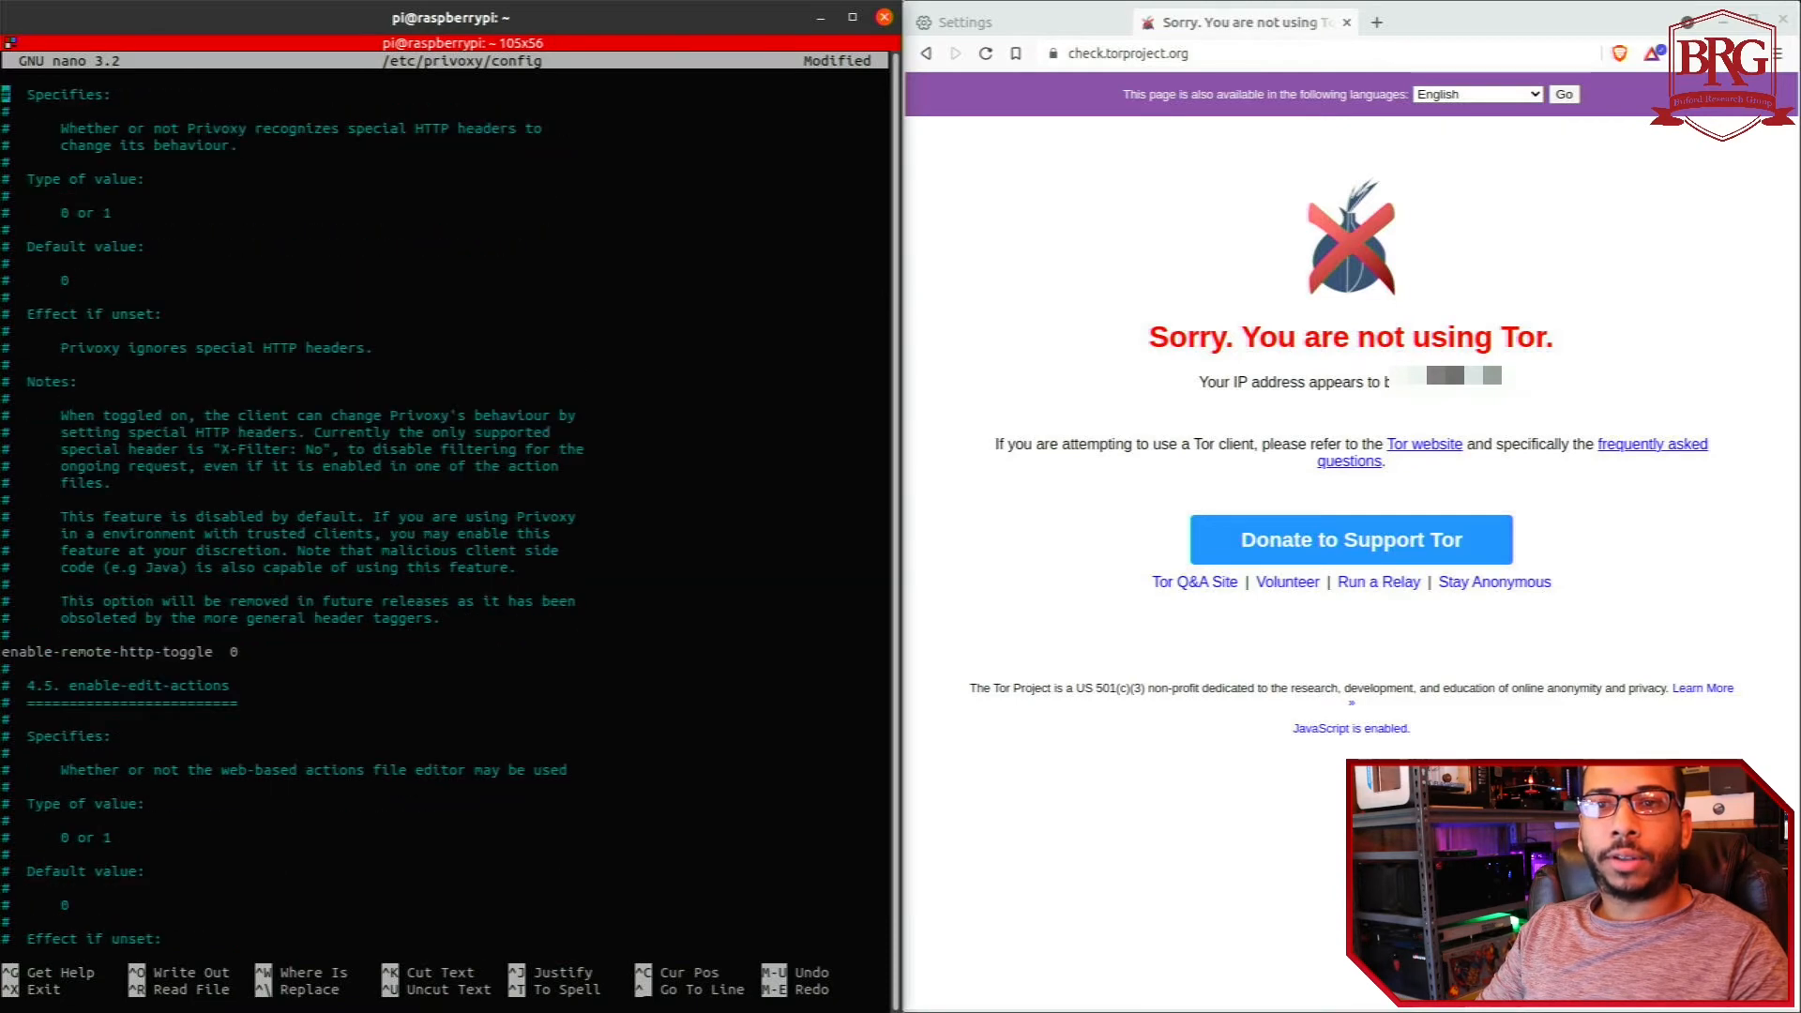
scroll(down, 3)
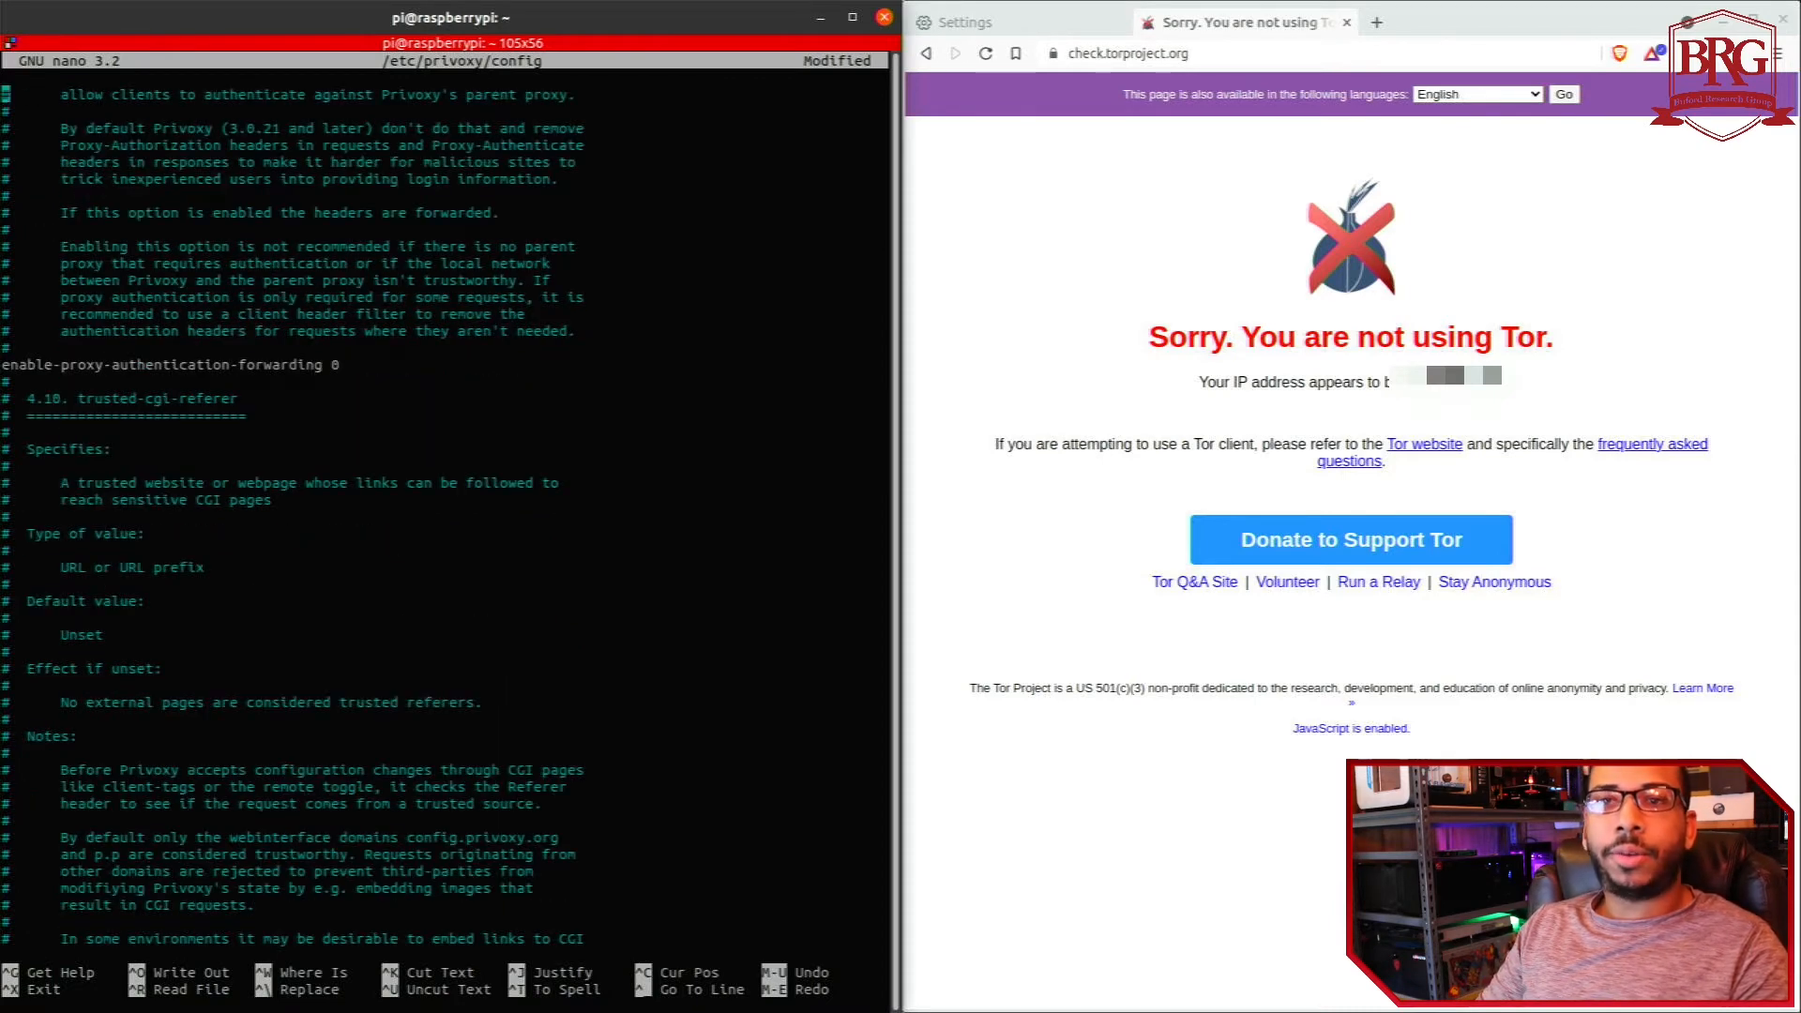
scroll(down, 3)
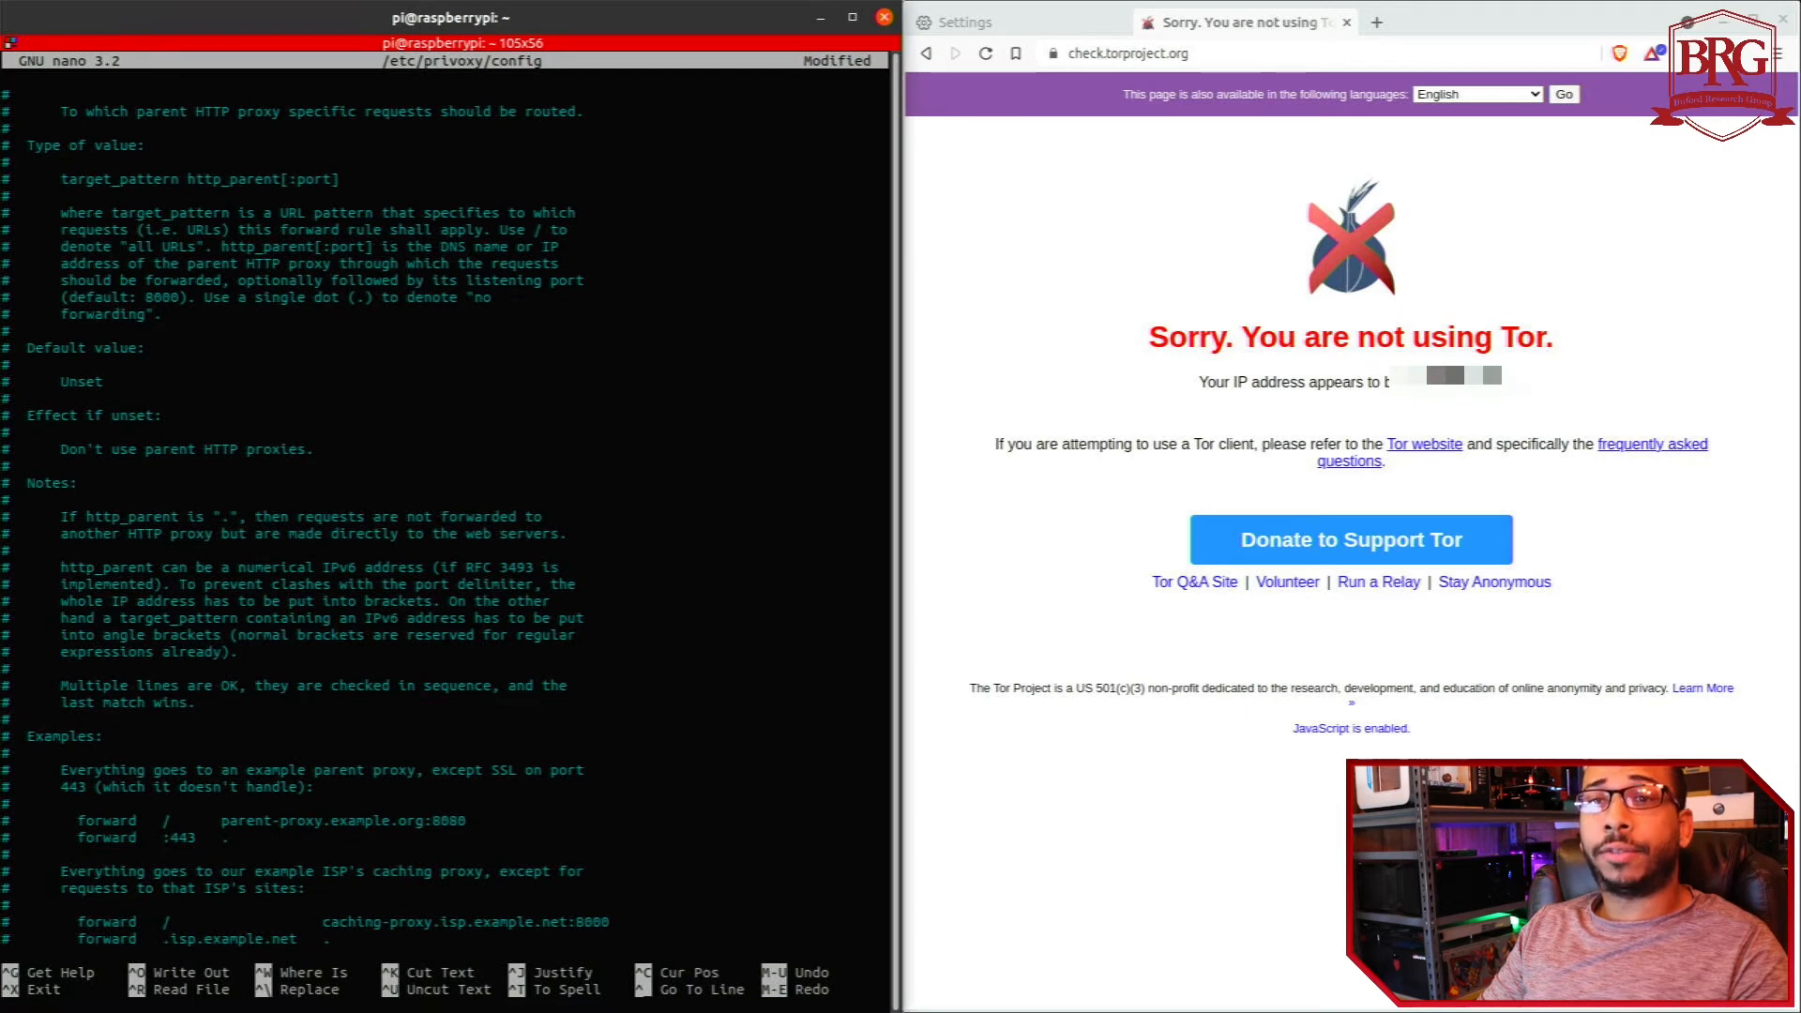
scroll(down, 3)
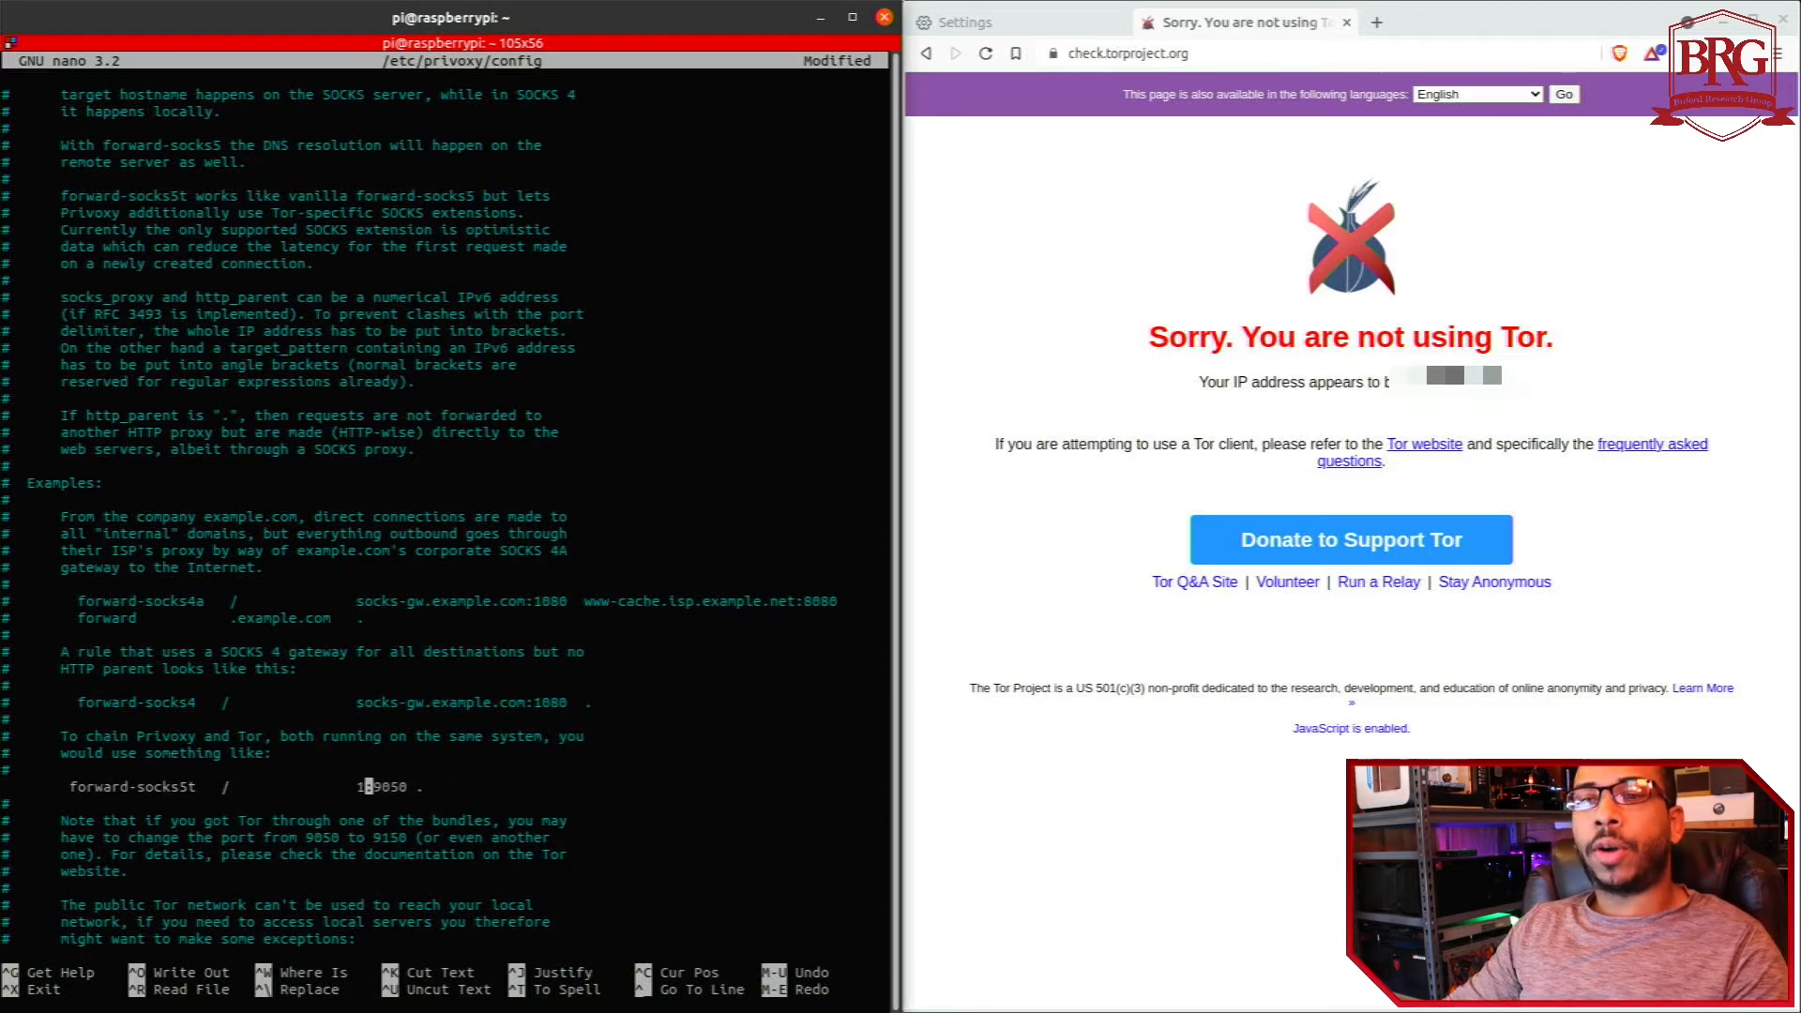
text(92.168.1.)
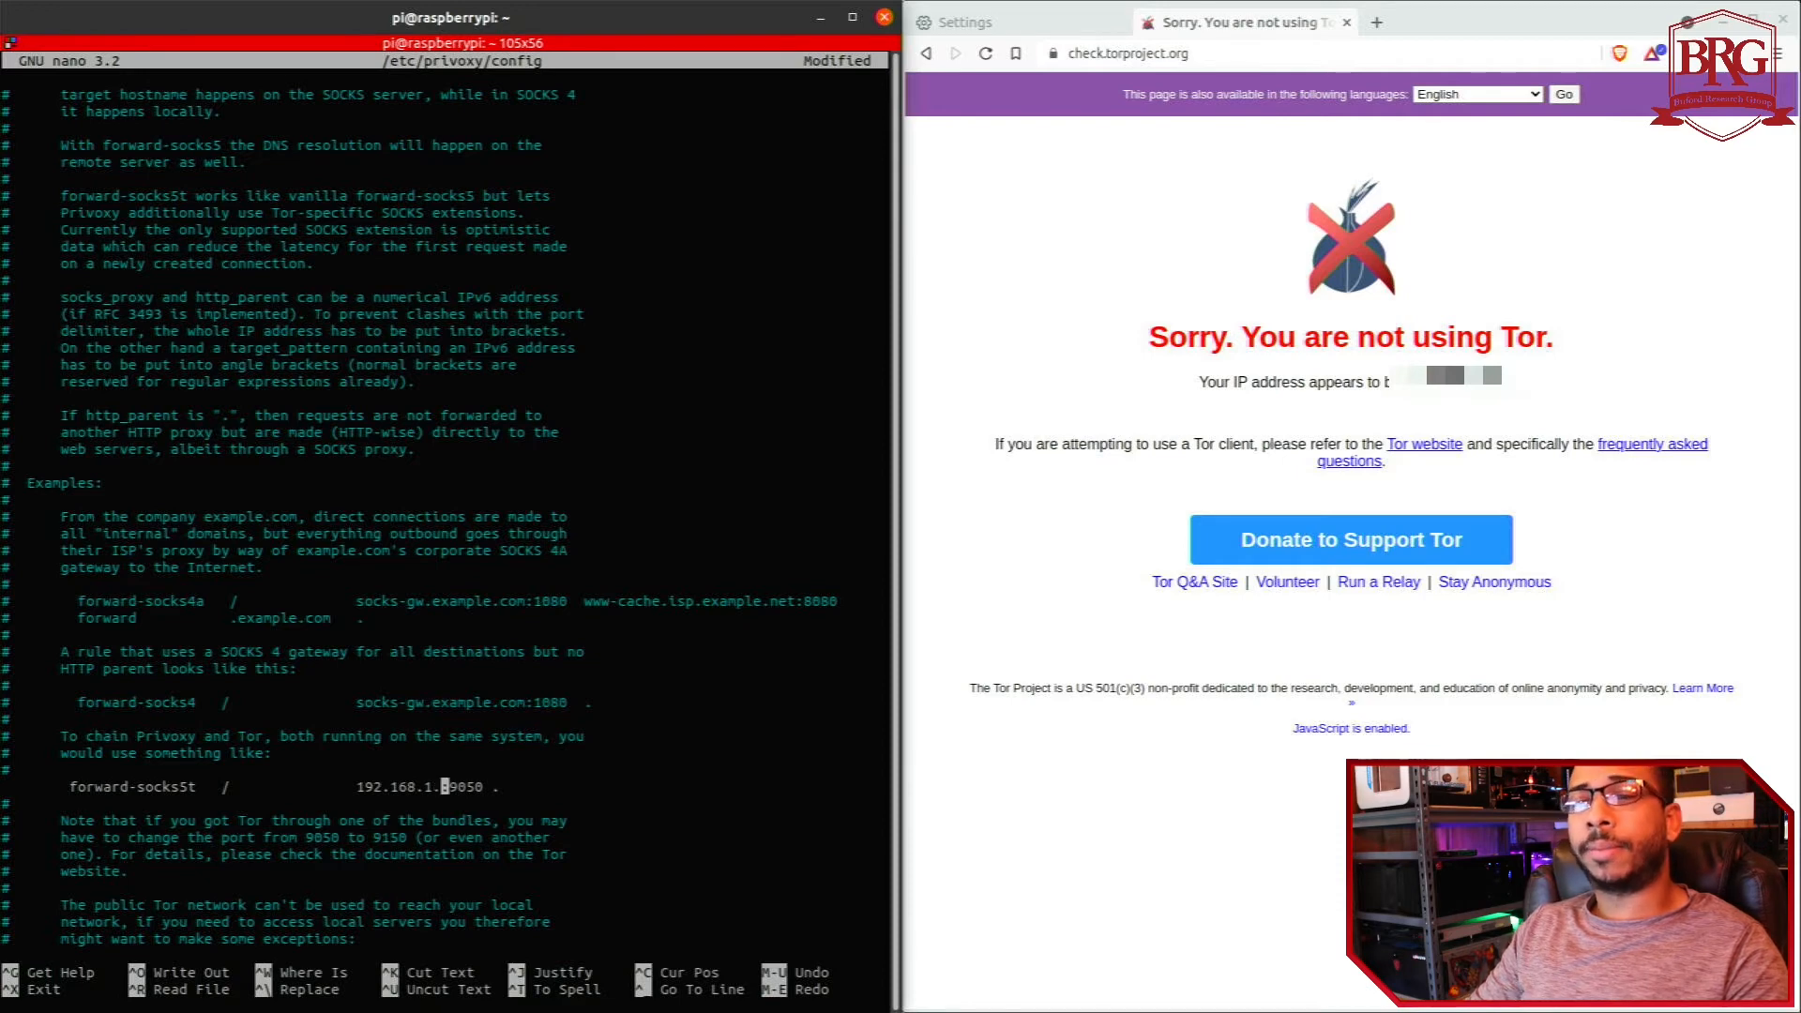
text(2)
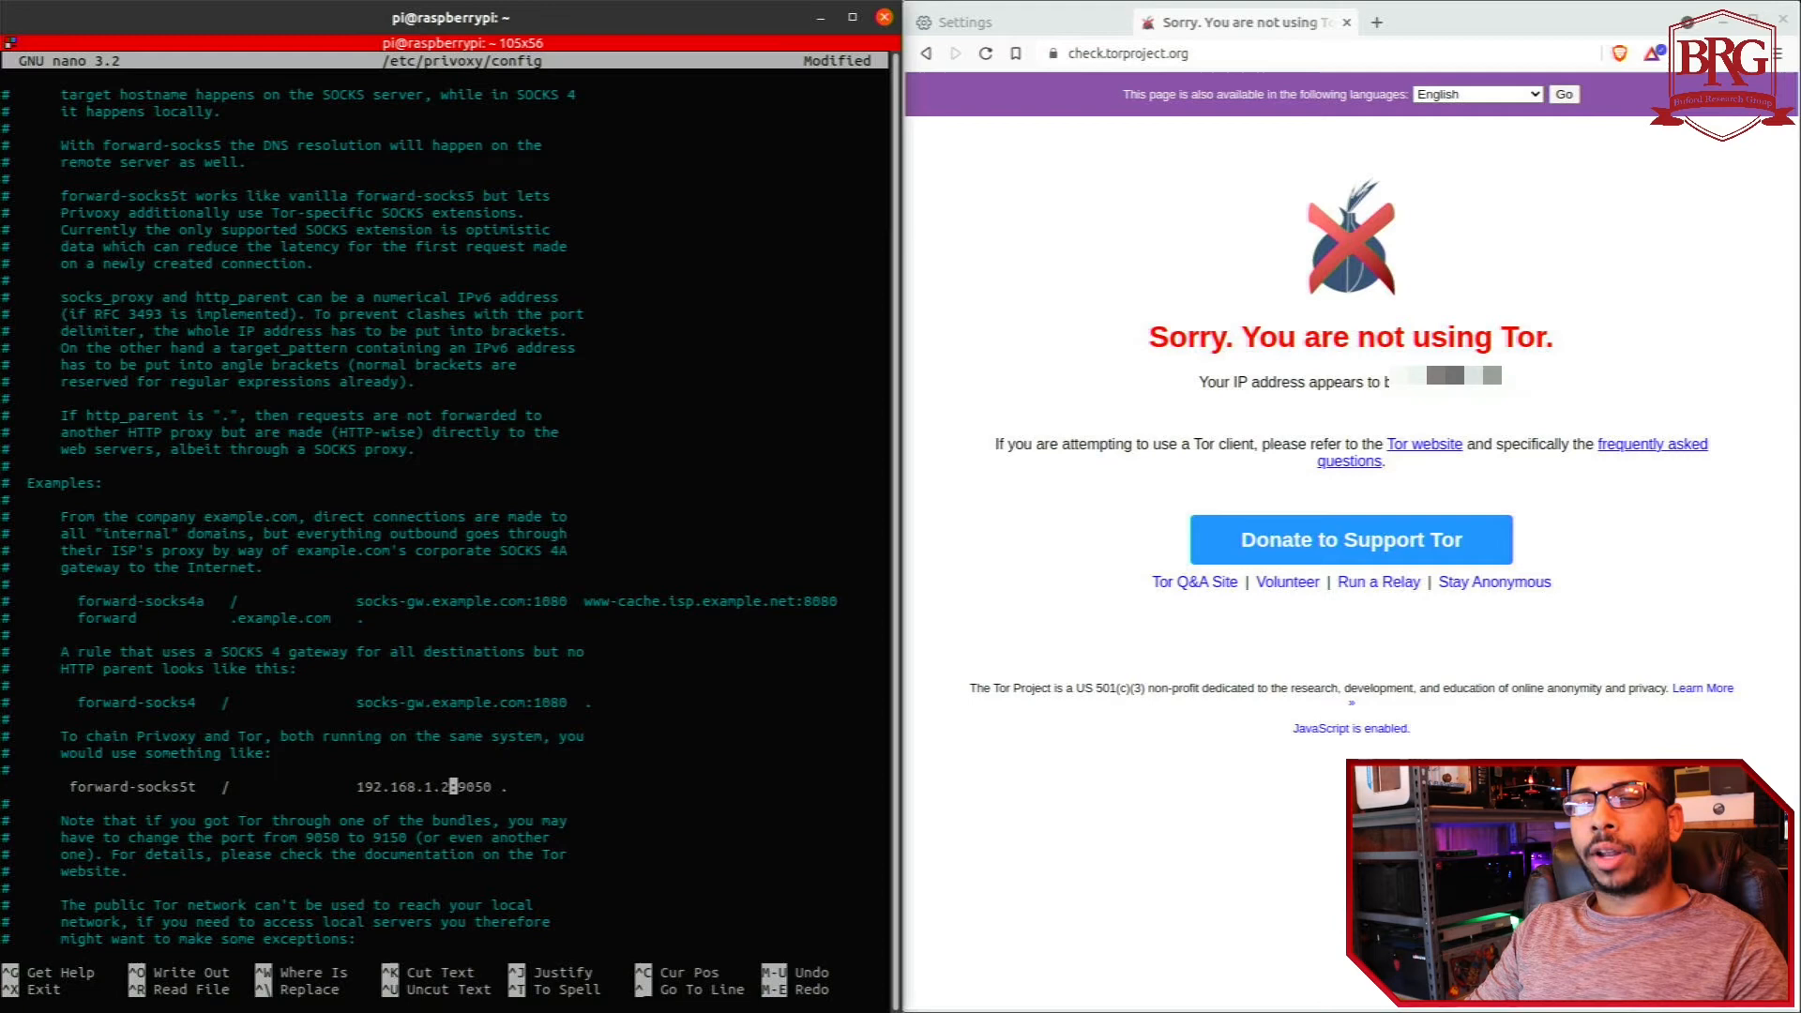
text(0)
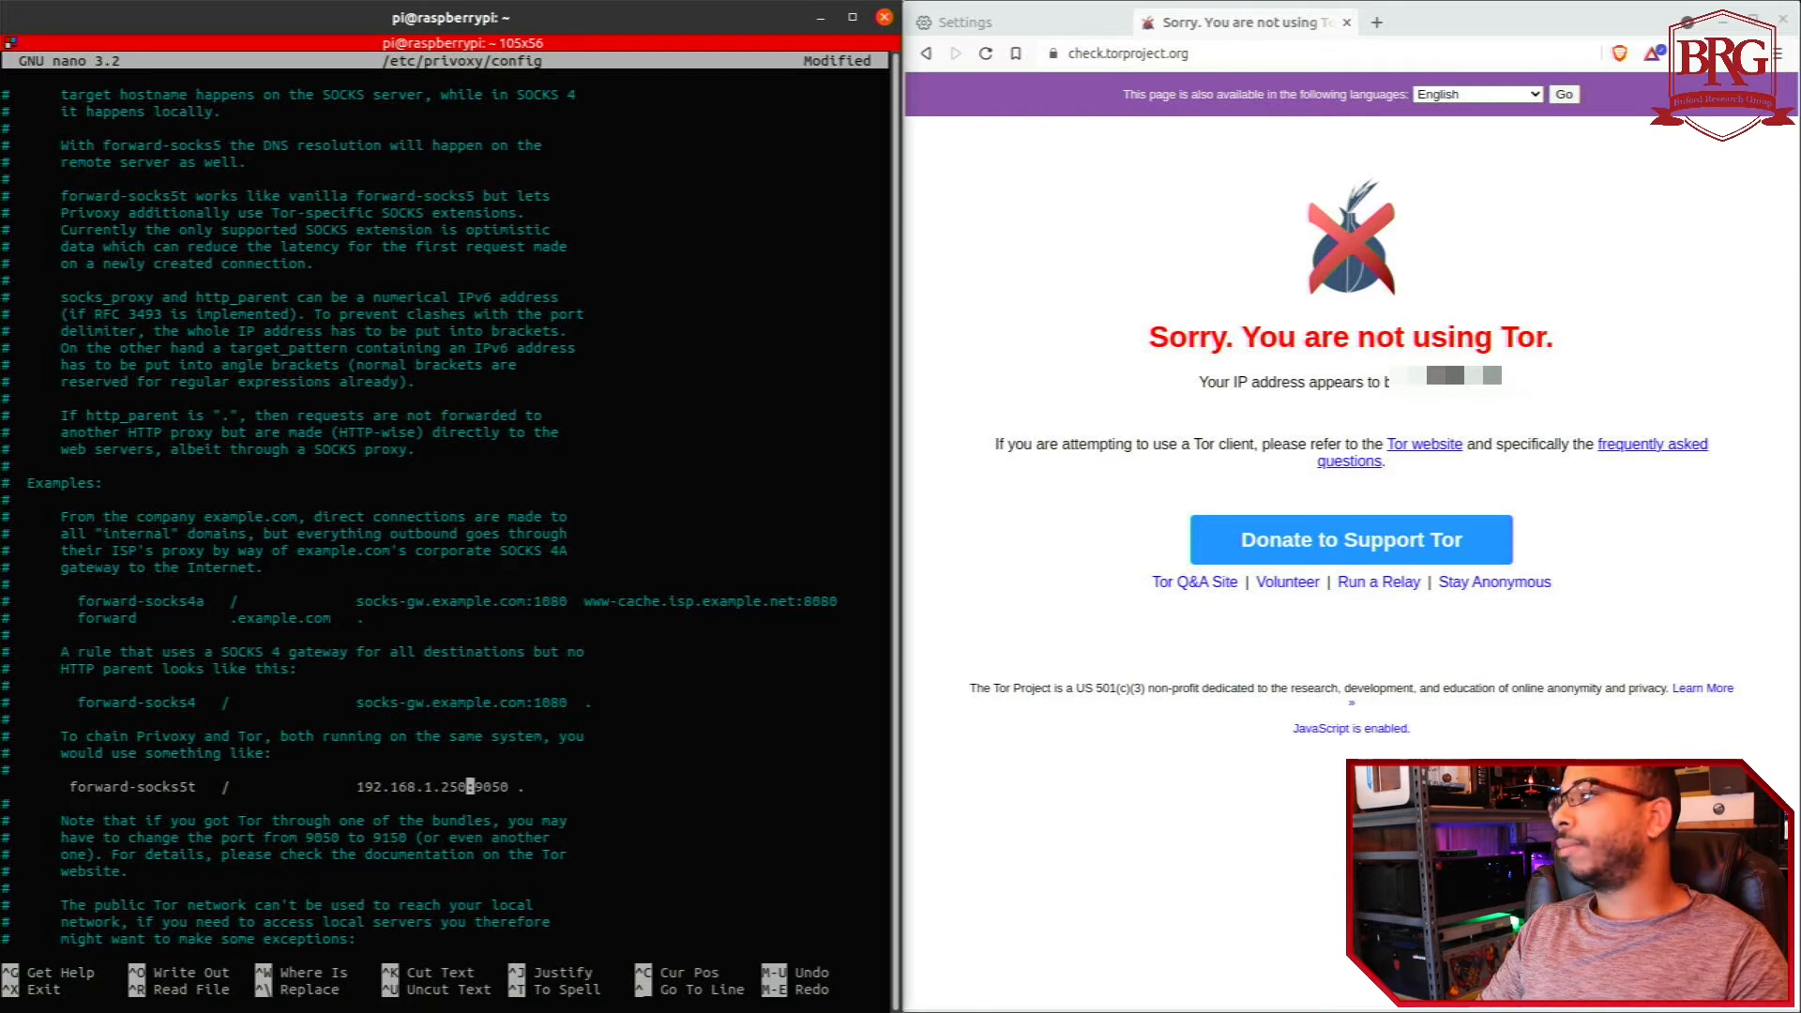
- Review the rest of the Privoxy config, then save and close it
scroll(down, 3)
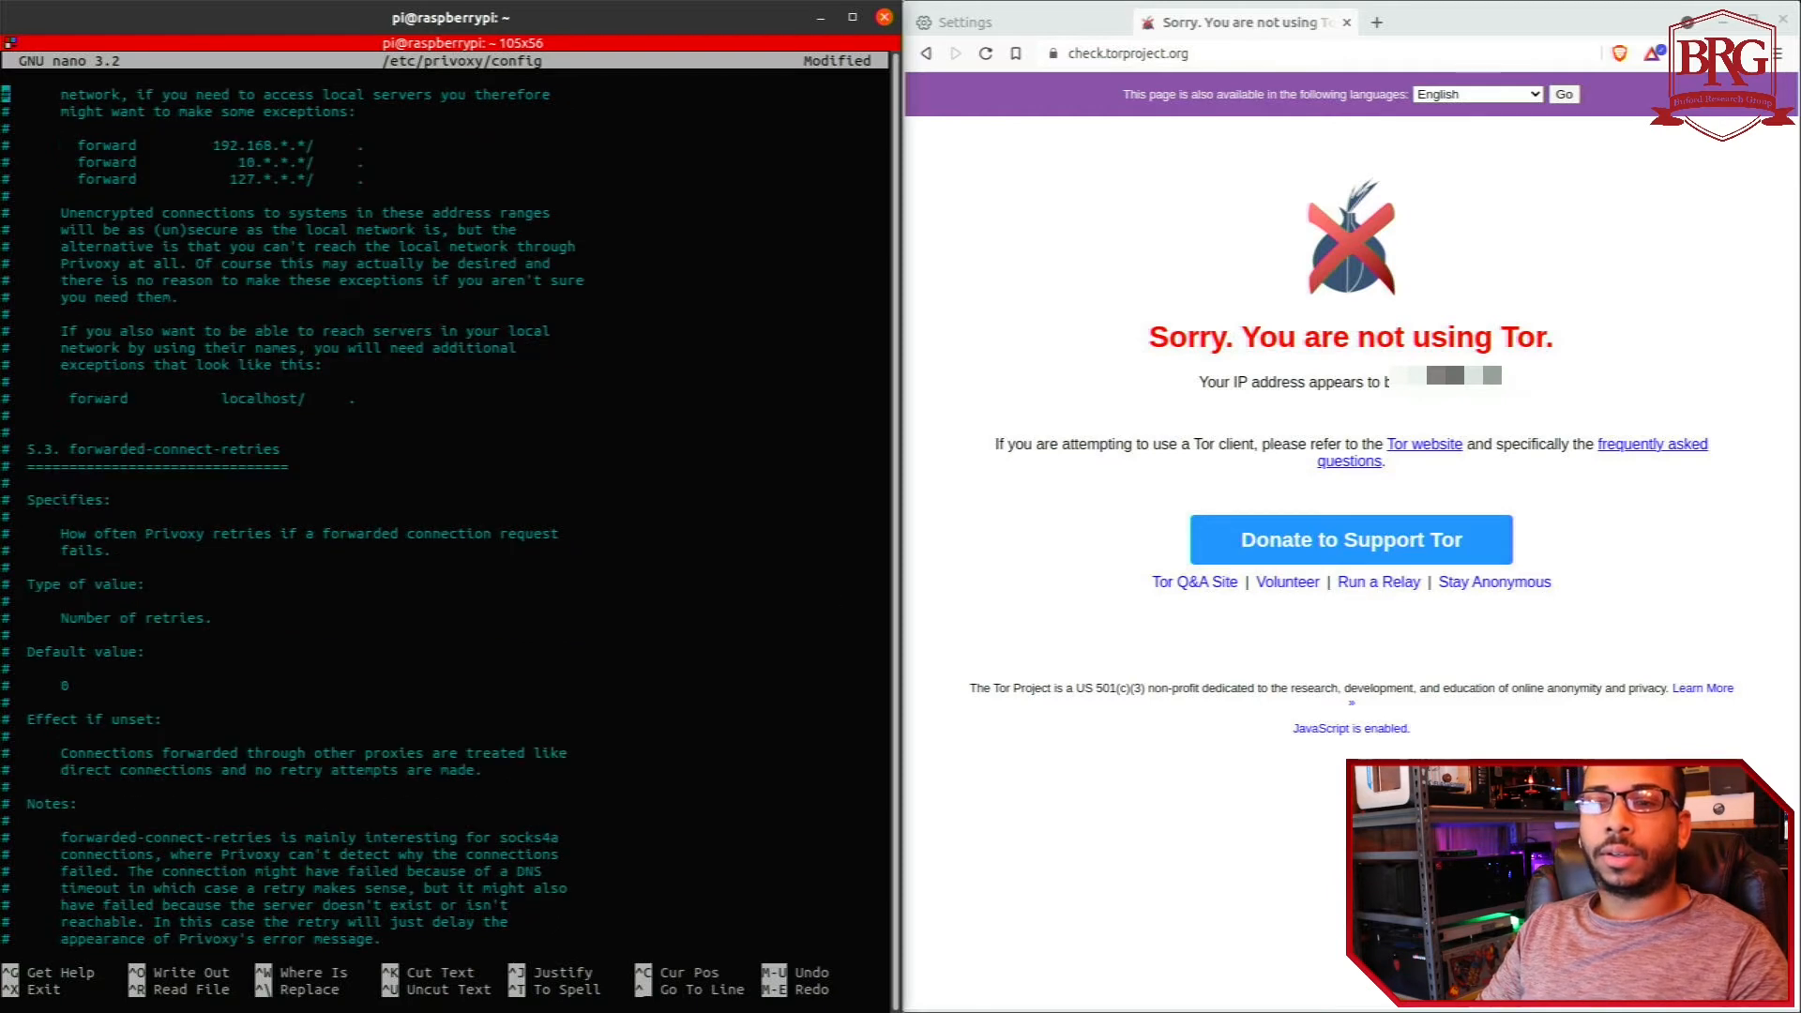
scroll(down, 3)
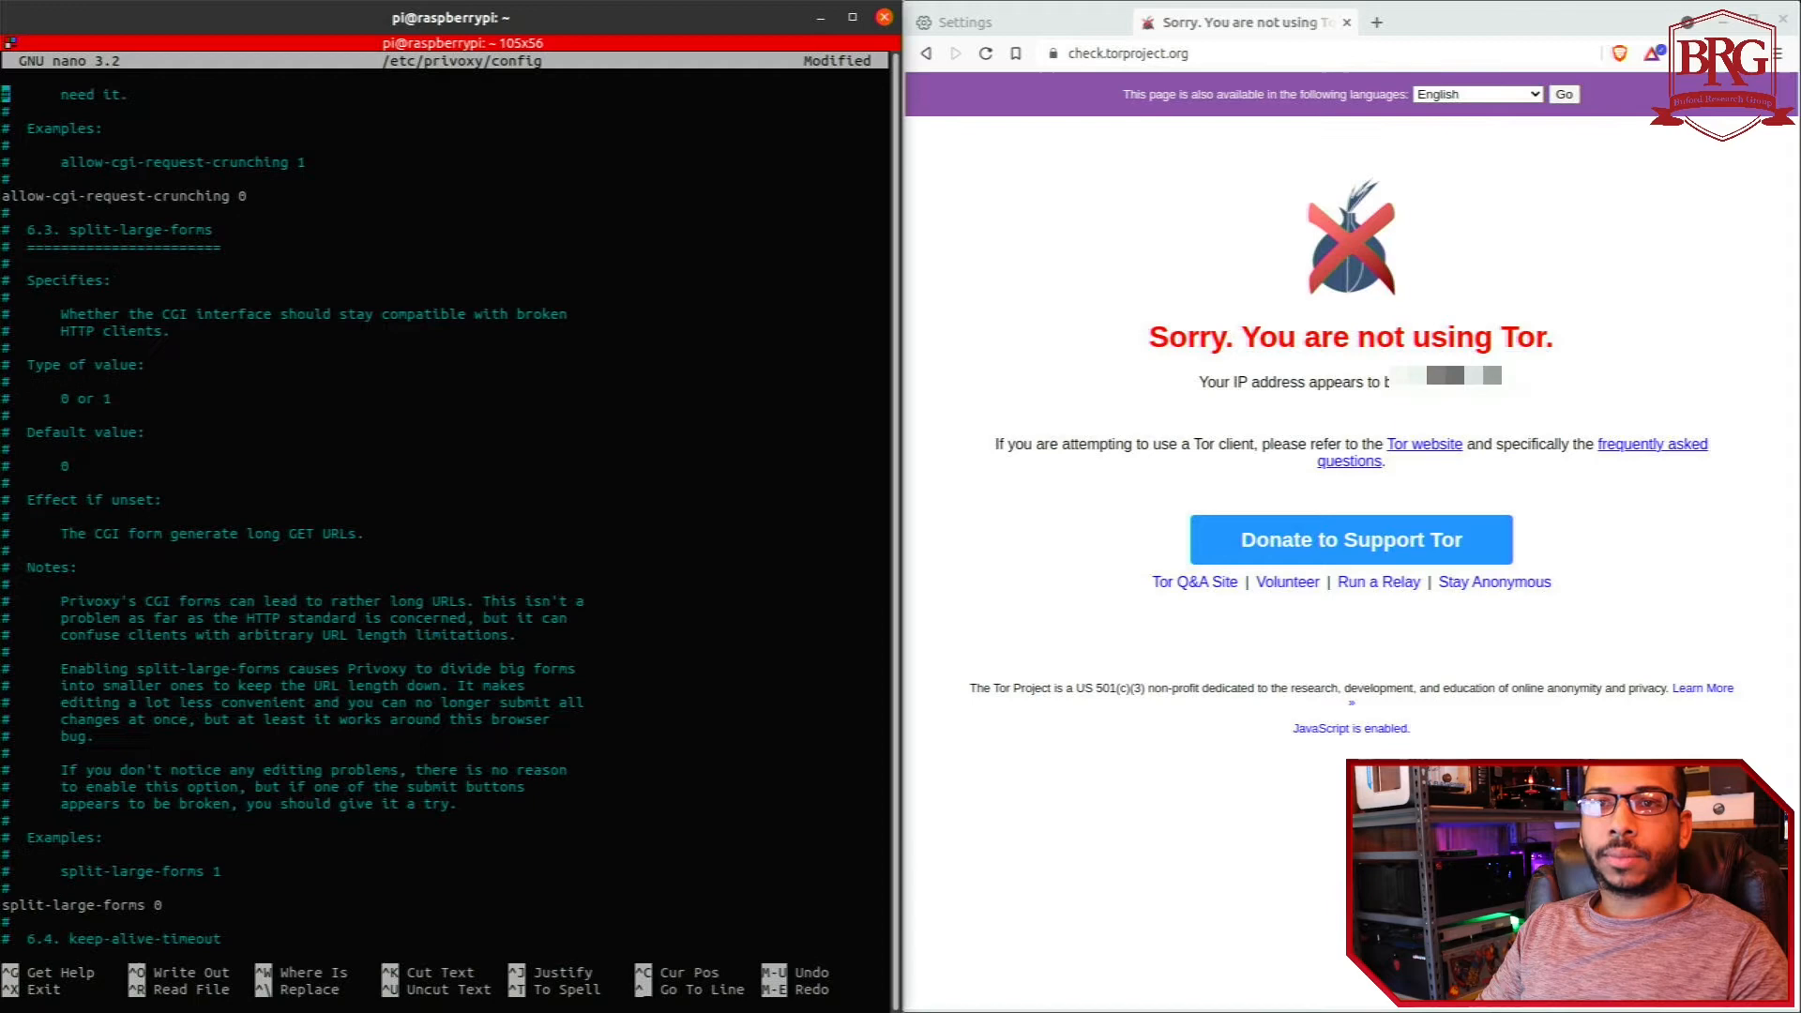
scroll(down, 3)
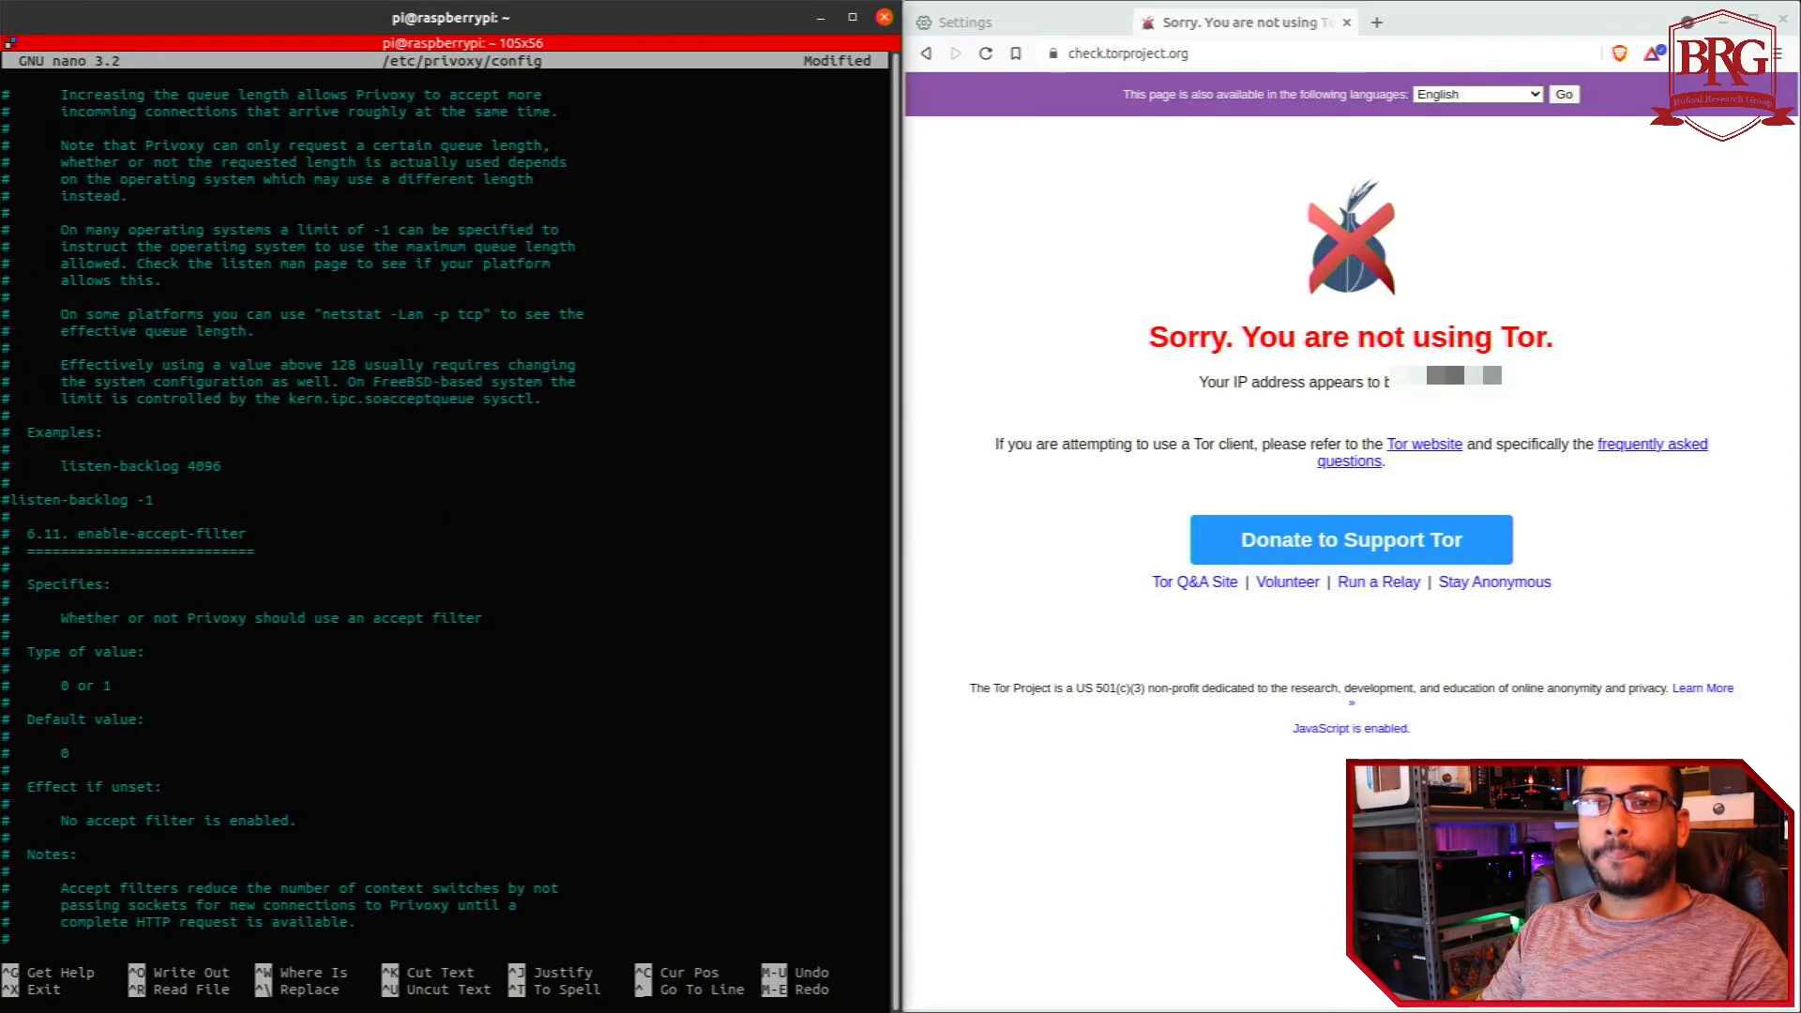
scroll(down, 3)
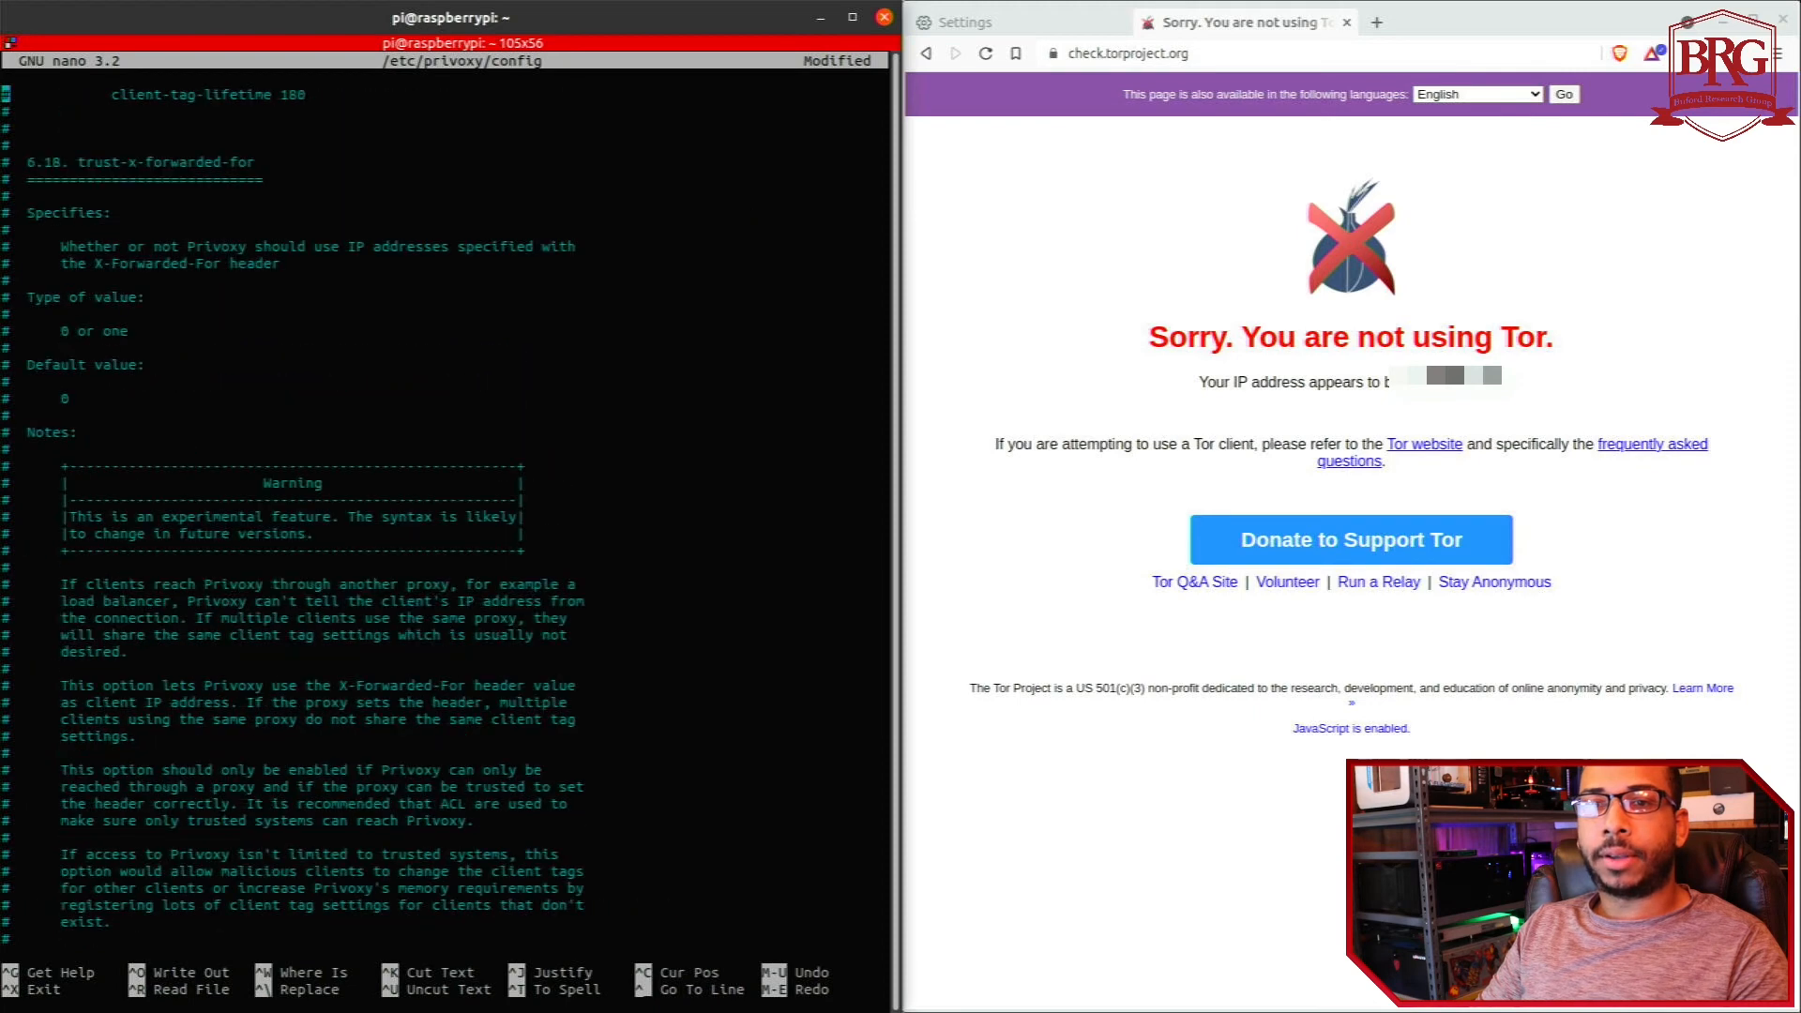
key(ctrl+x)
text(service privoxy start)
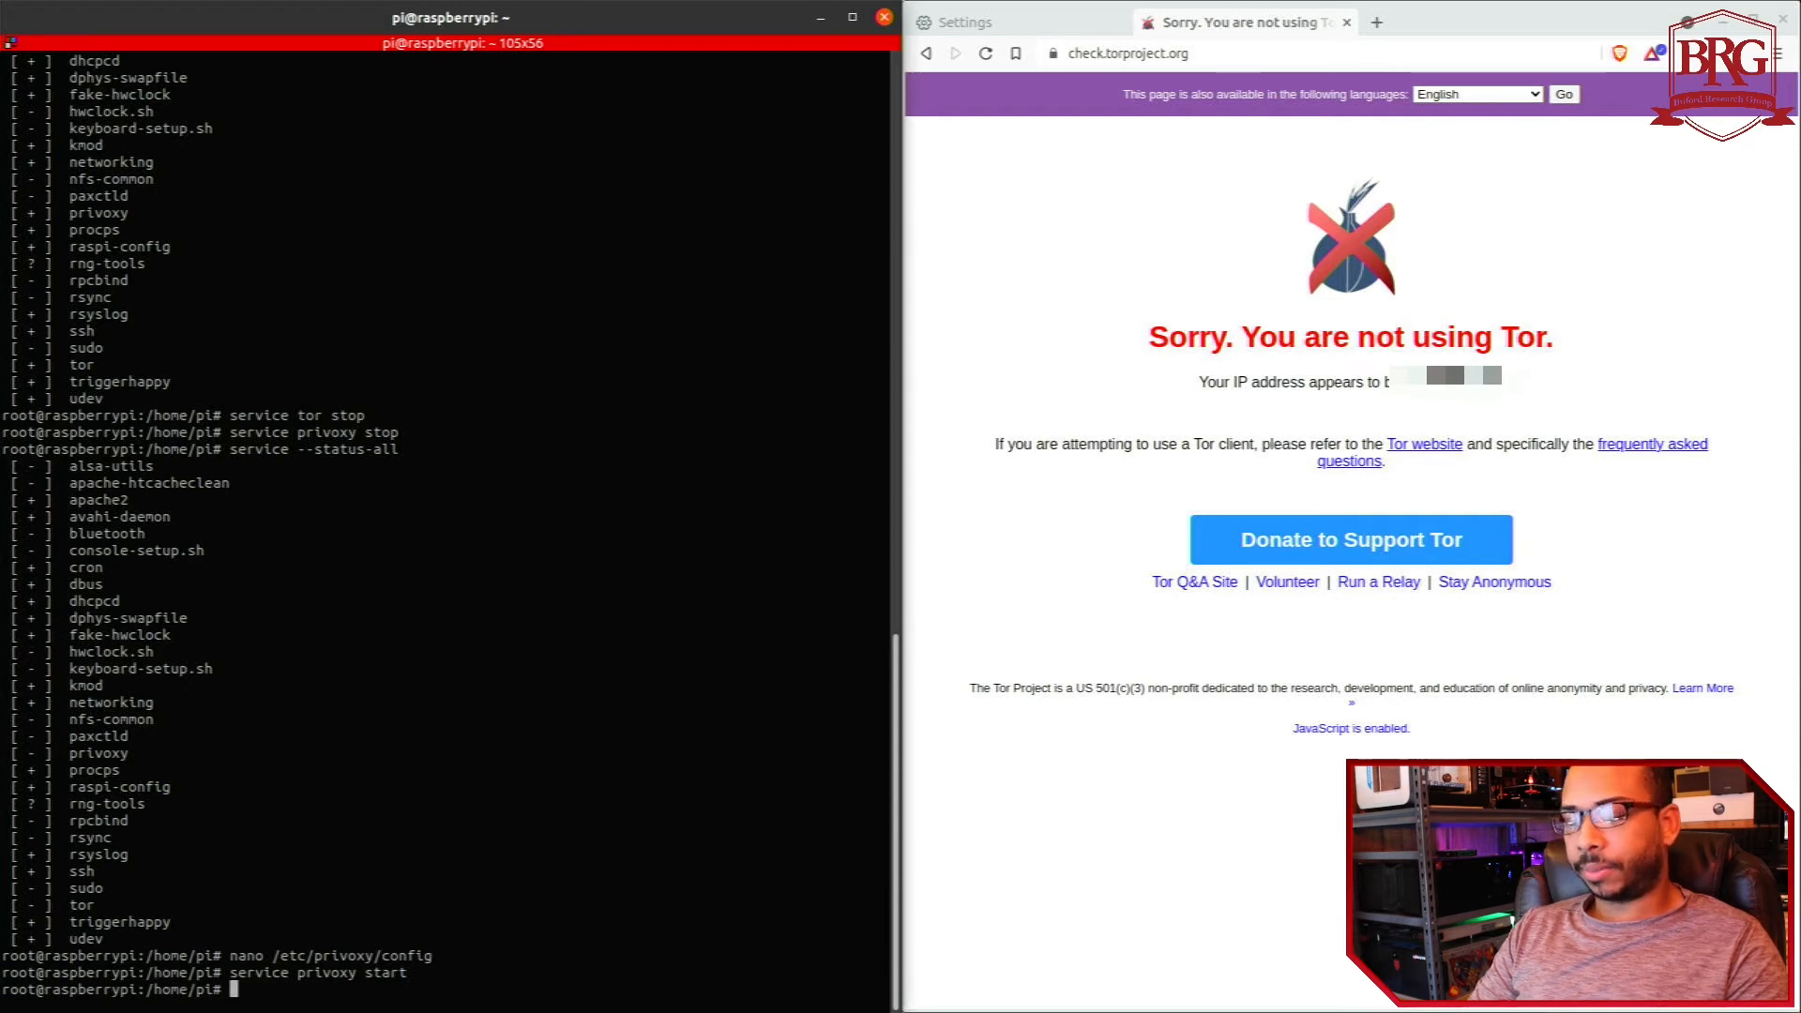
- Start the privoxy service and begin editing /etc/tor/torrc in nano
text(nano /etc/tor/)
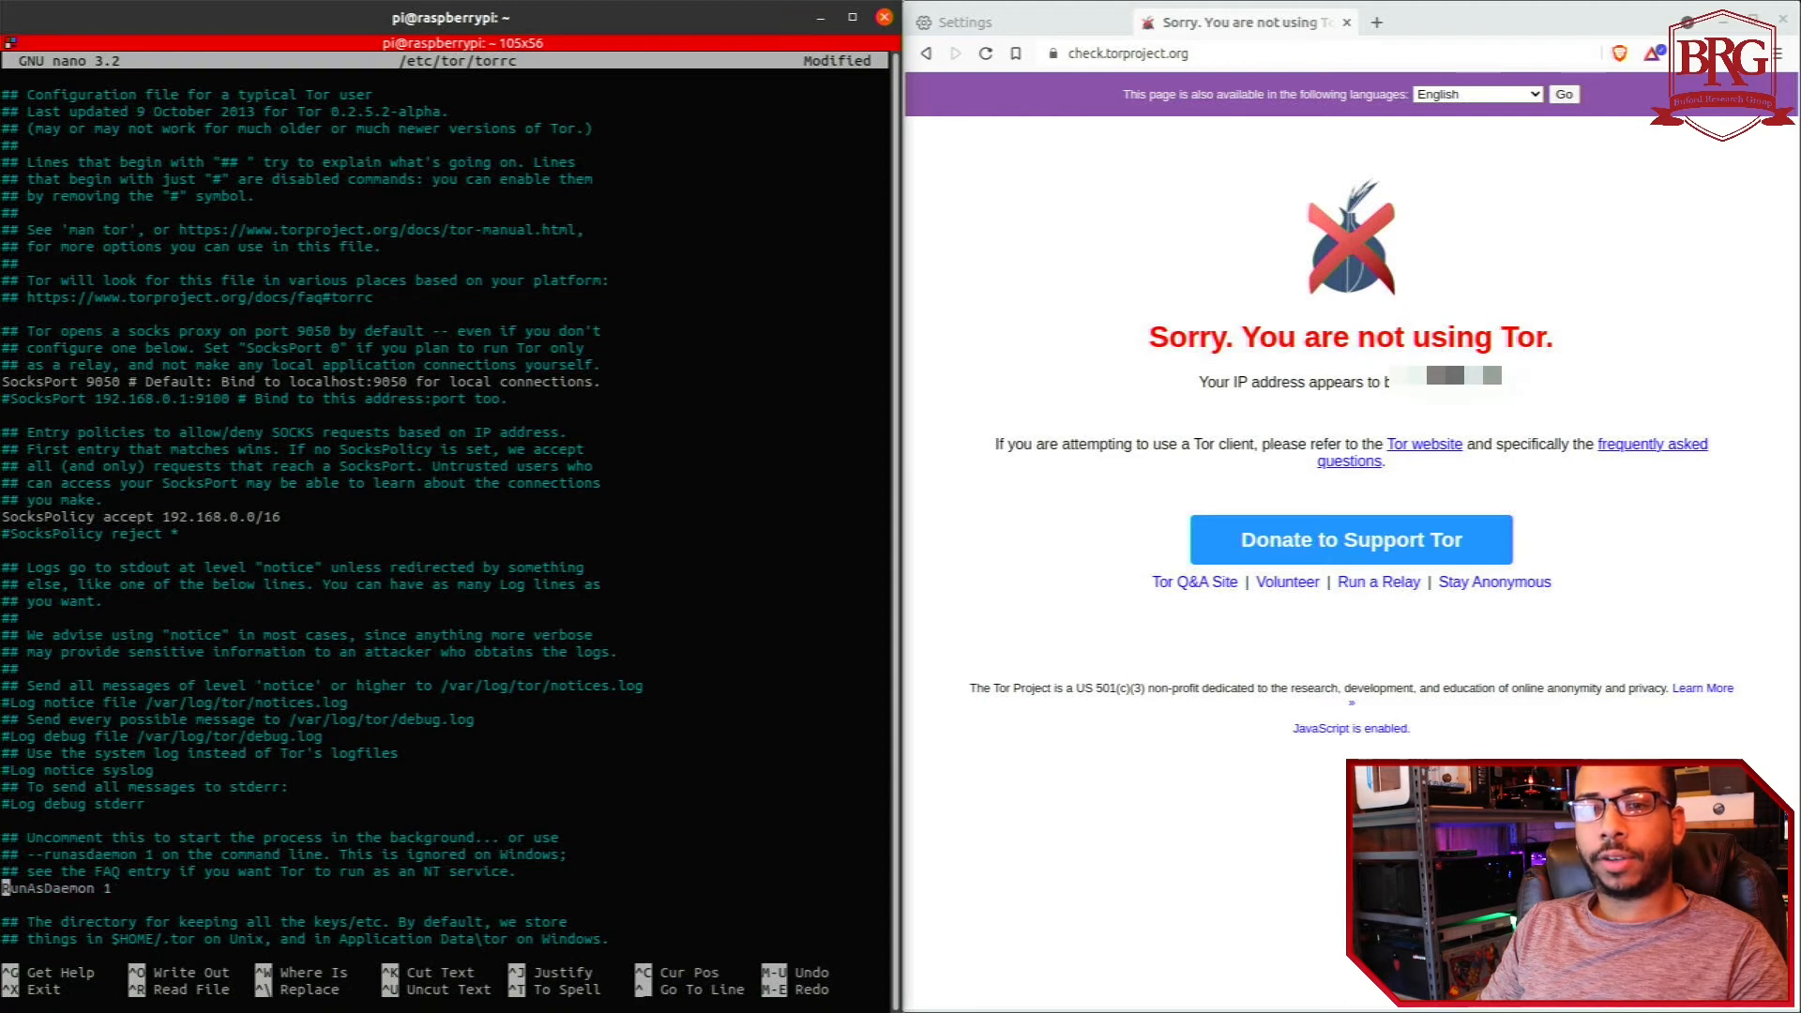
- Bind SocksPort to 192.168.1.250:9050 with SocksPolicy accepting 192.168.0.0/16, then save torrc
scroll(down, 3)
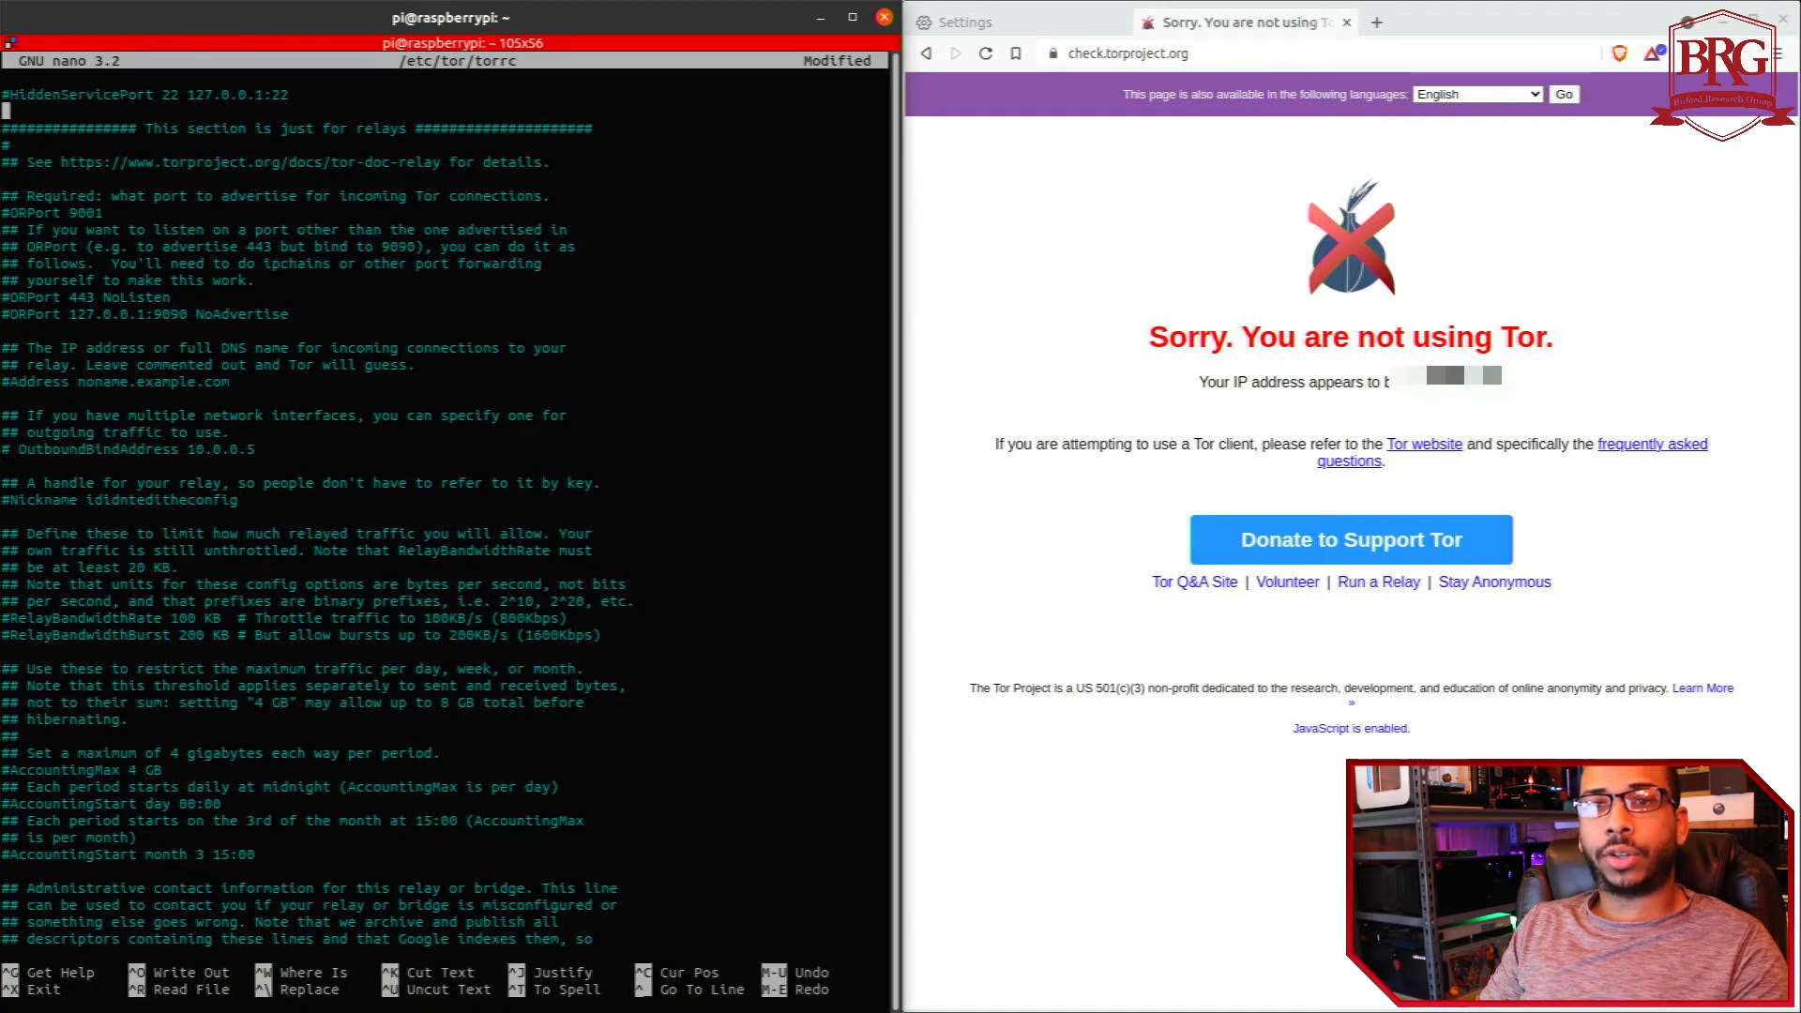
scroll(down, 3)
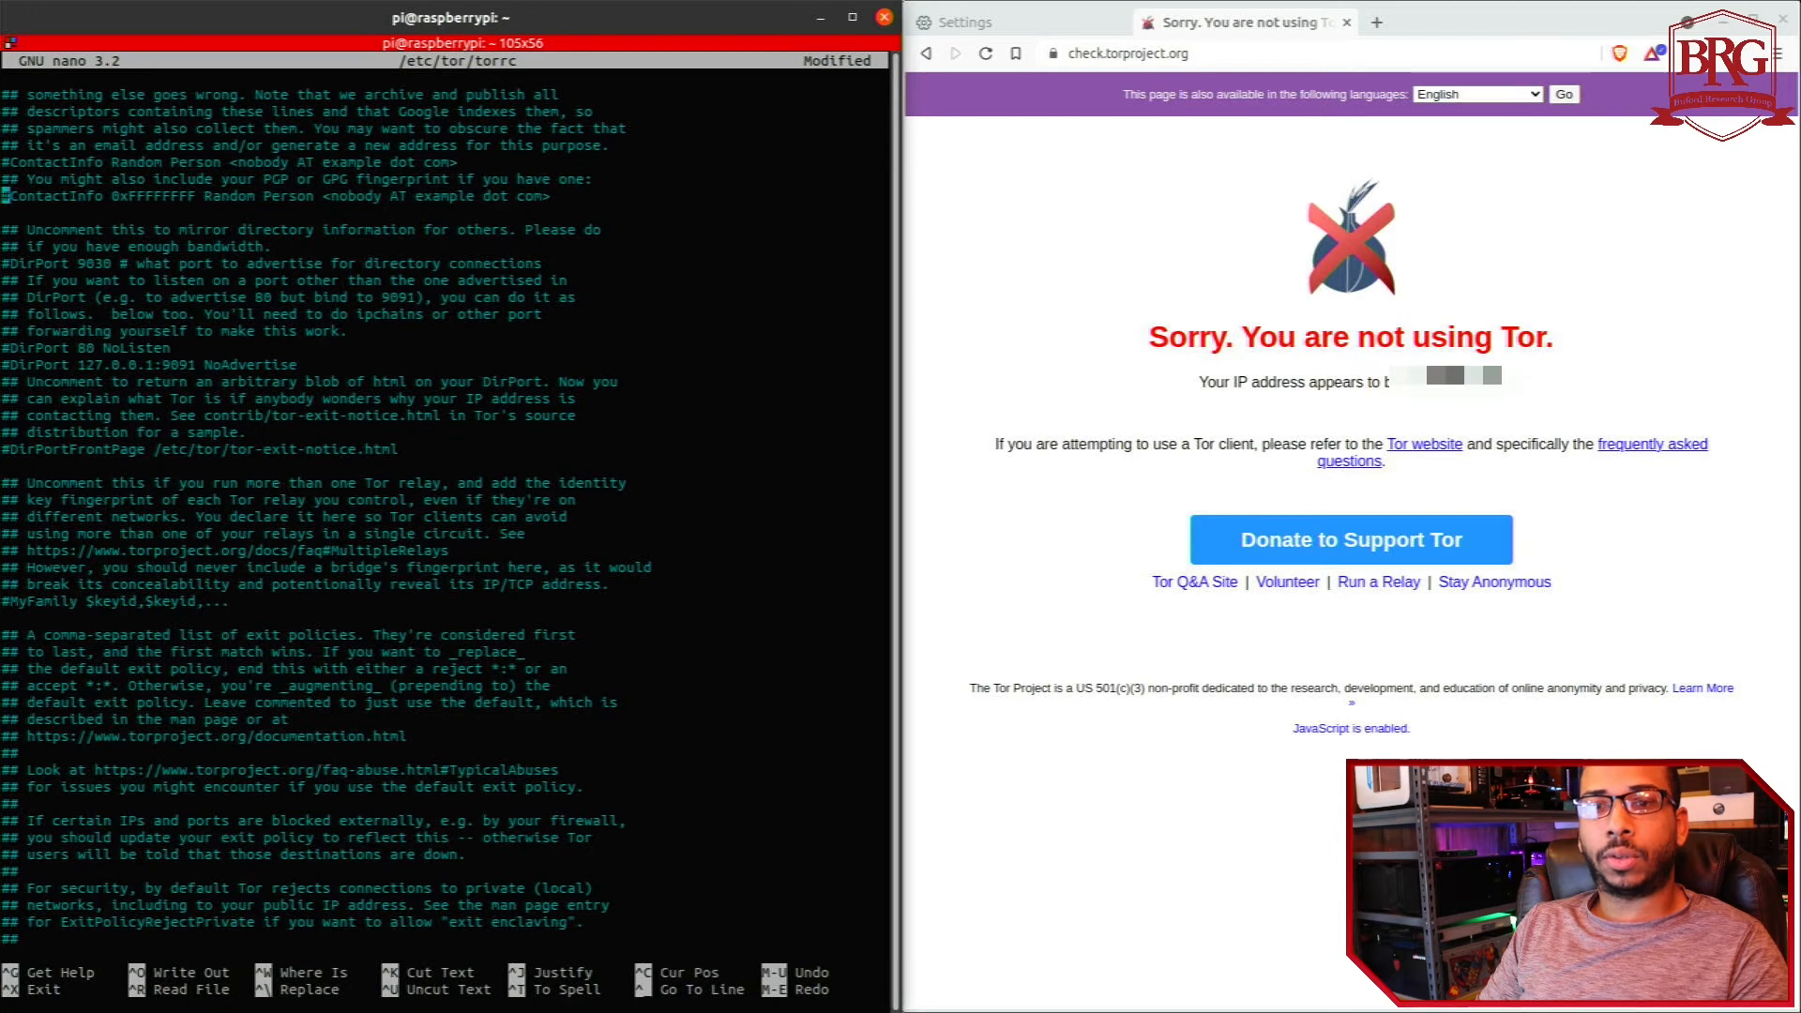
scroll(down, 3)
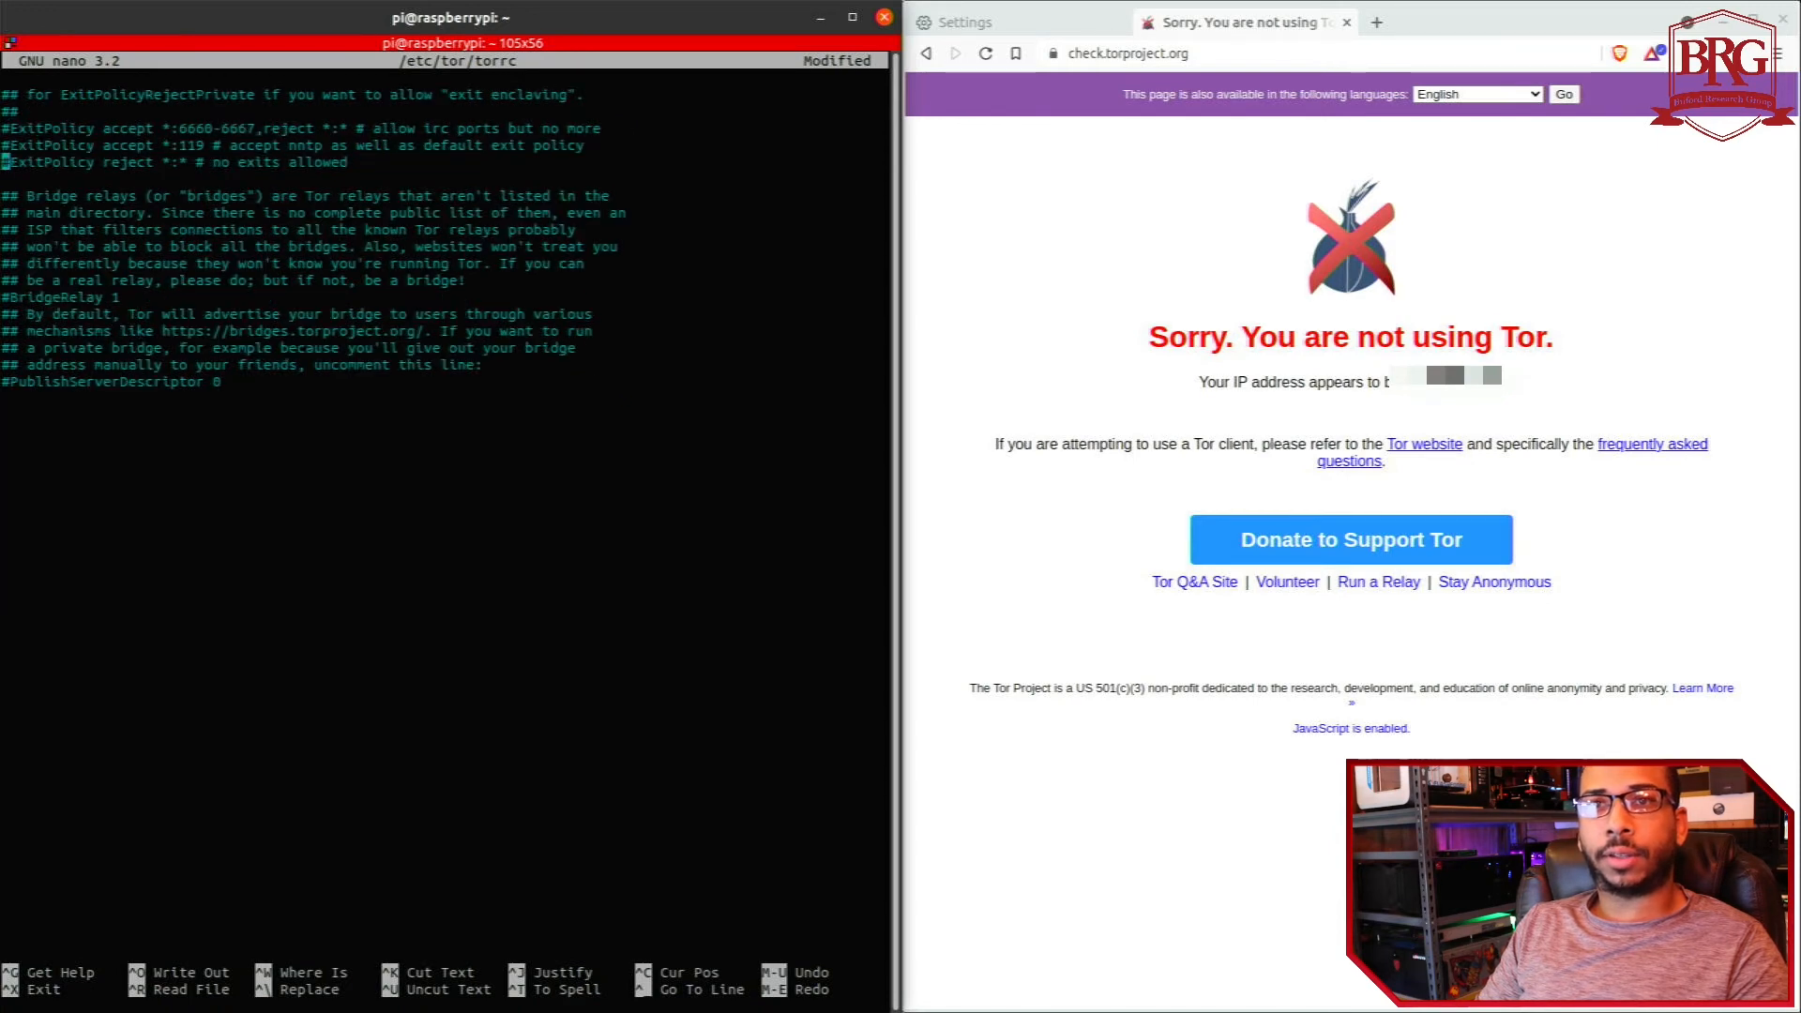
key(BackSpace)
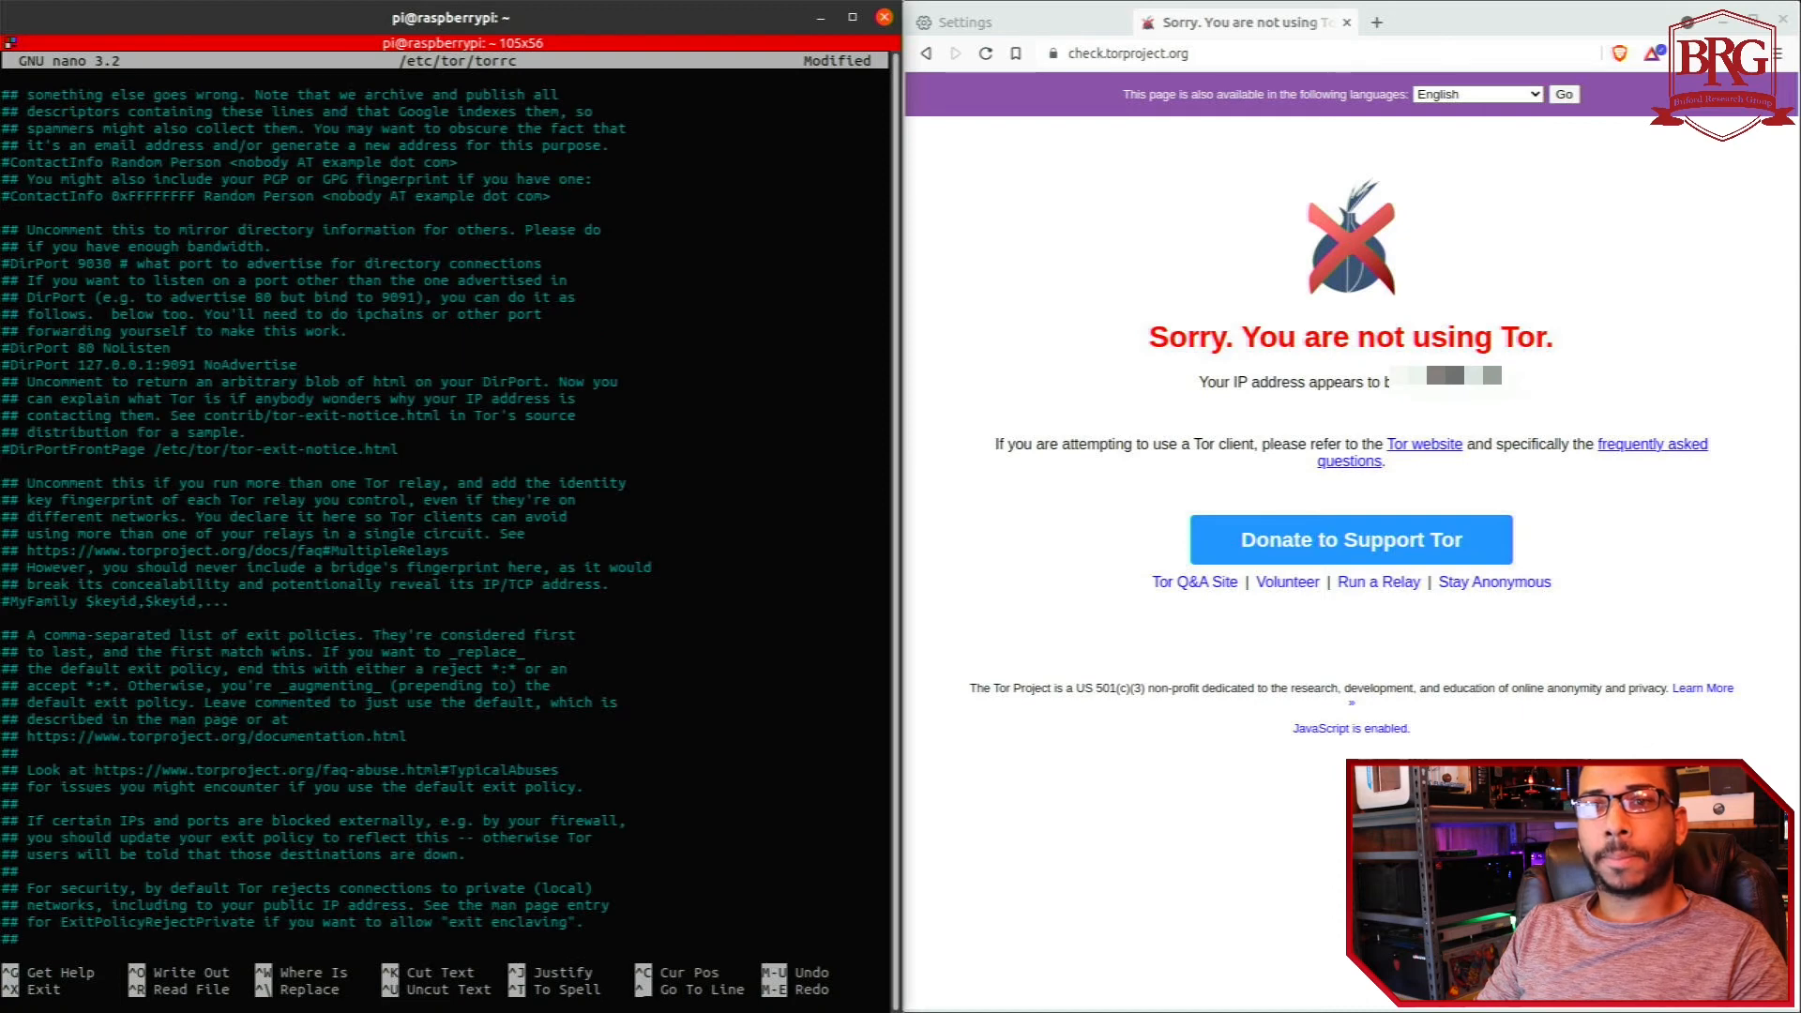
scroll(down, 3)
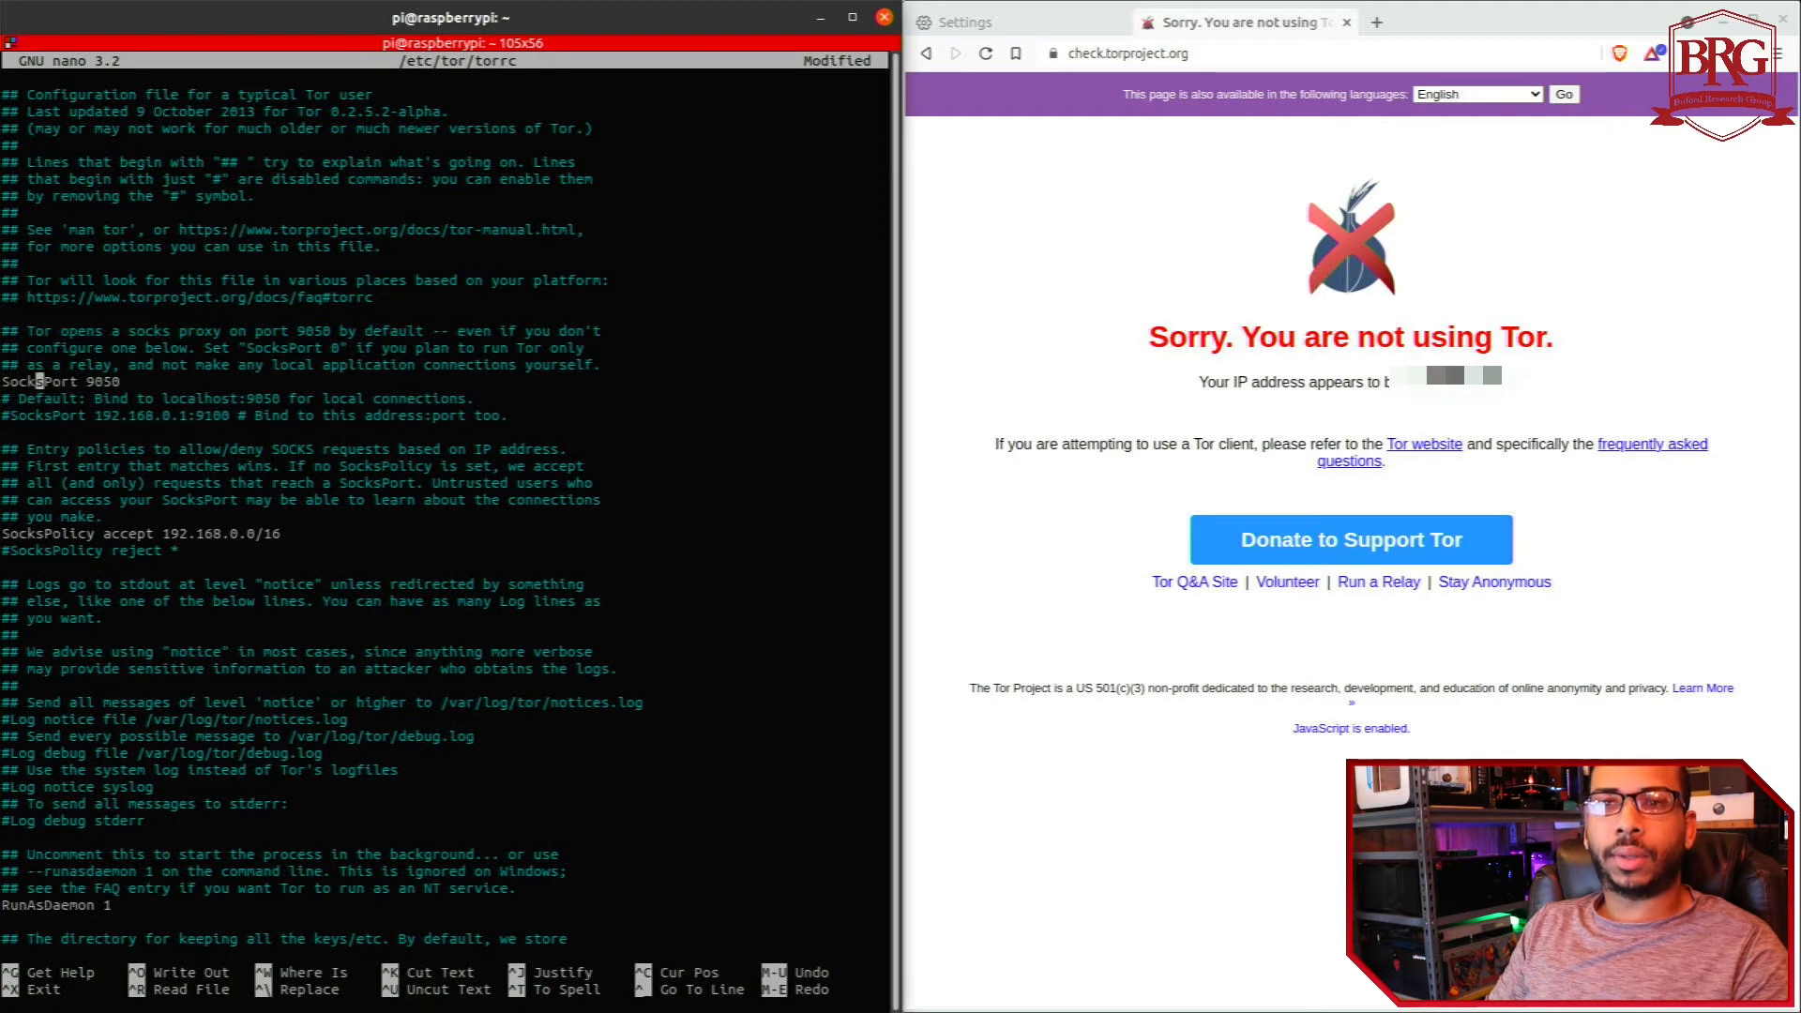
text(192.168.1.250)
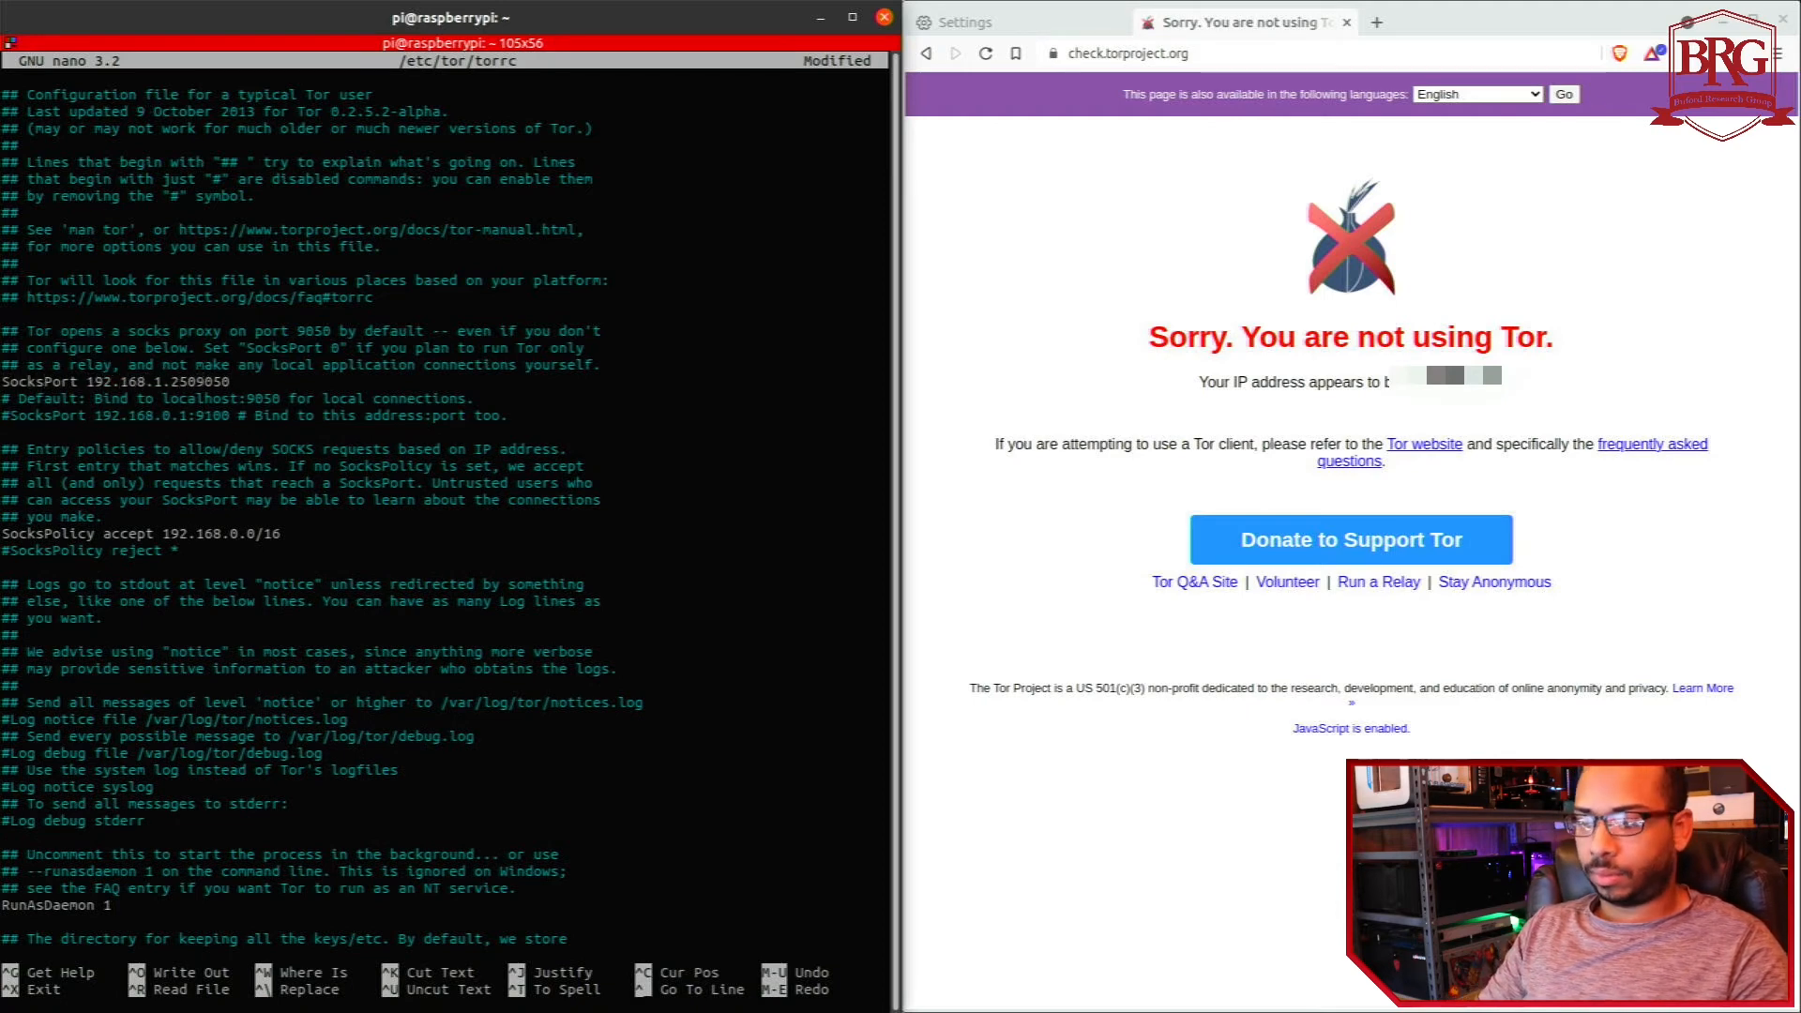
key(ctrl+x)
text(service tor start)
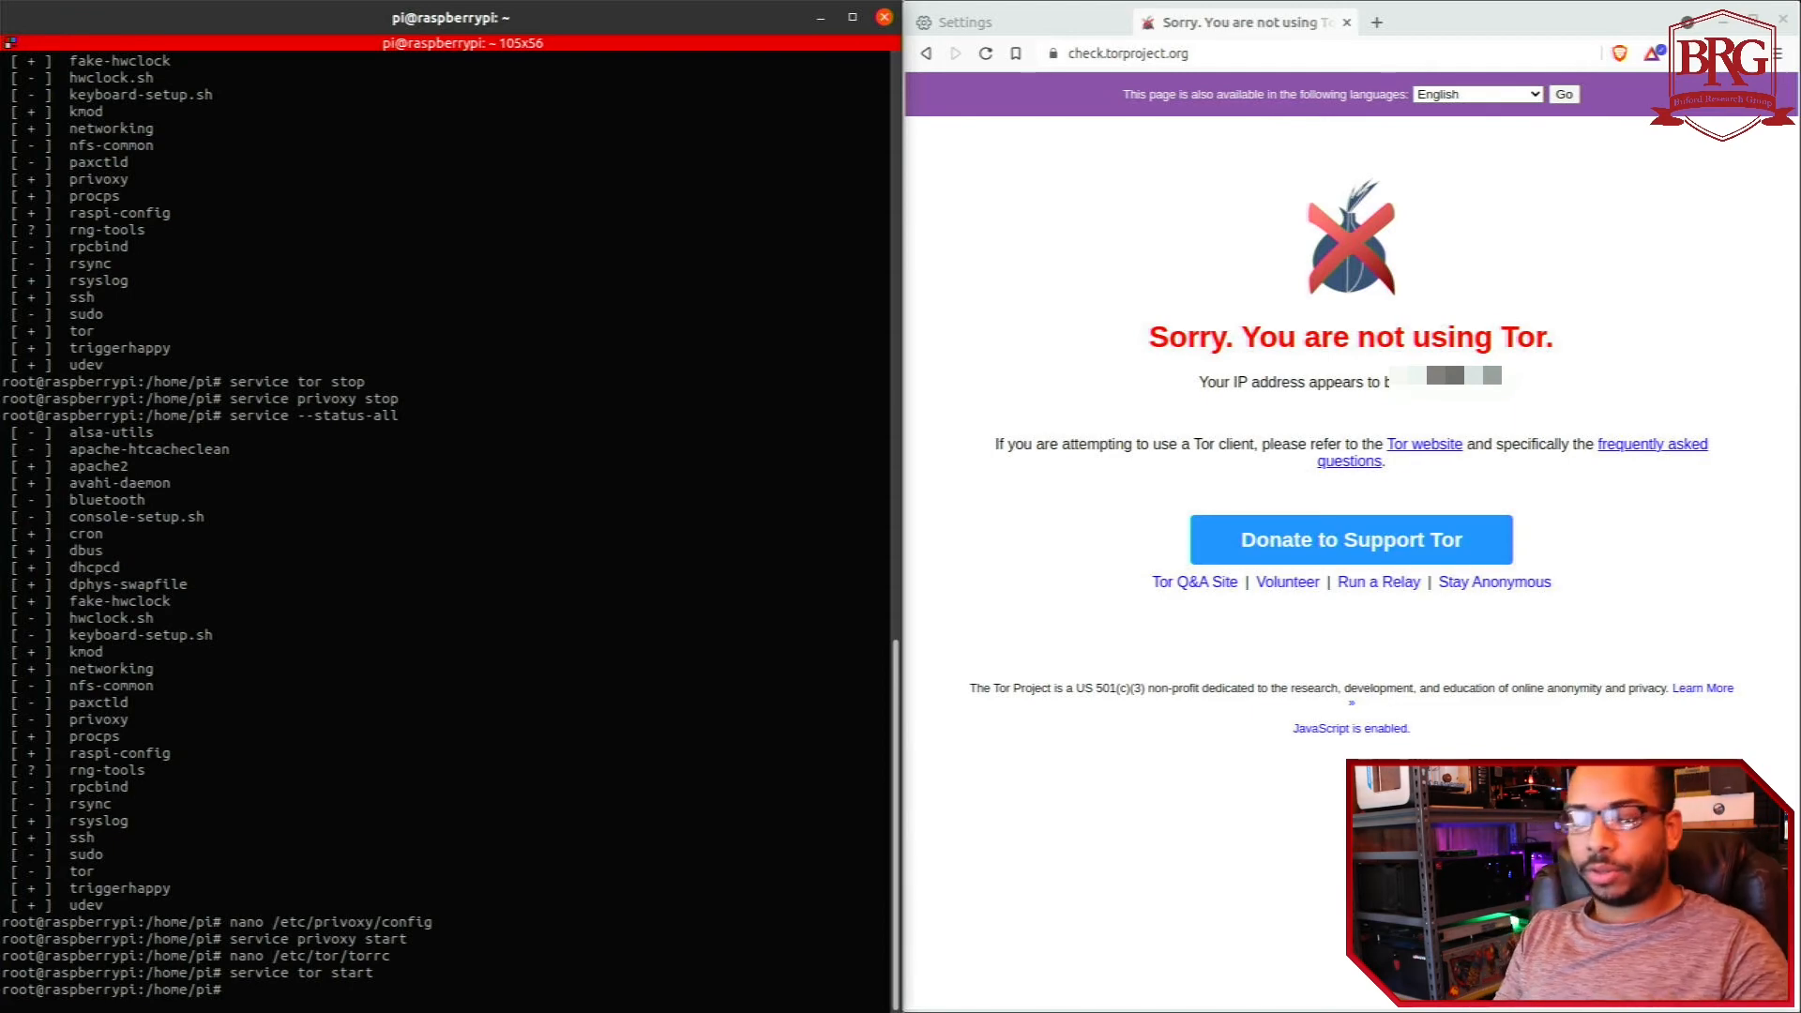
- Start tor and monitor it in nyx until bootstrapping reaches 100%
text(nyx)
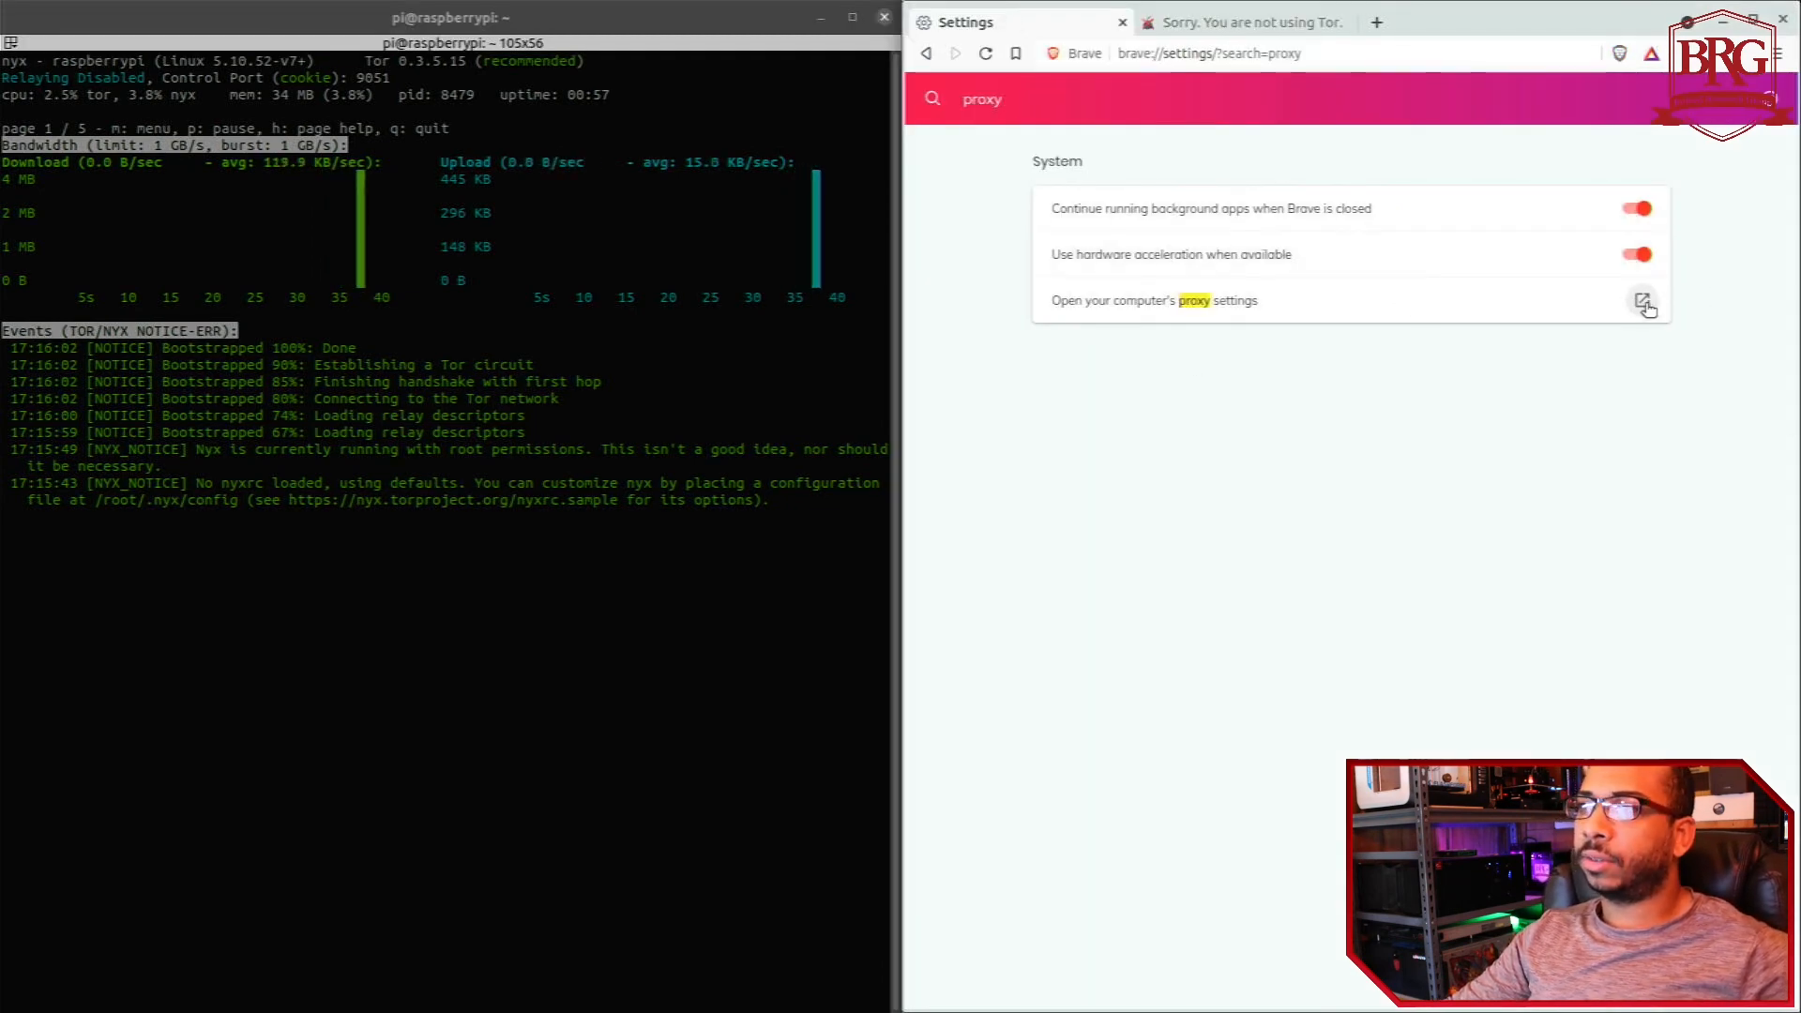
- Set GNOME's Network Proxy to Manual with HTTP and HTTPS at 192.168.1.250 port 8118
click(1643, 300)
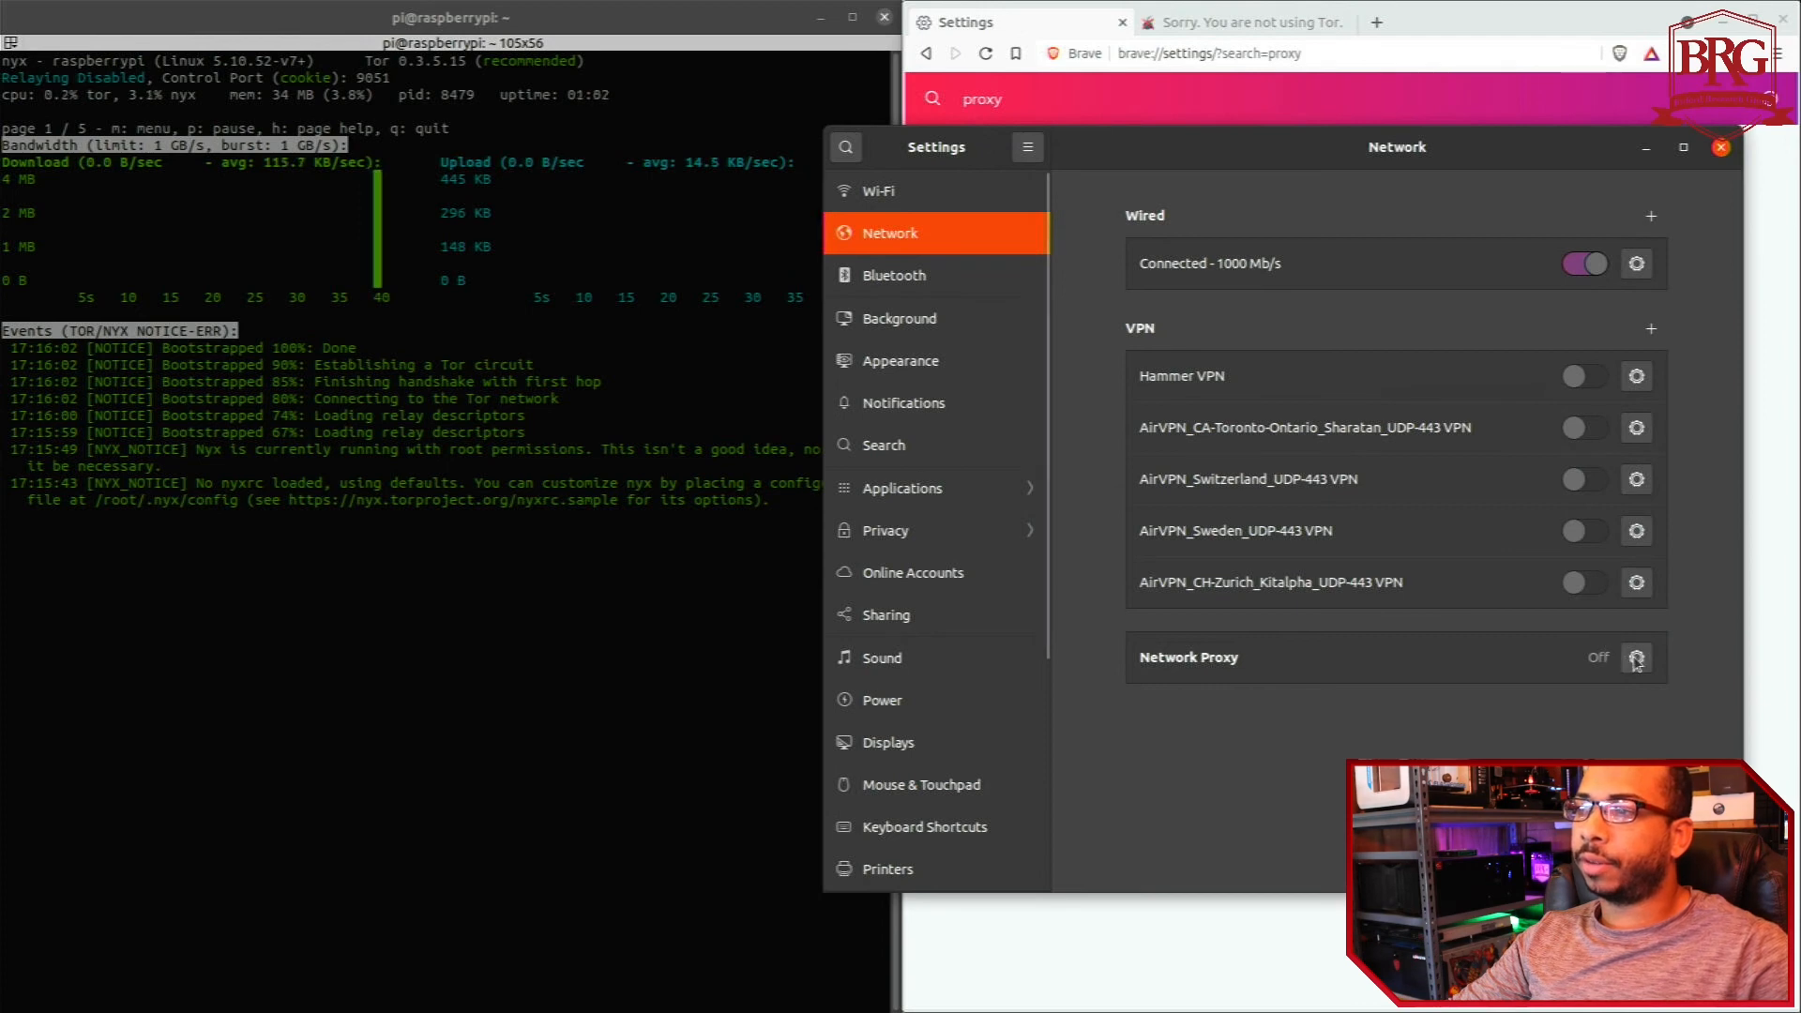
click(1635, 657)
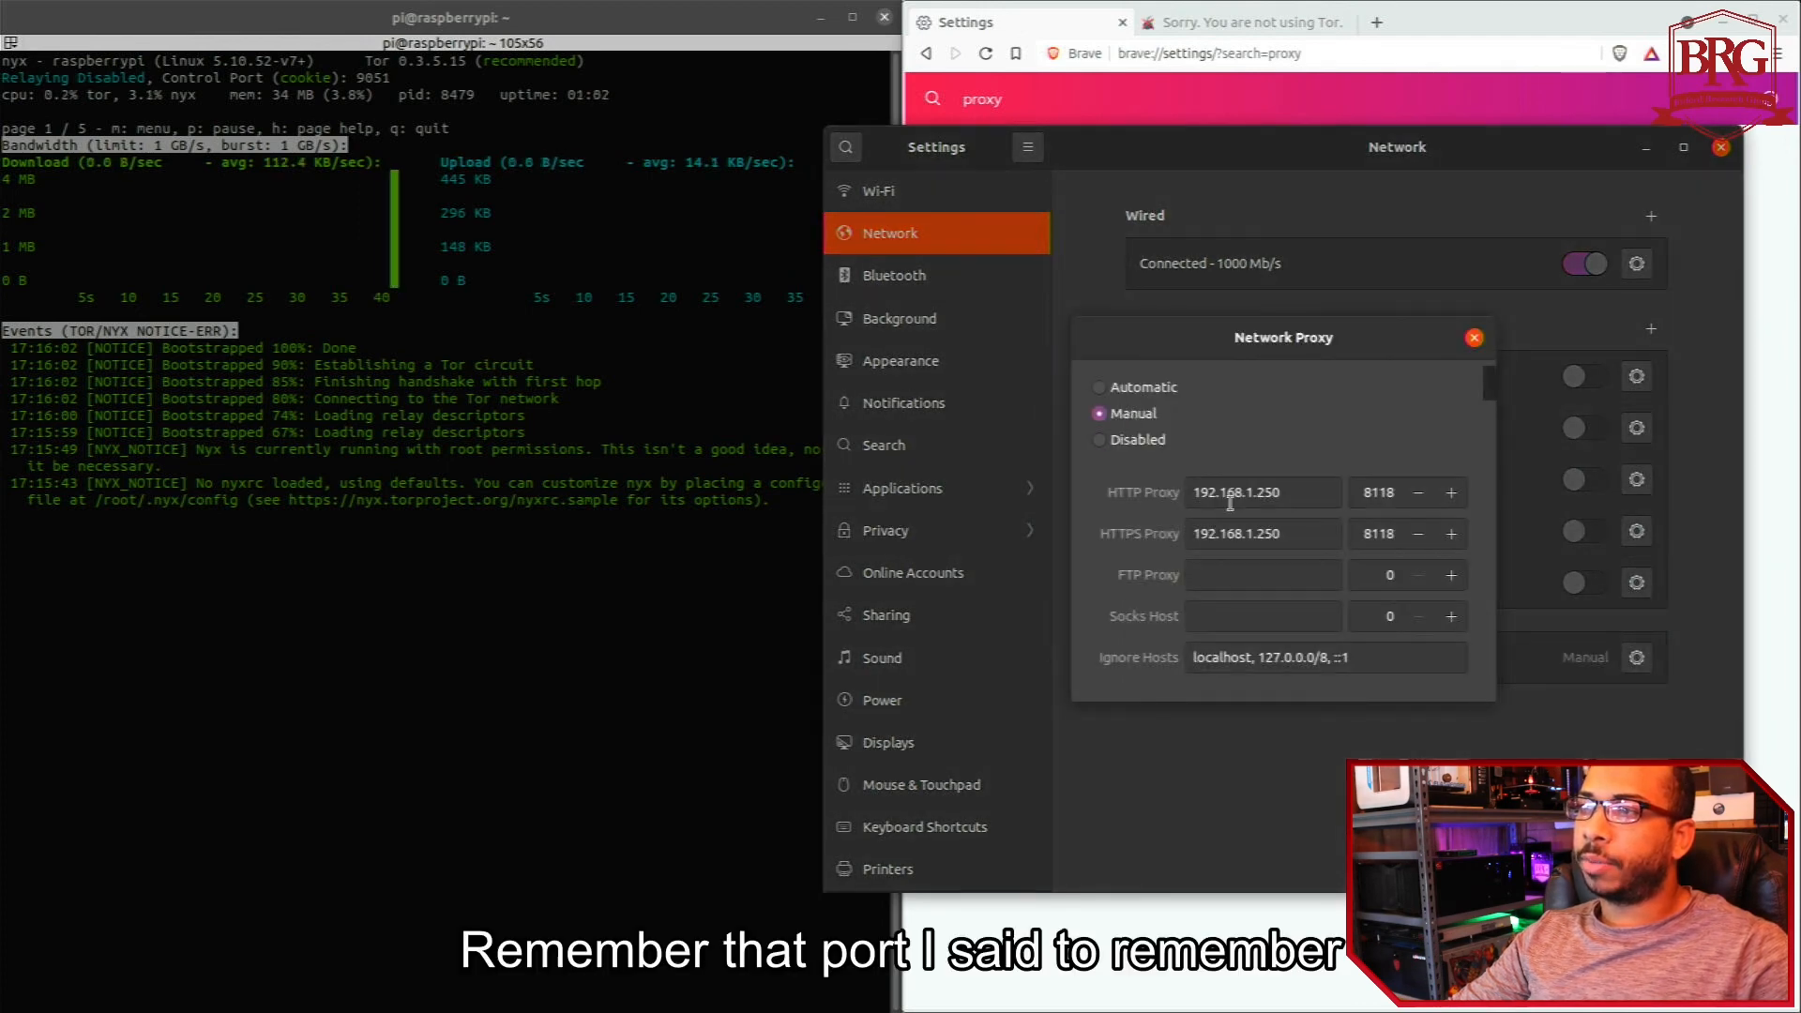
triple_click(1260, 491)
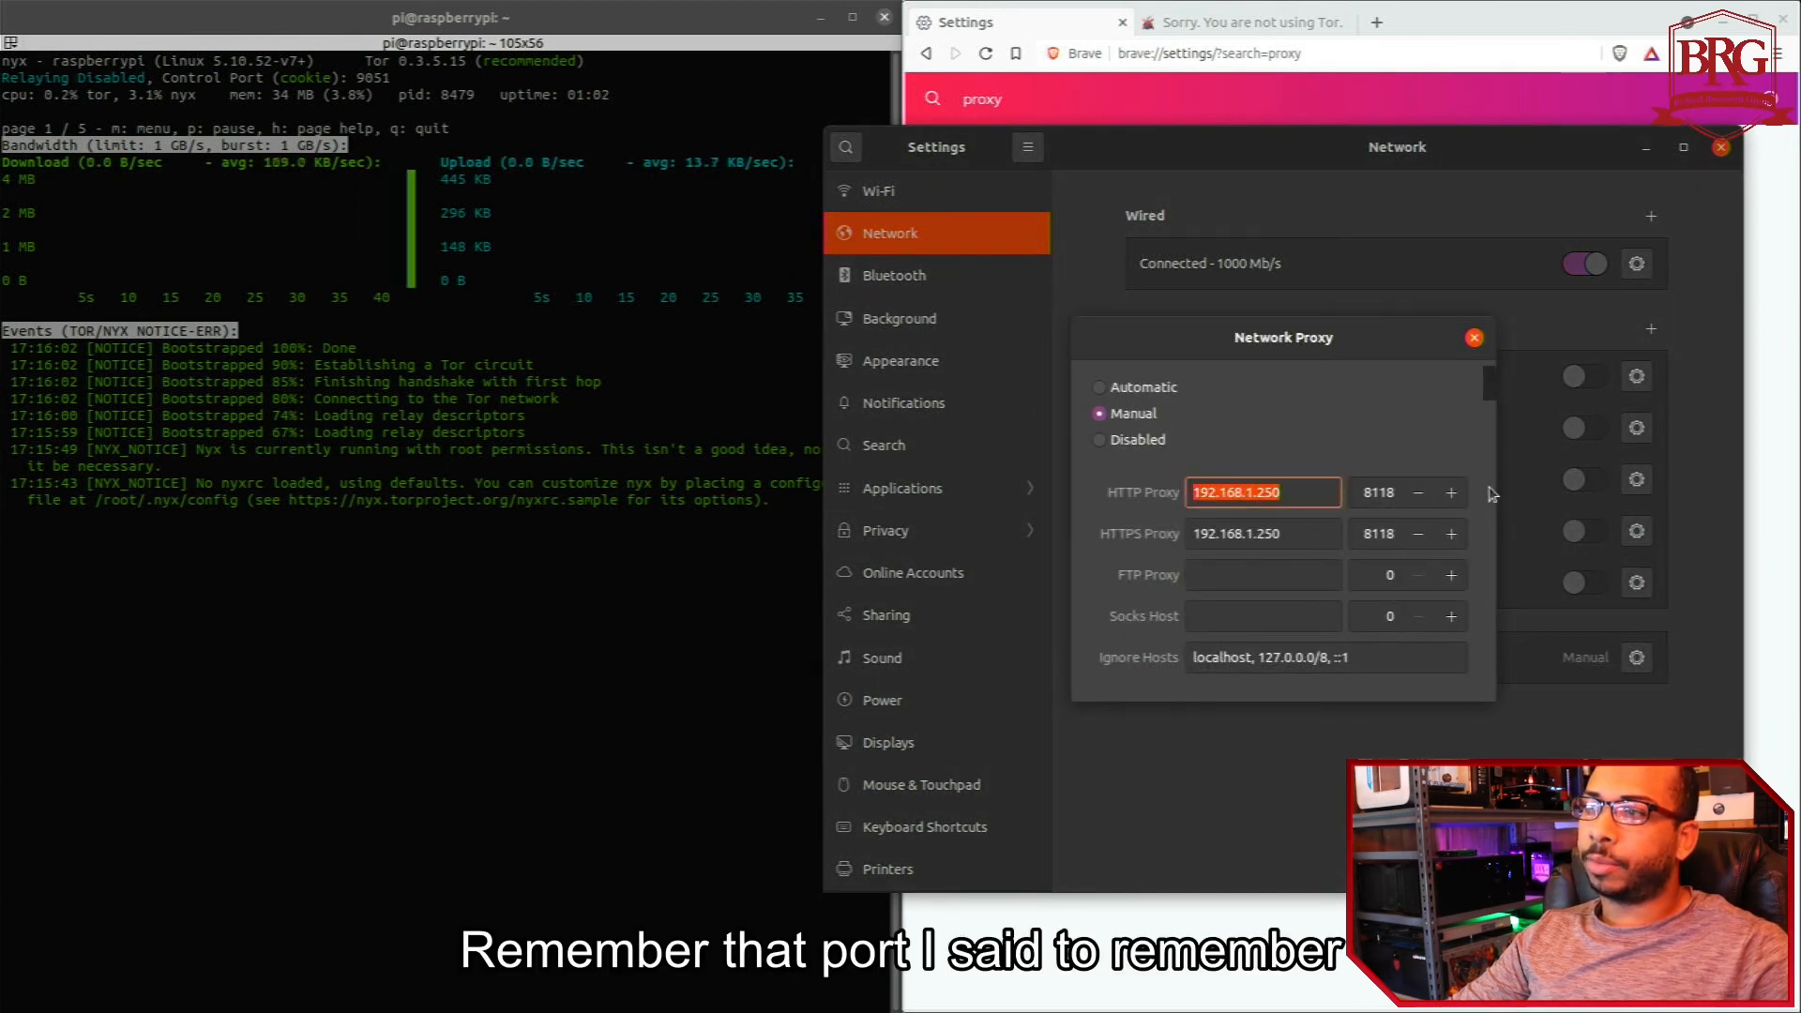
click(1376, 491)
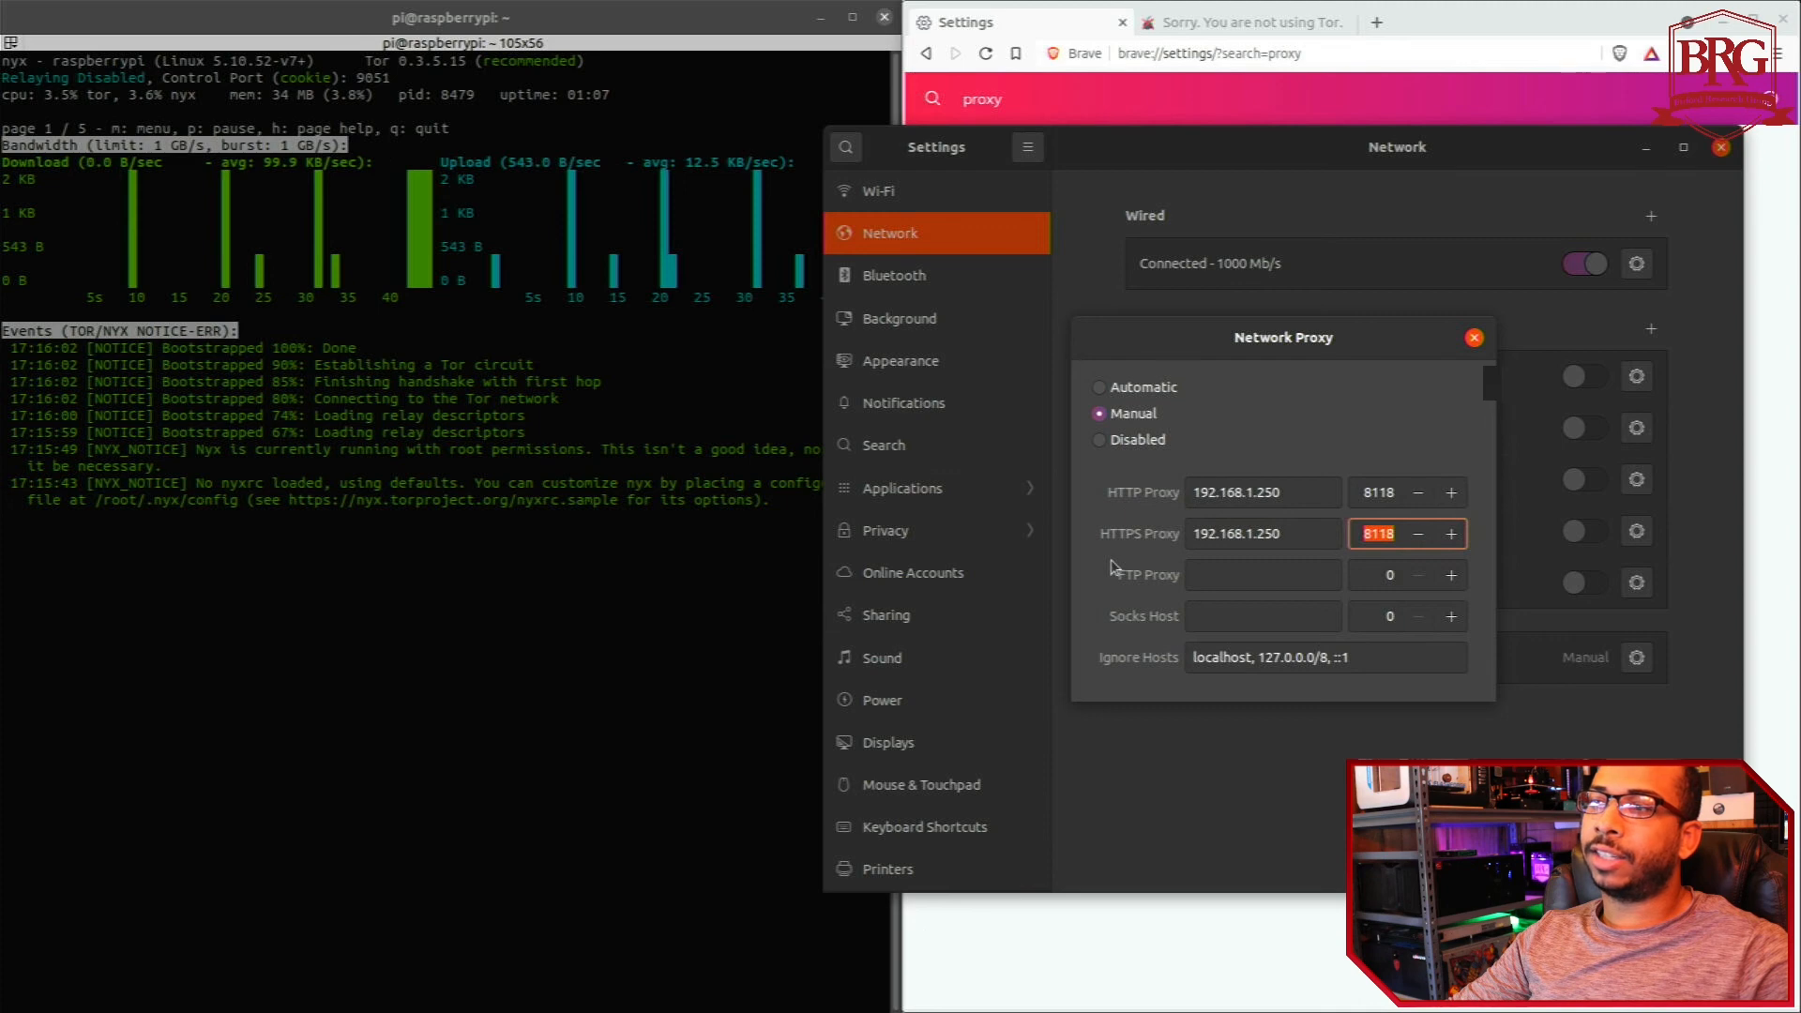
click(1475, 338)
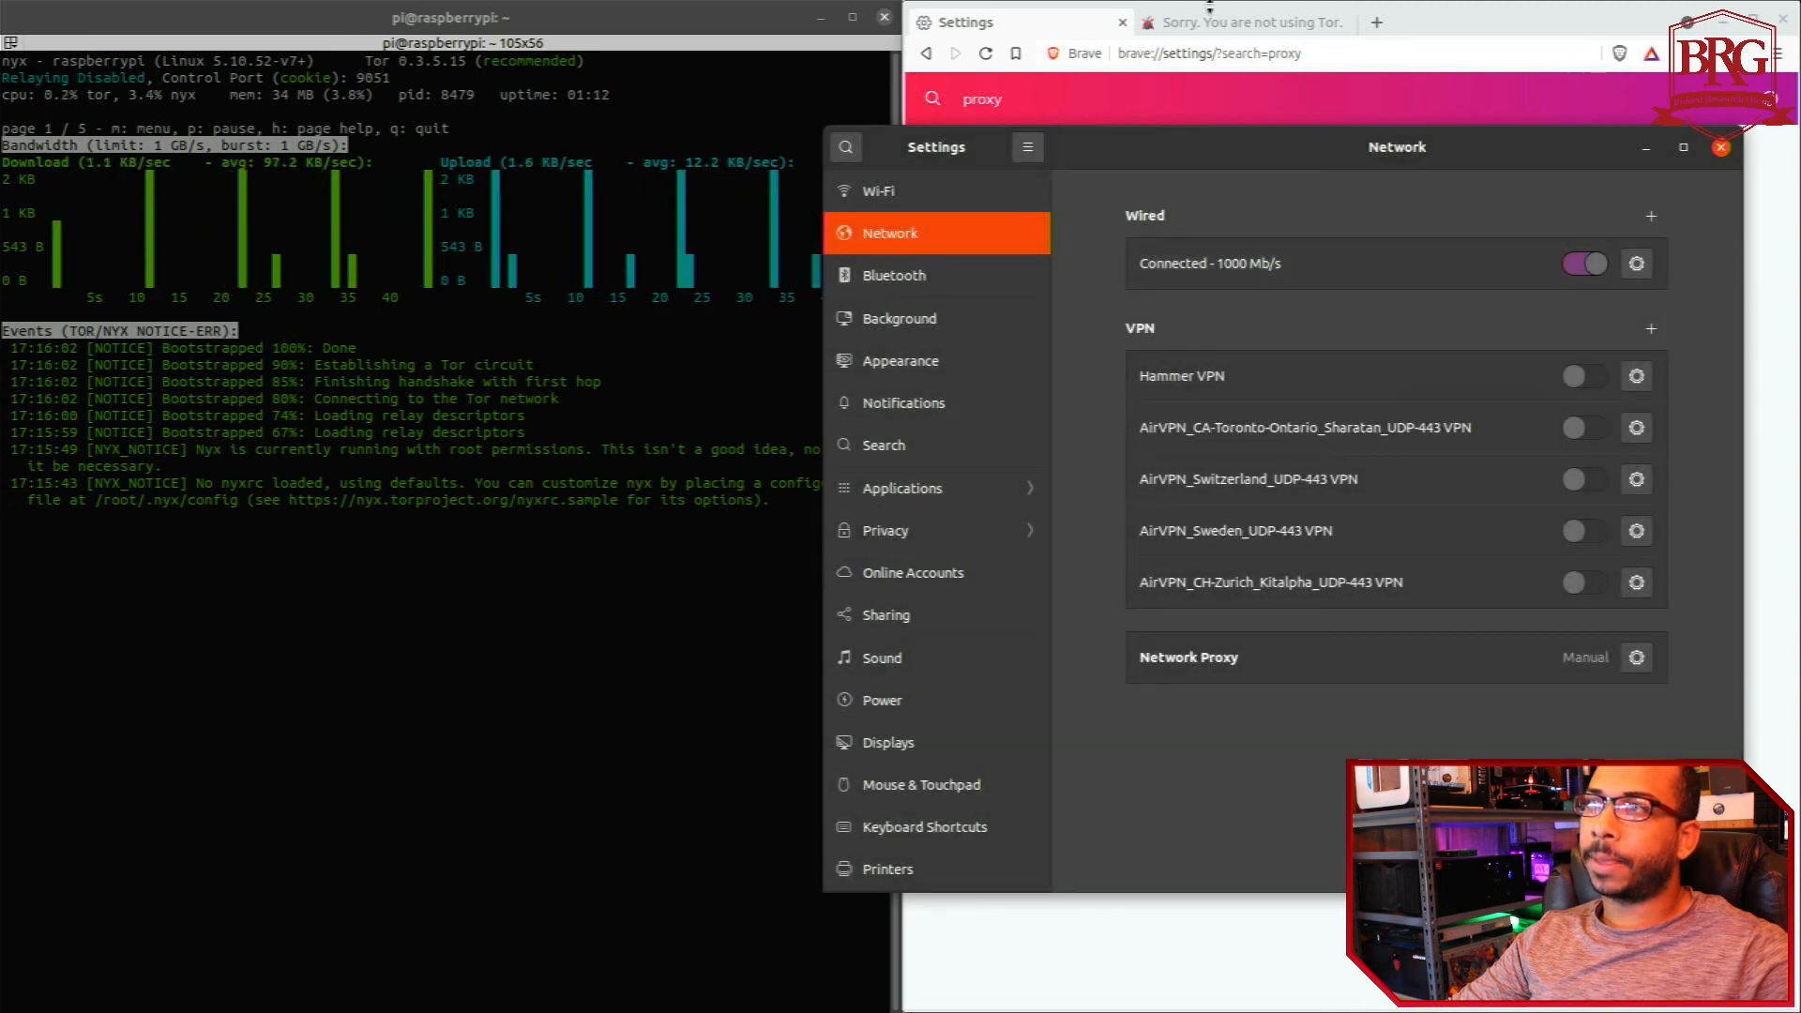
click(1240, 23)
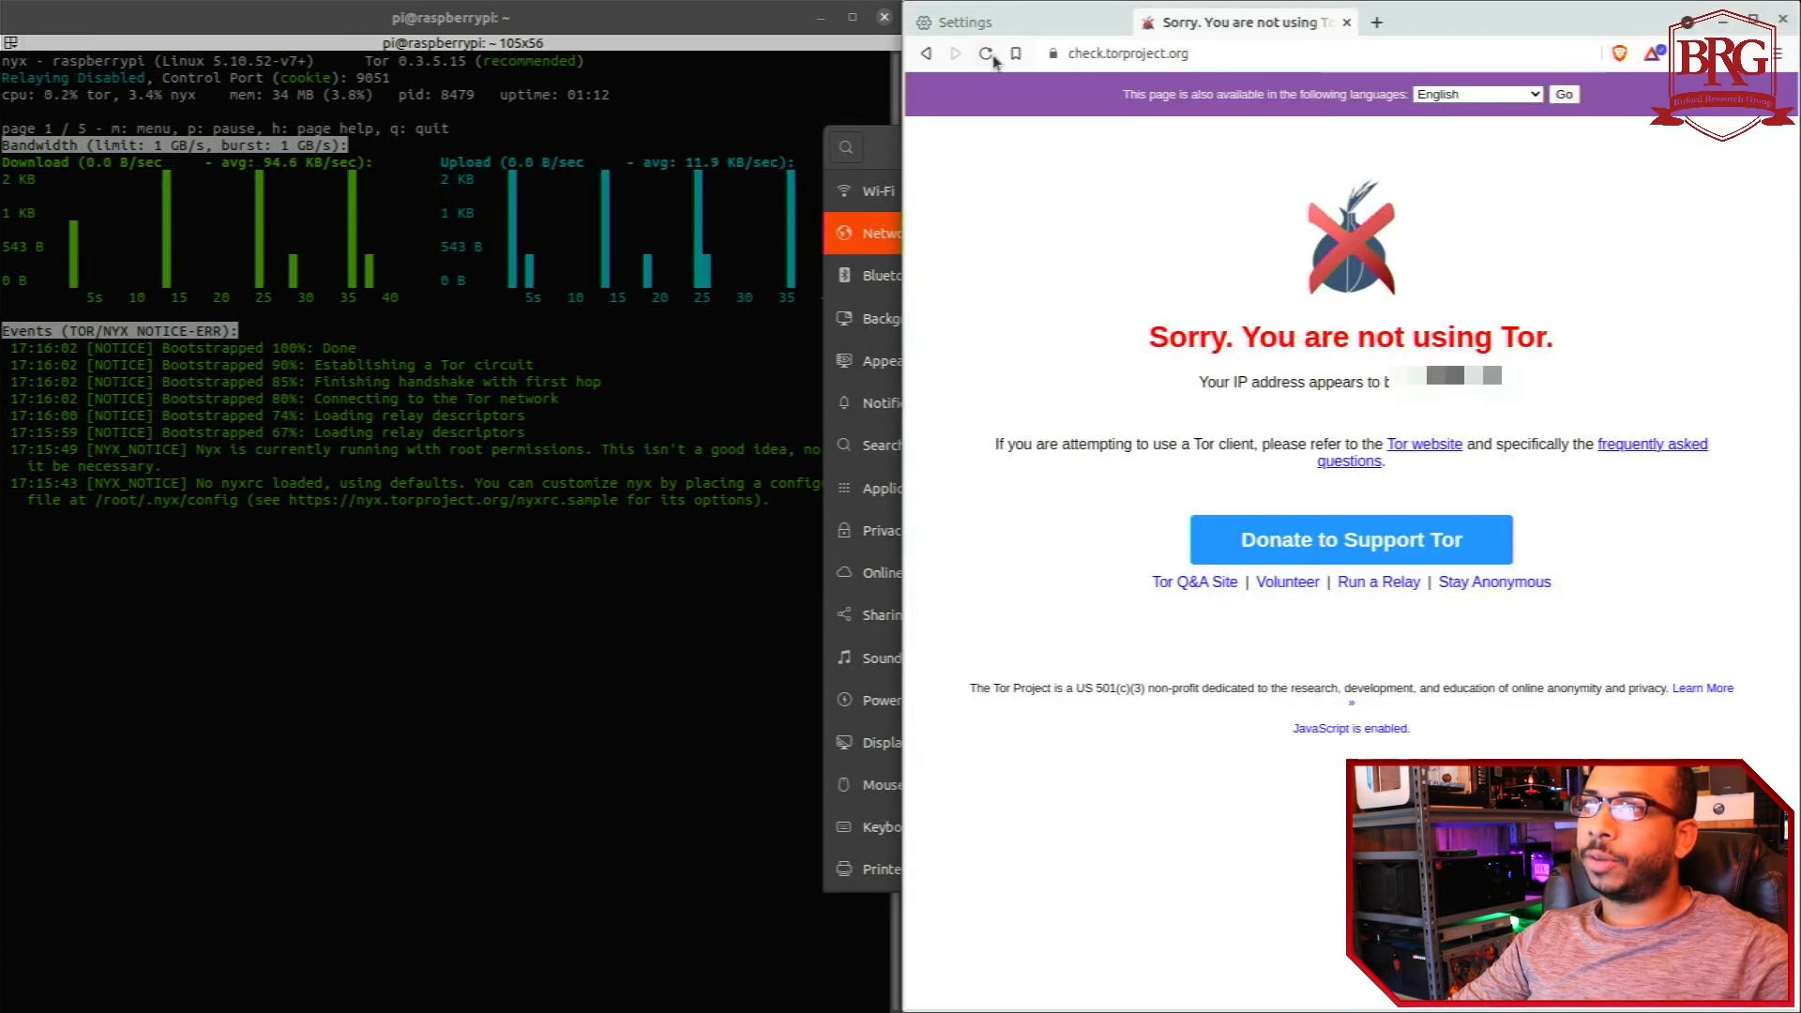
- Reload the Tor check page, then visit google.com and begin searching for '.onion addre'
click(984, 53)
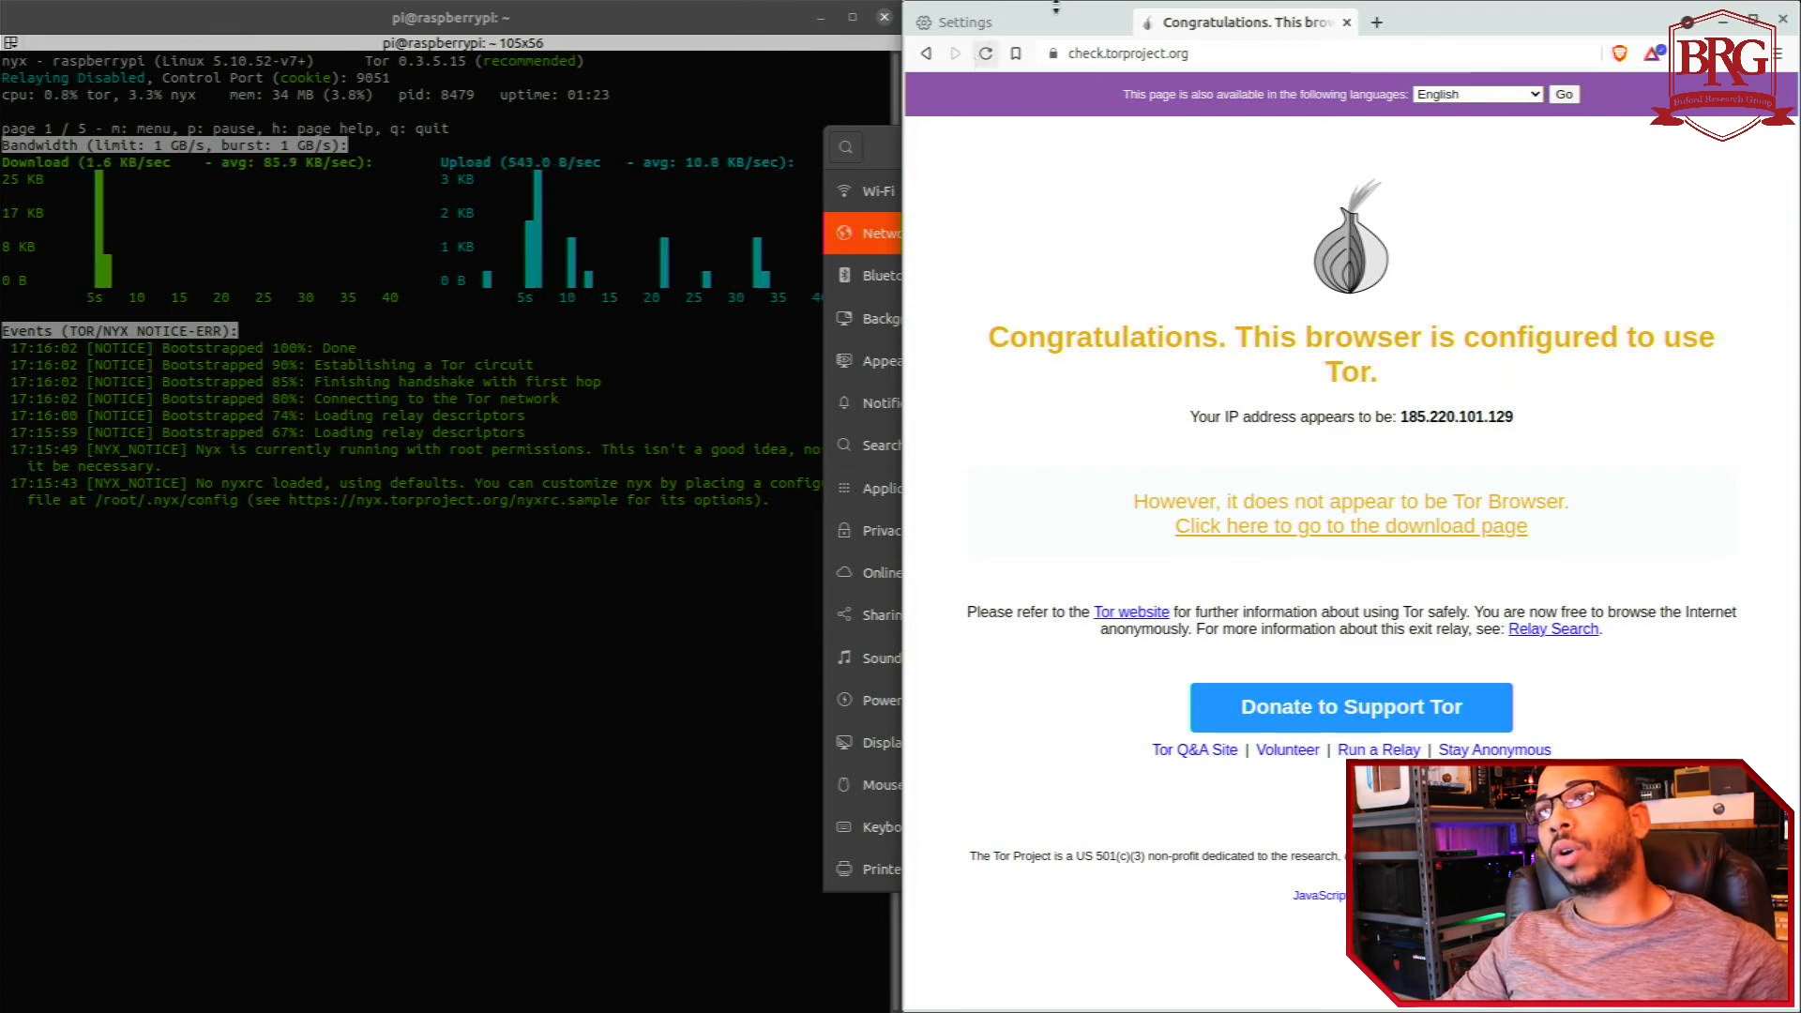
click(1131, 53)
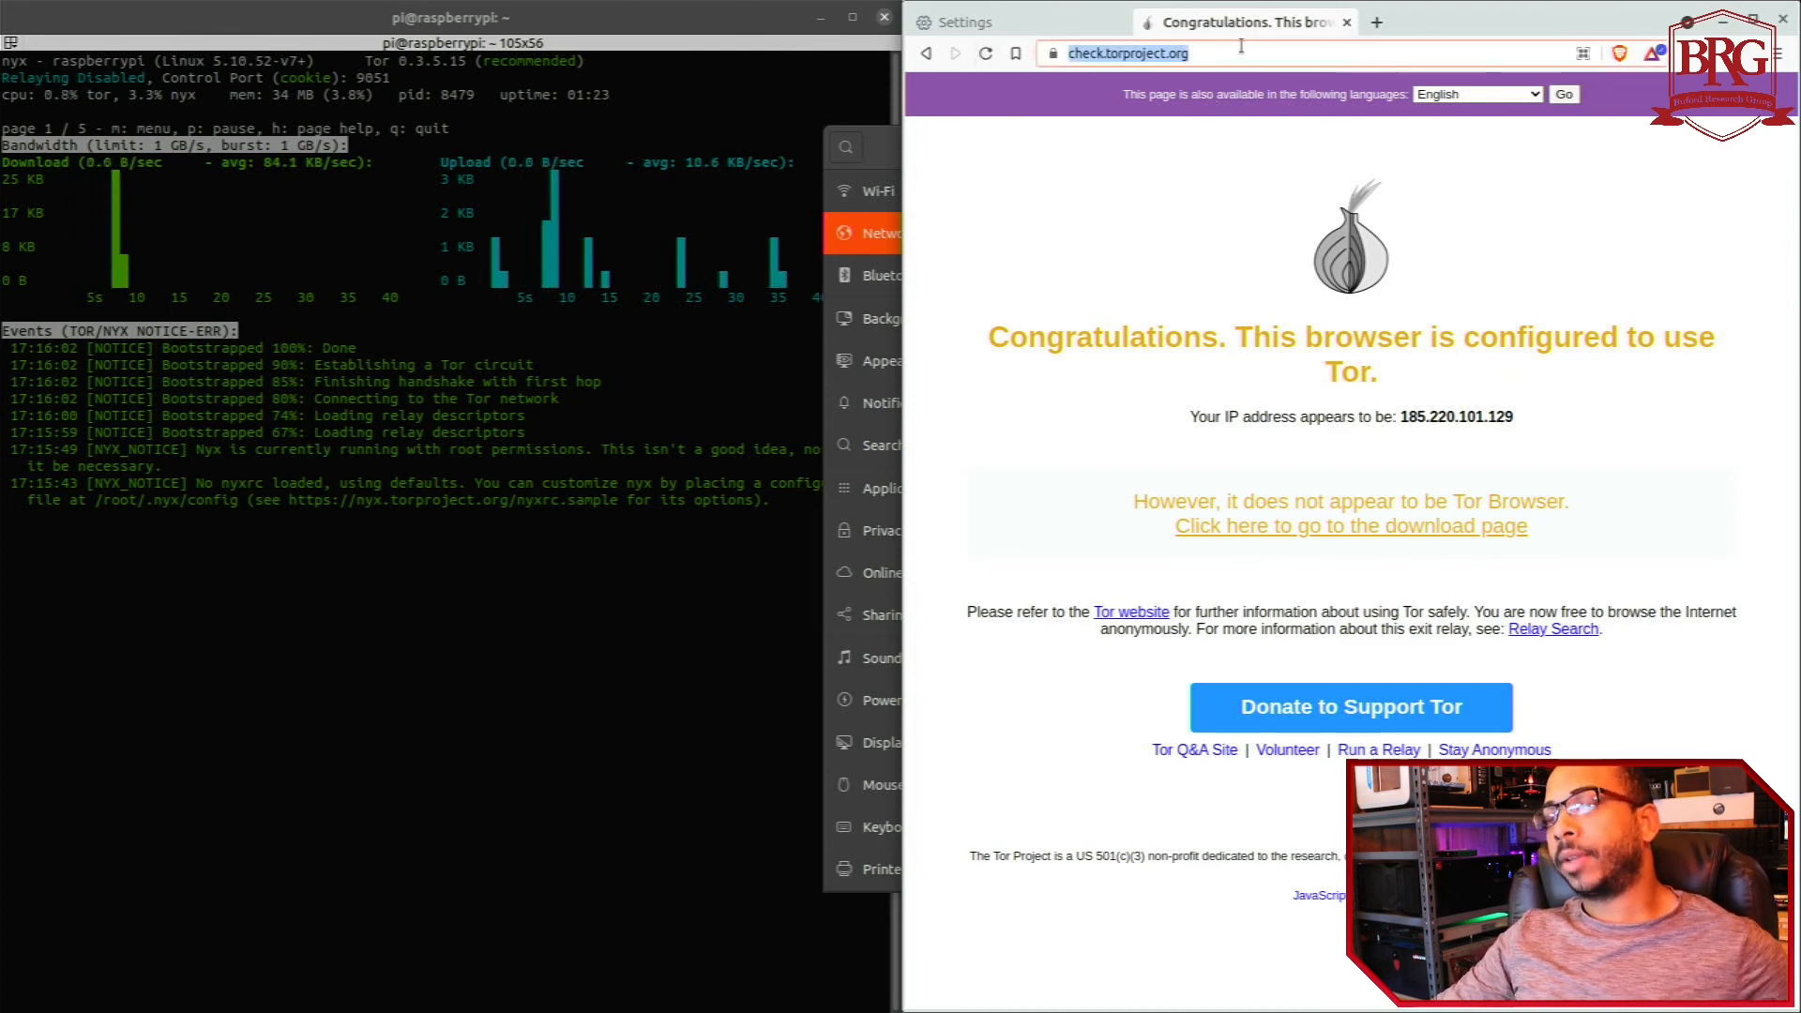
text(google.com)
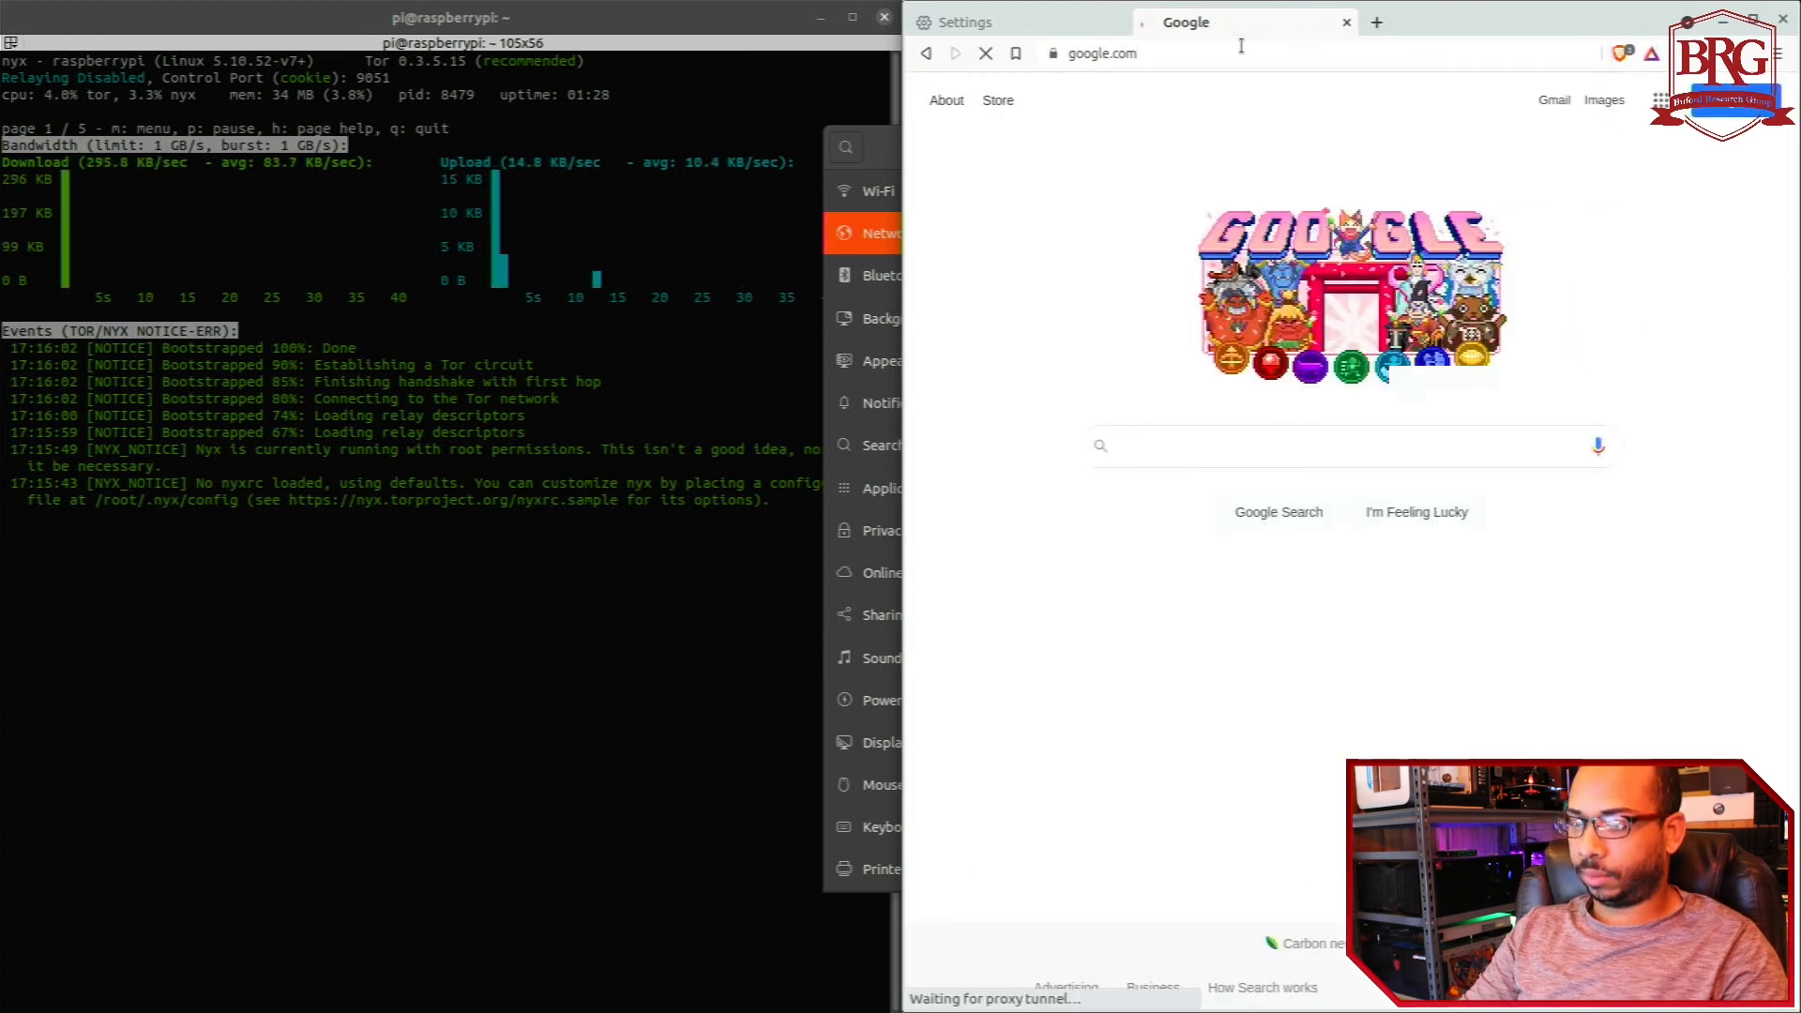
text(.onion addre)
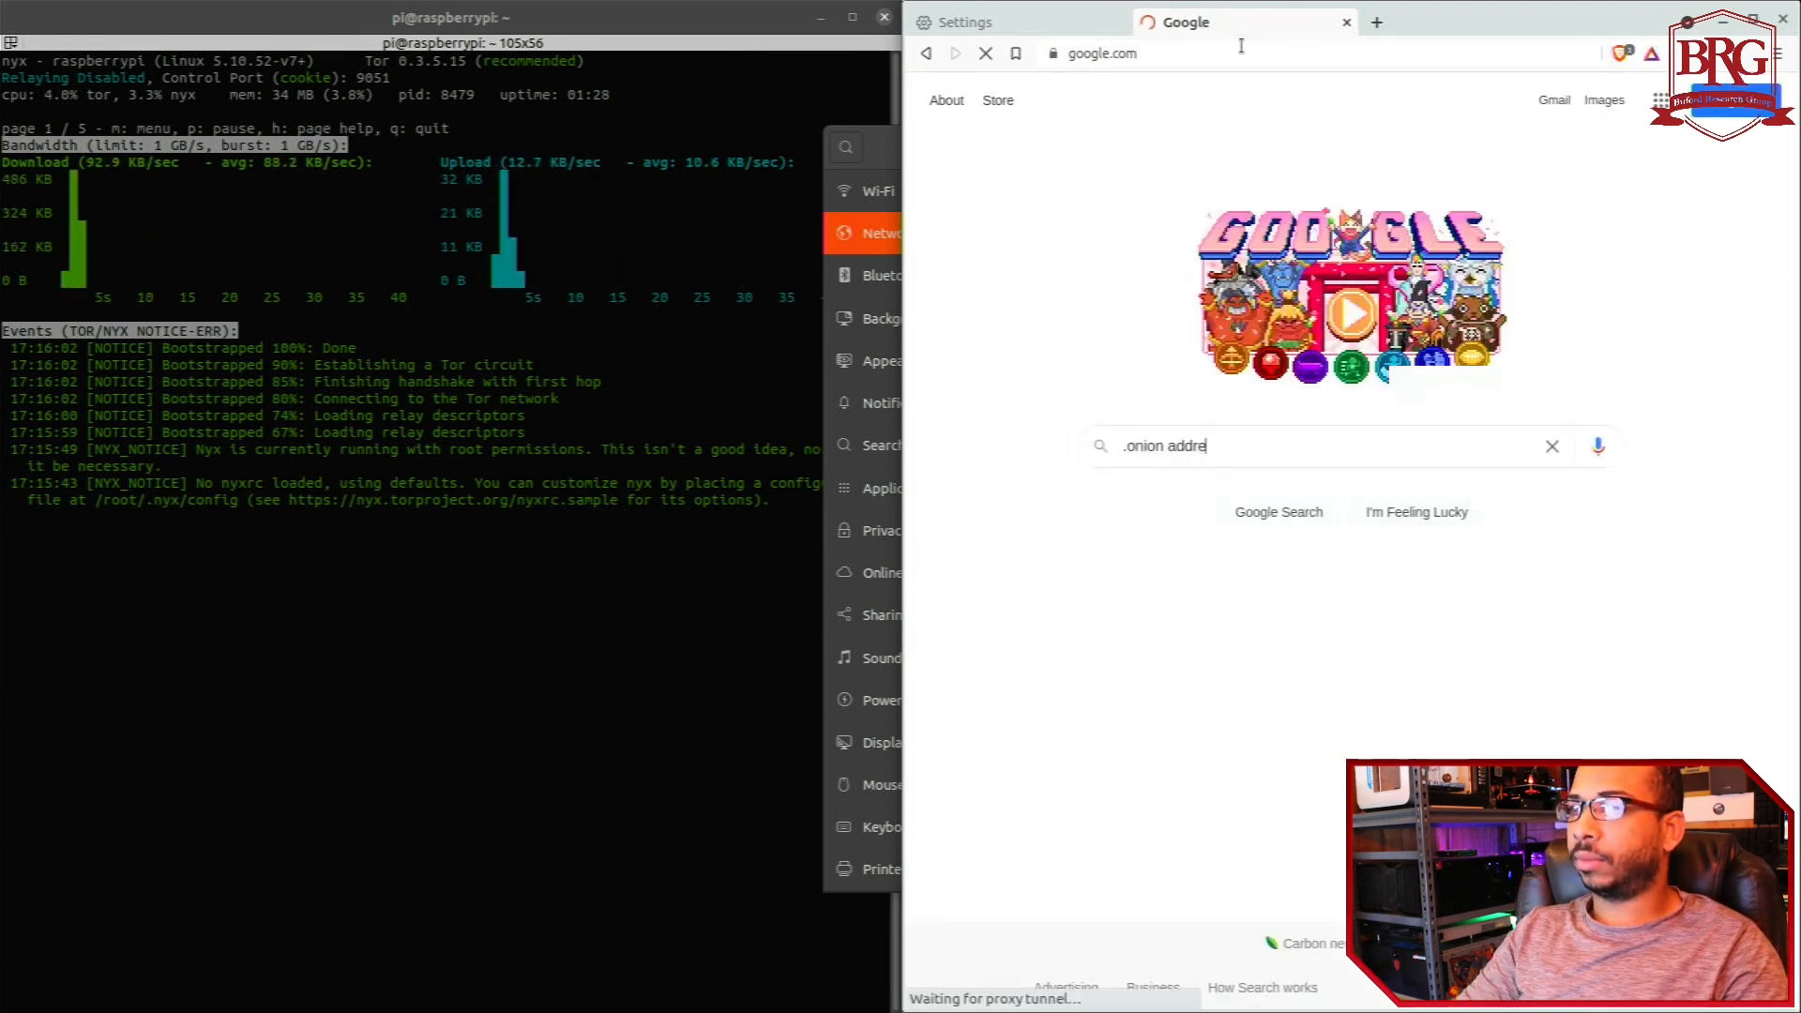